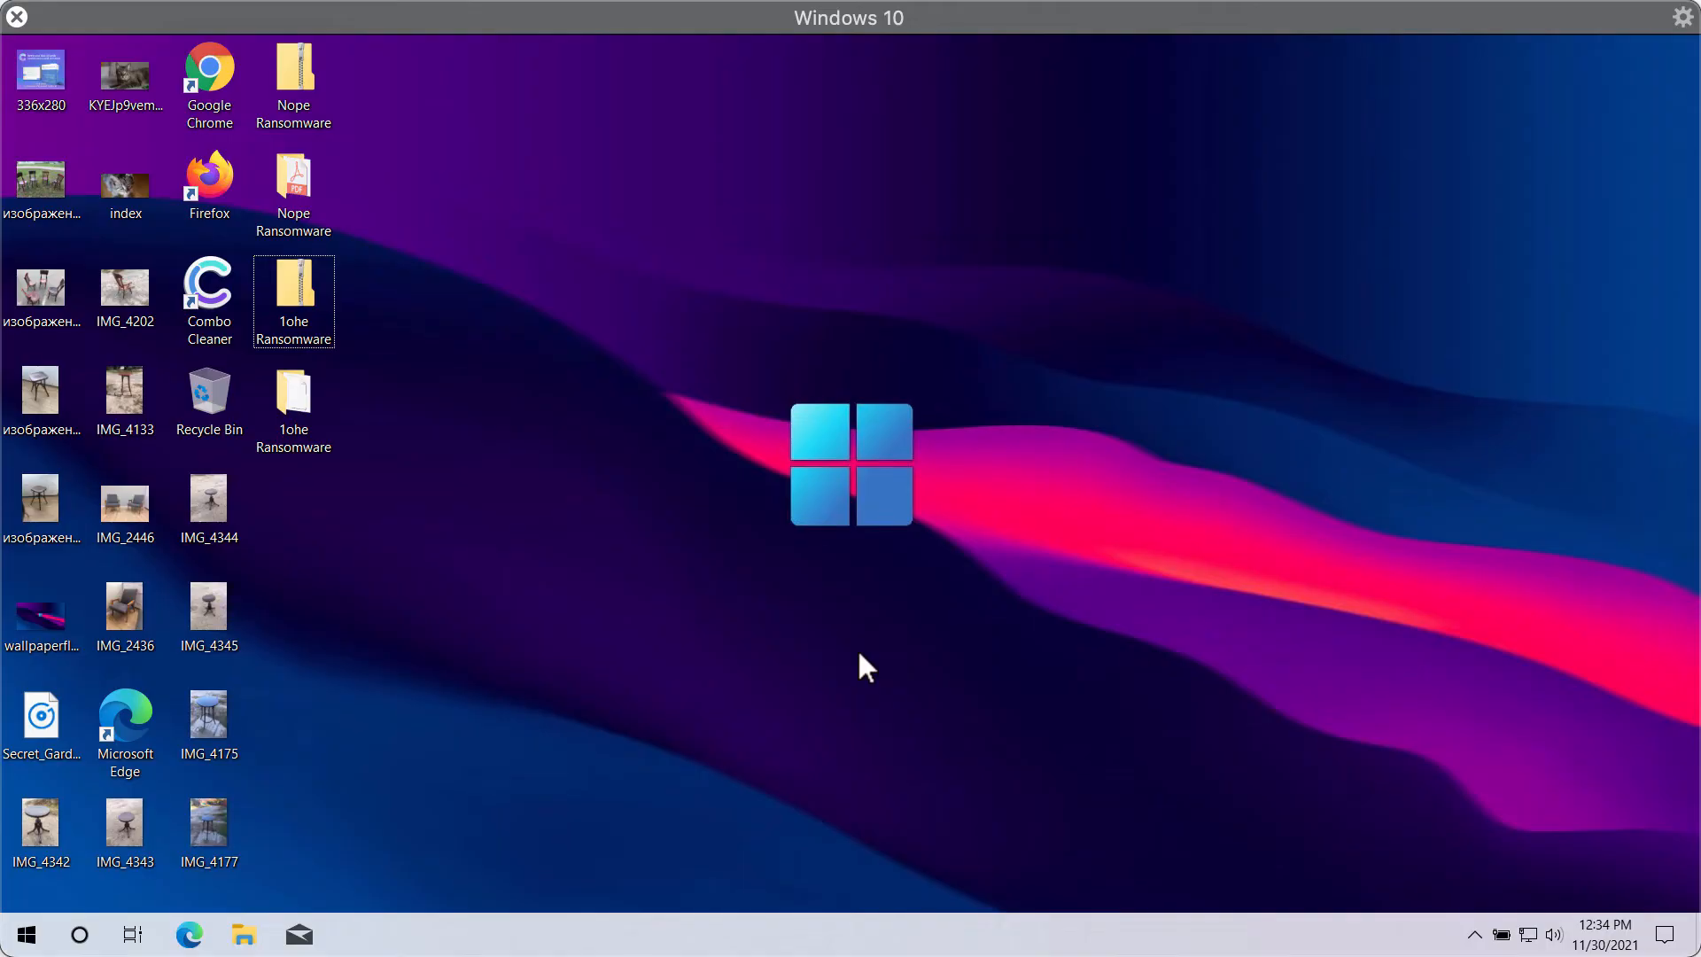
mouse_move(838, 445)
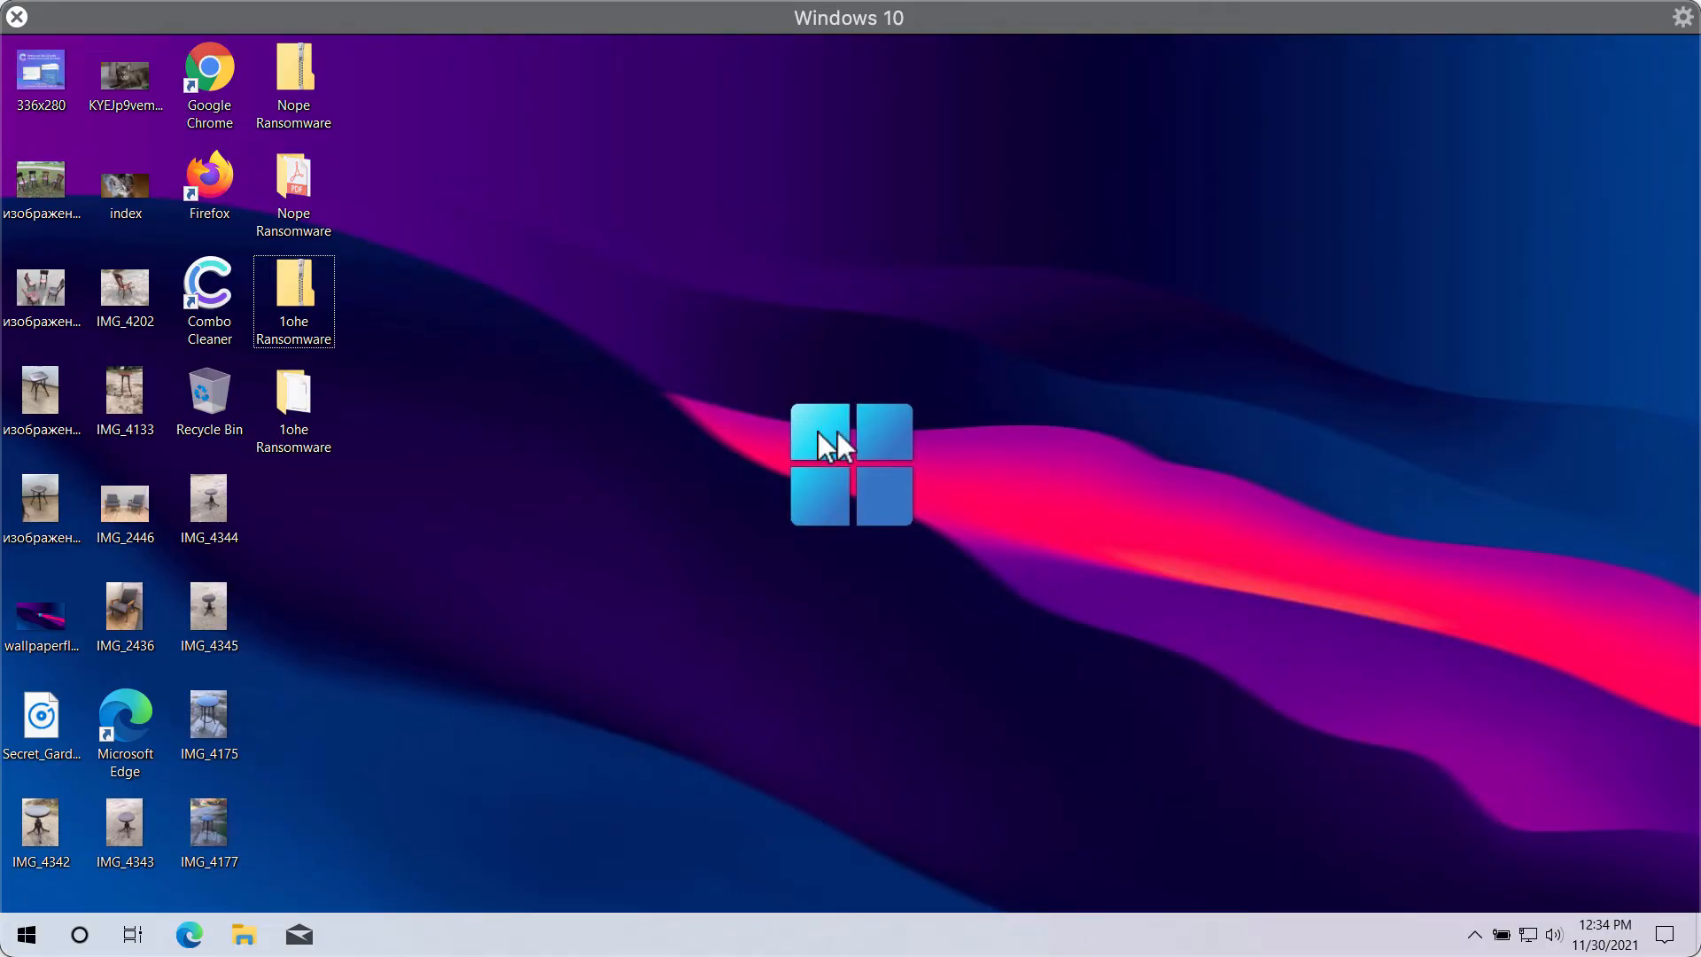
mouse_move(736, 301)
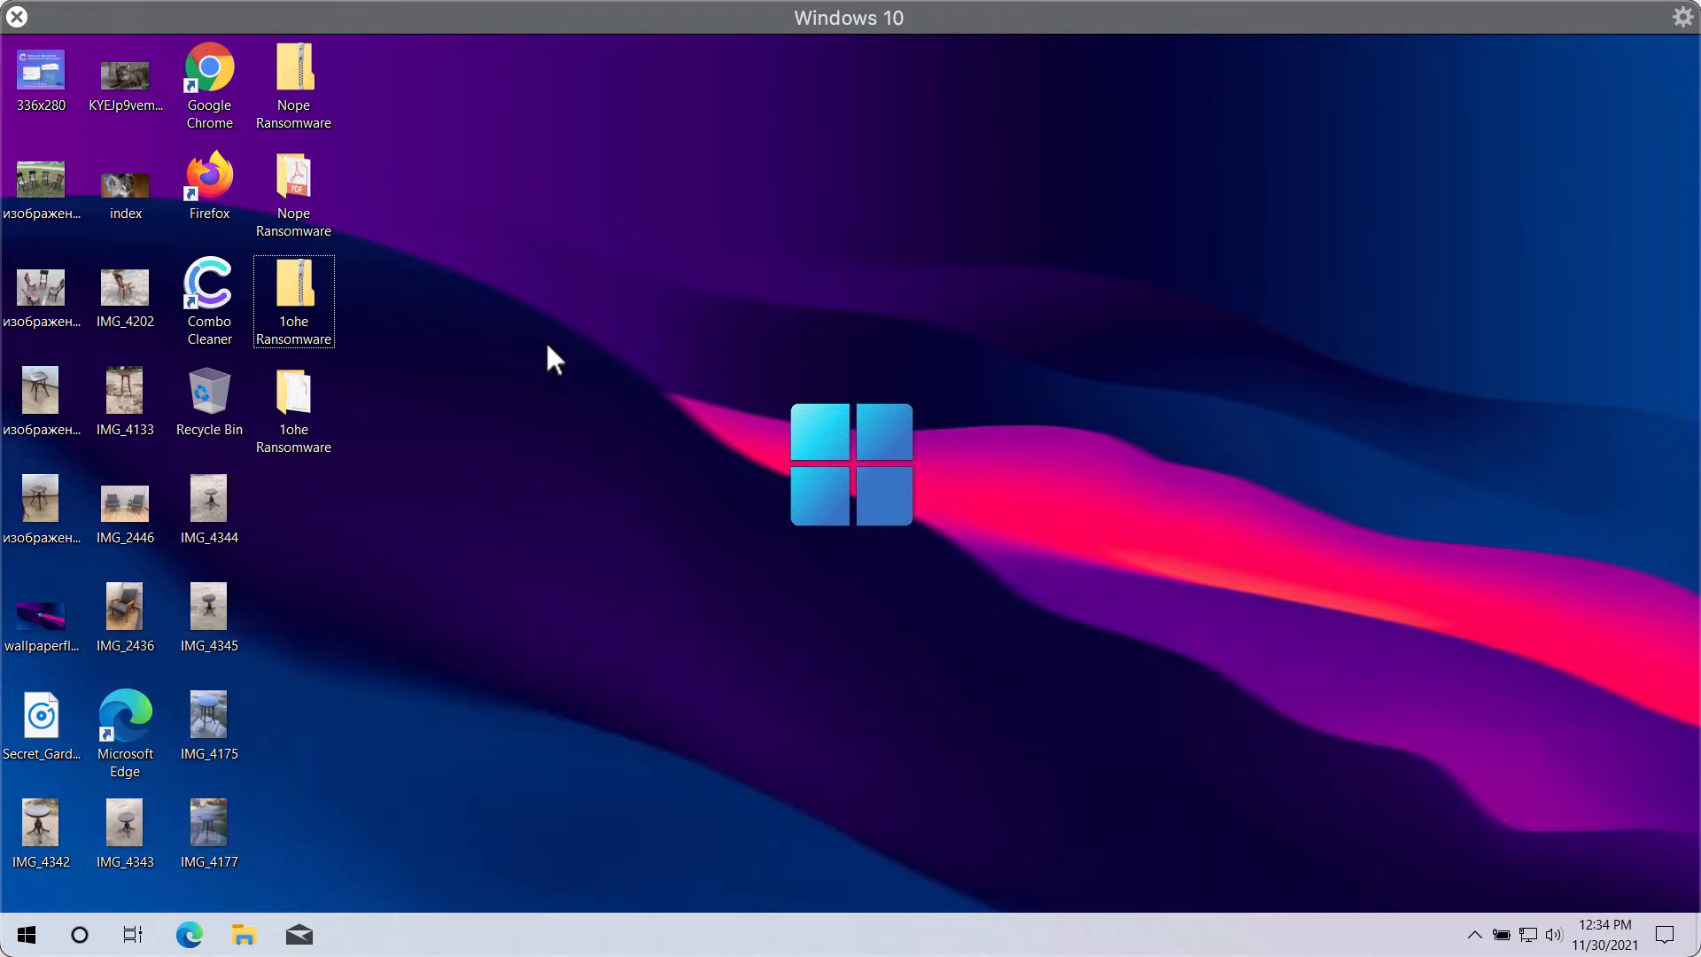
mouse_move(854, 574)
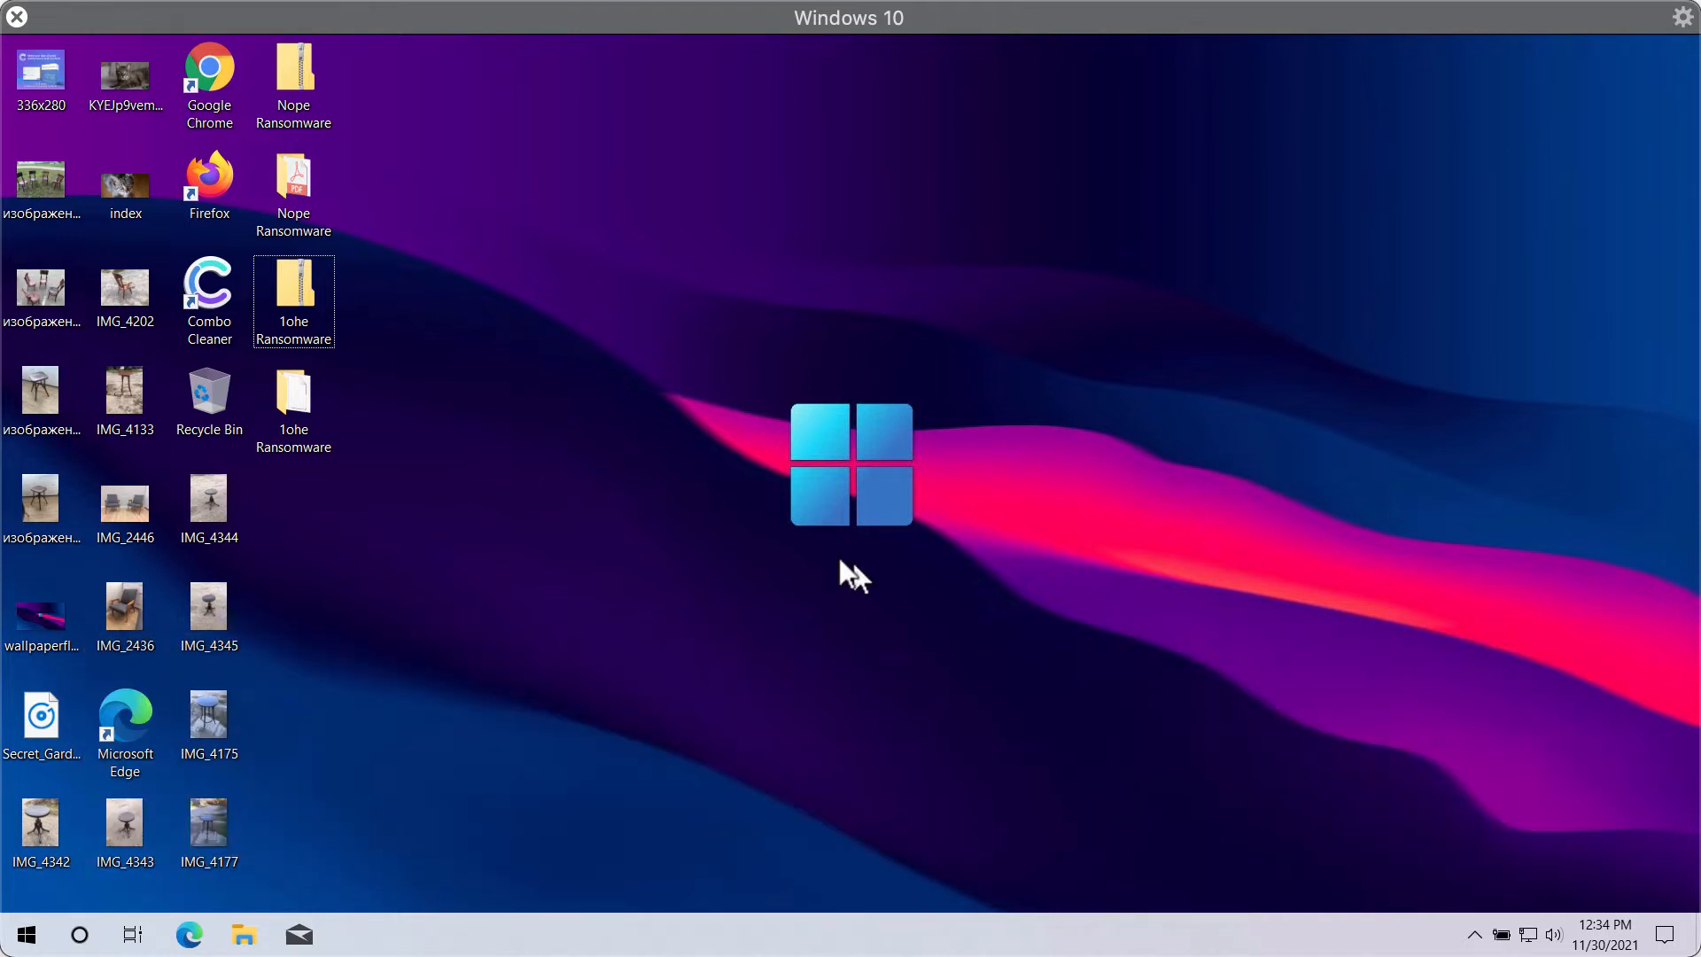
mouse_move(489, 423)
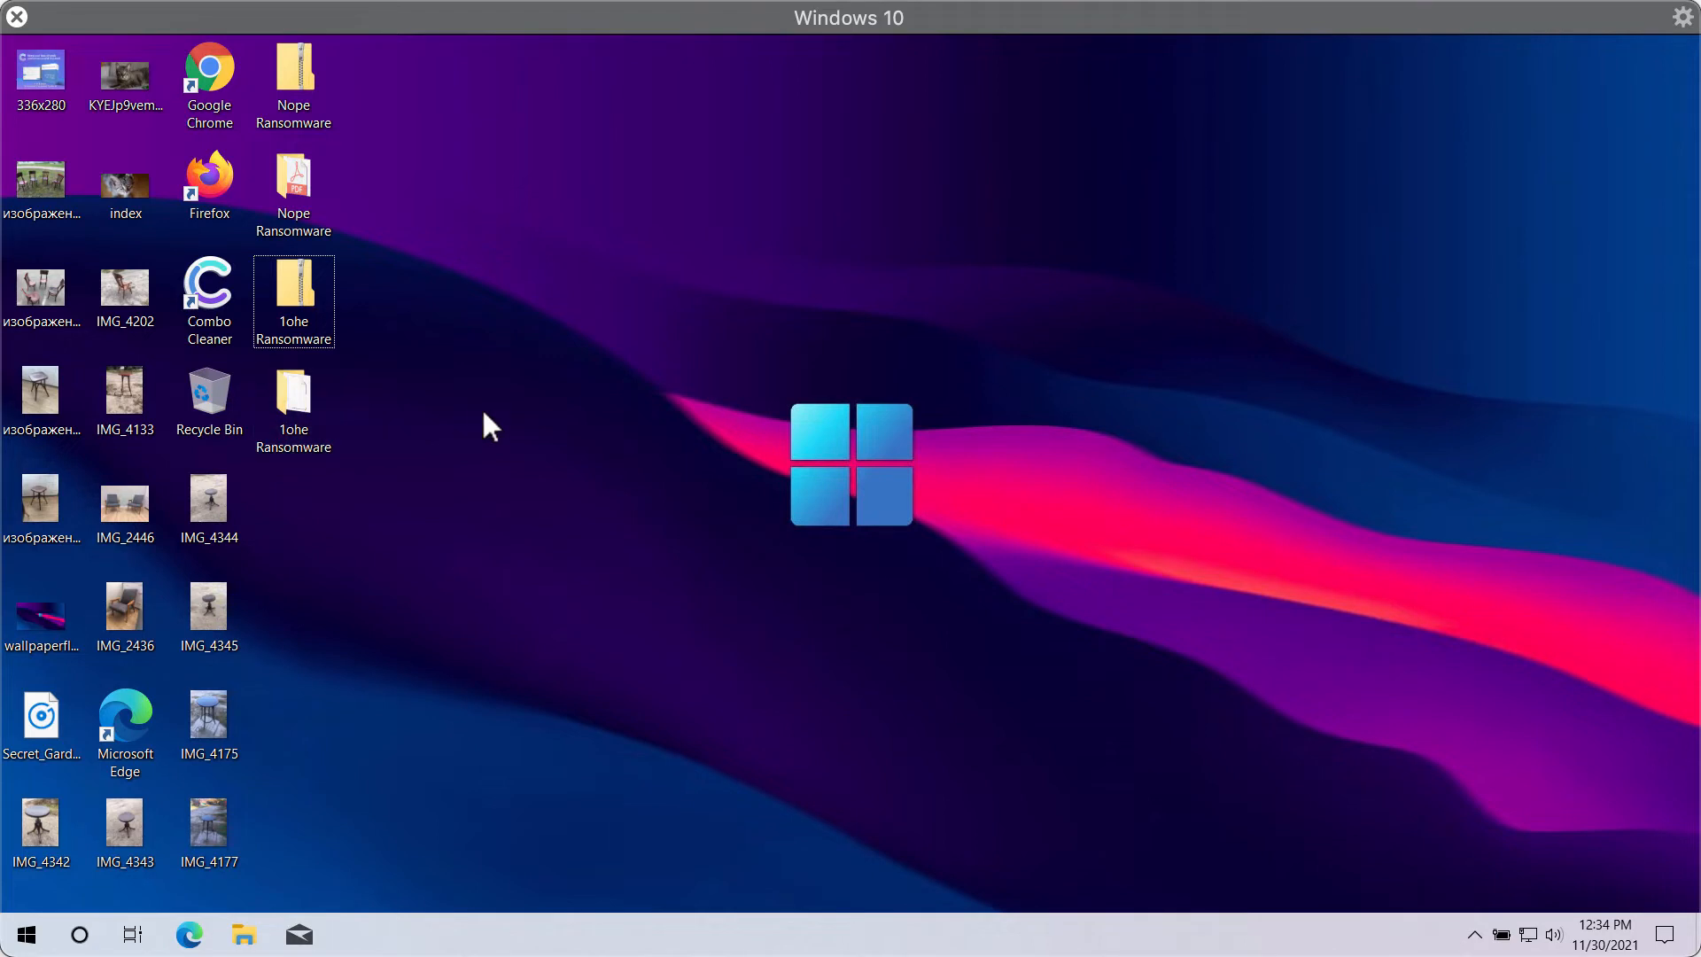
mouse_move(505, 413)
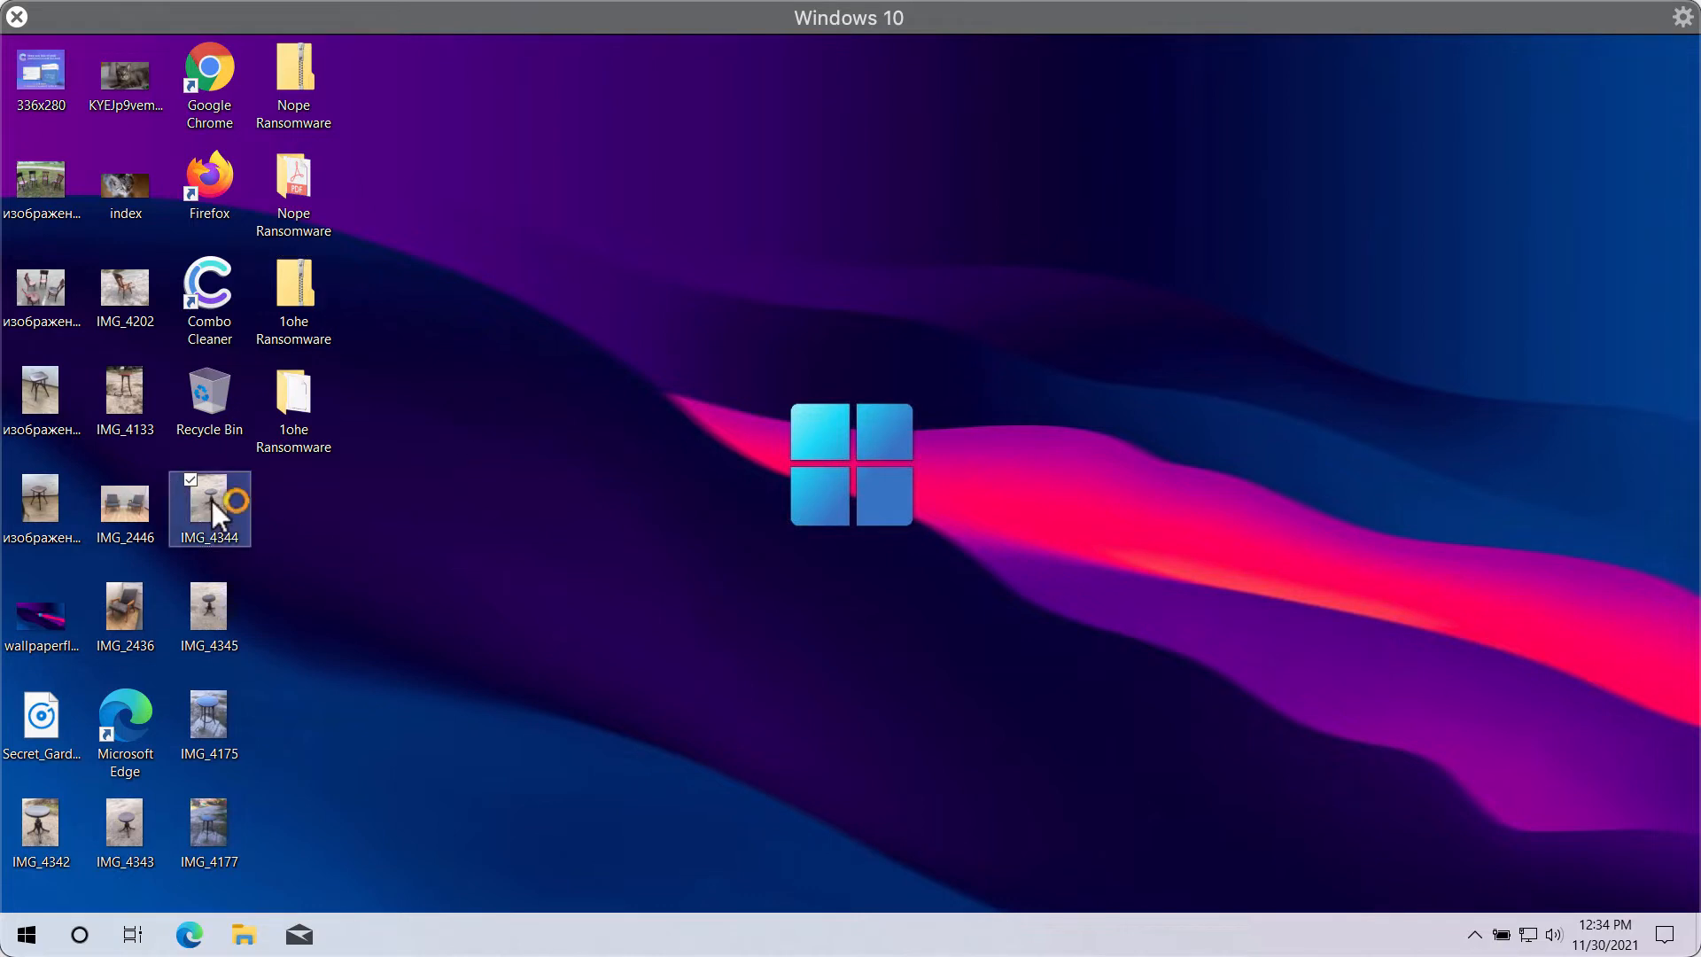
Step: View the IMG_4344 photo twice in the image viewer, closing it each time
double_click(209, 508)
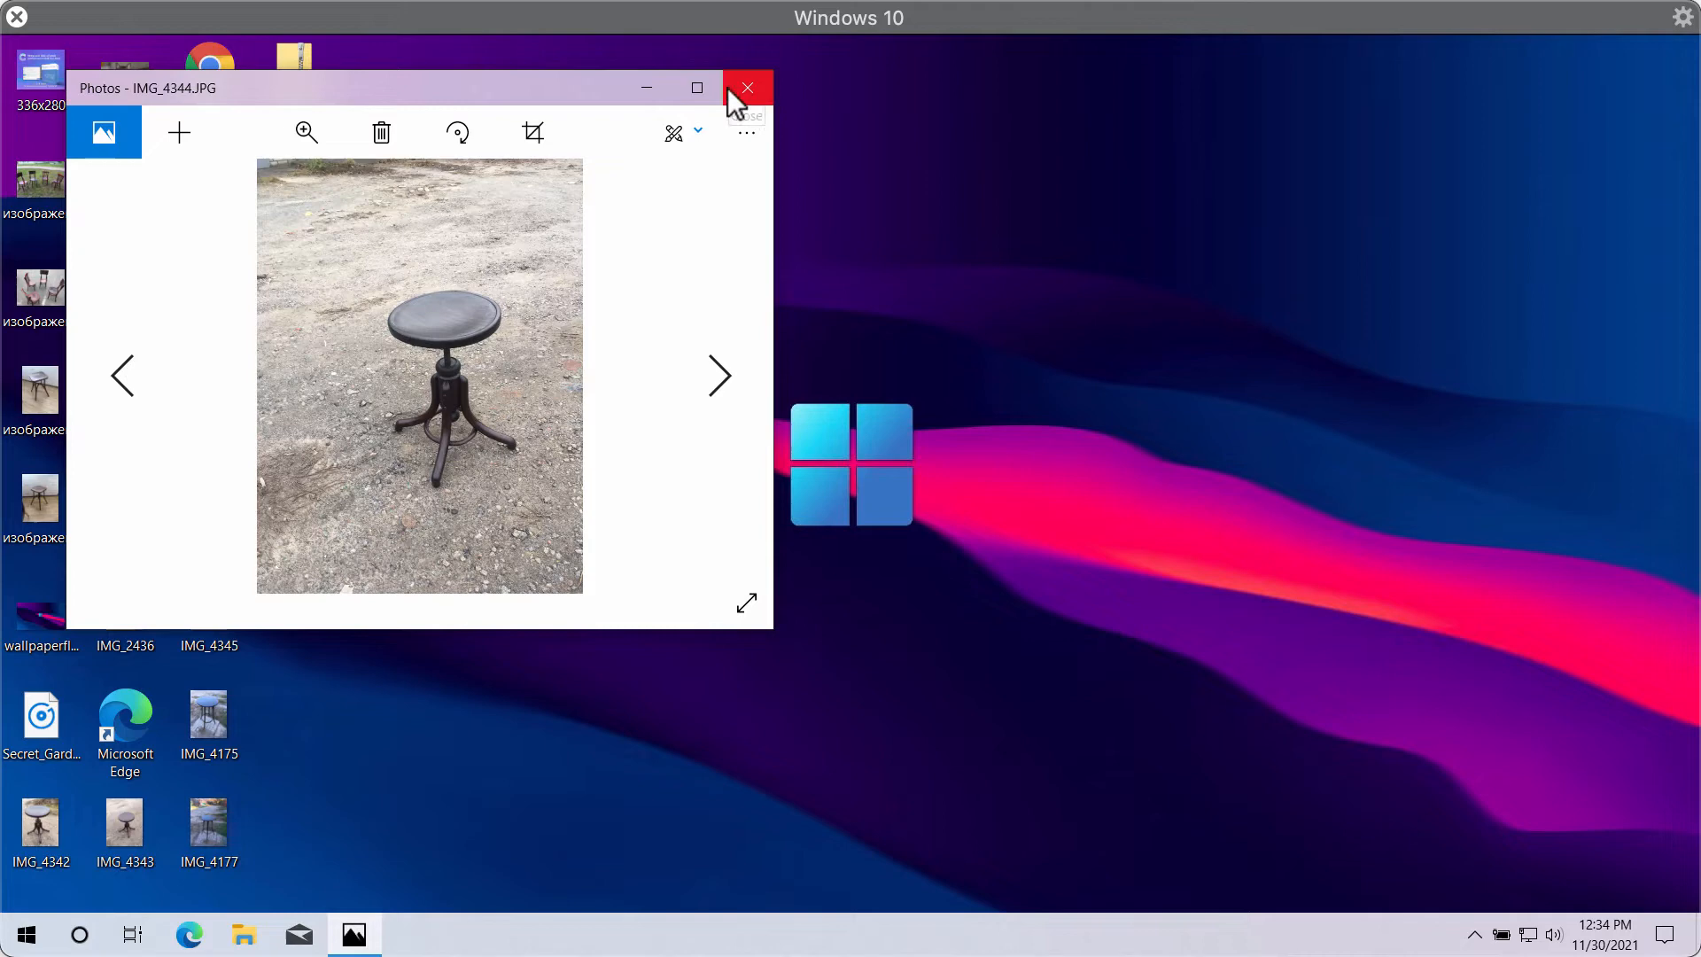
click(746, 86)
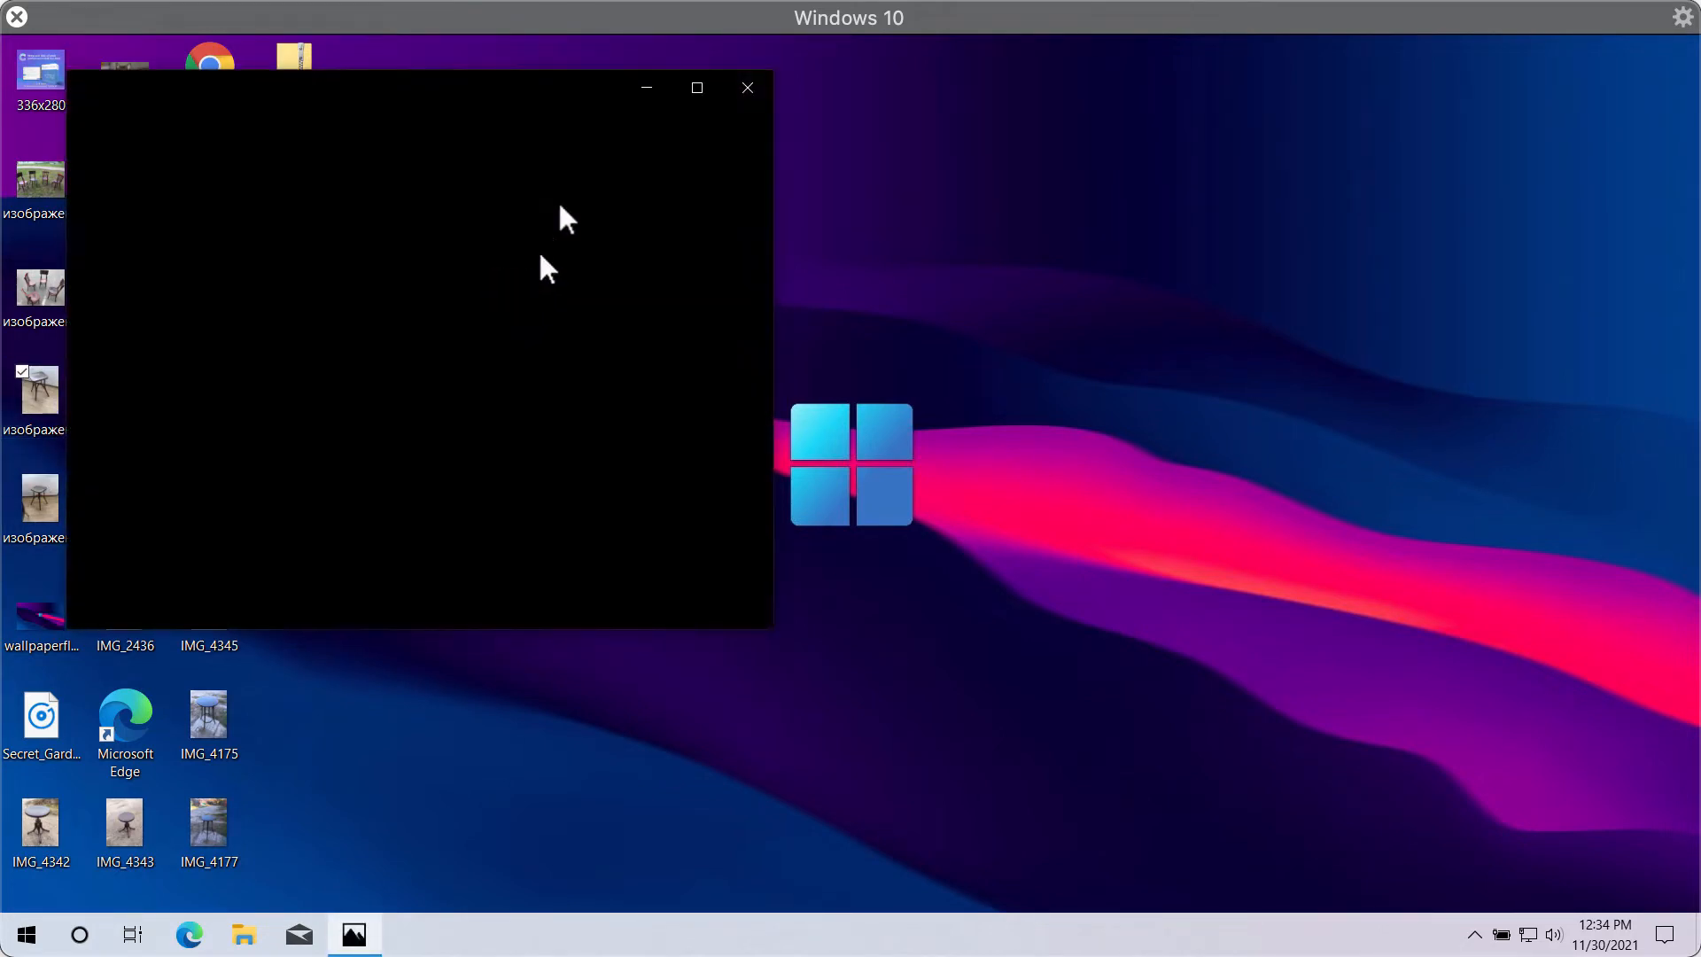
click(746, 89)
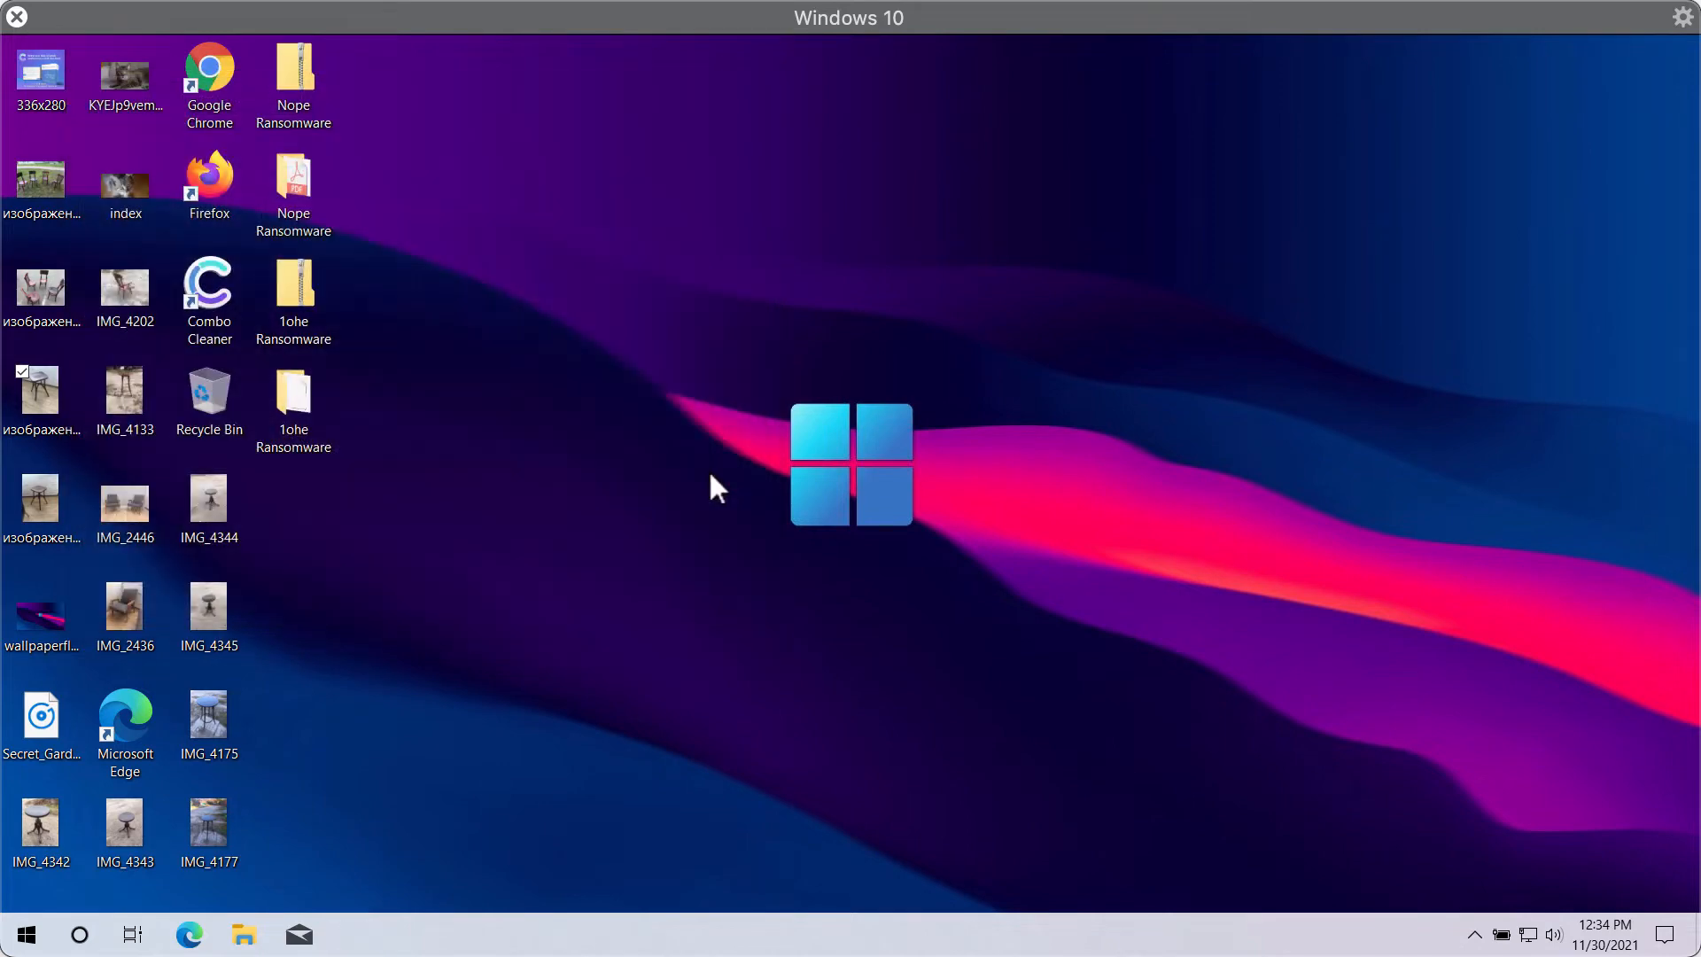
click(209, 502)
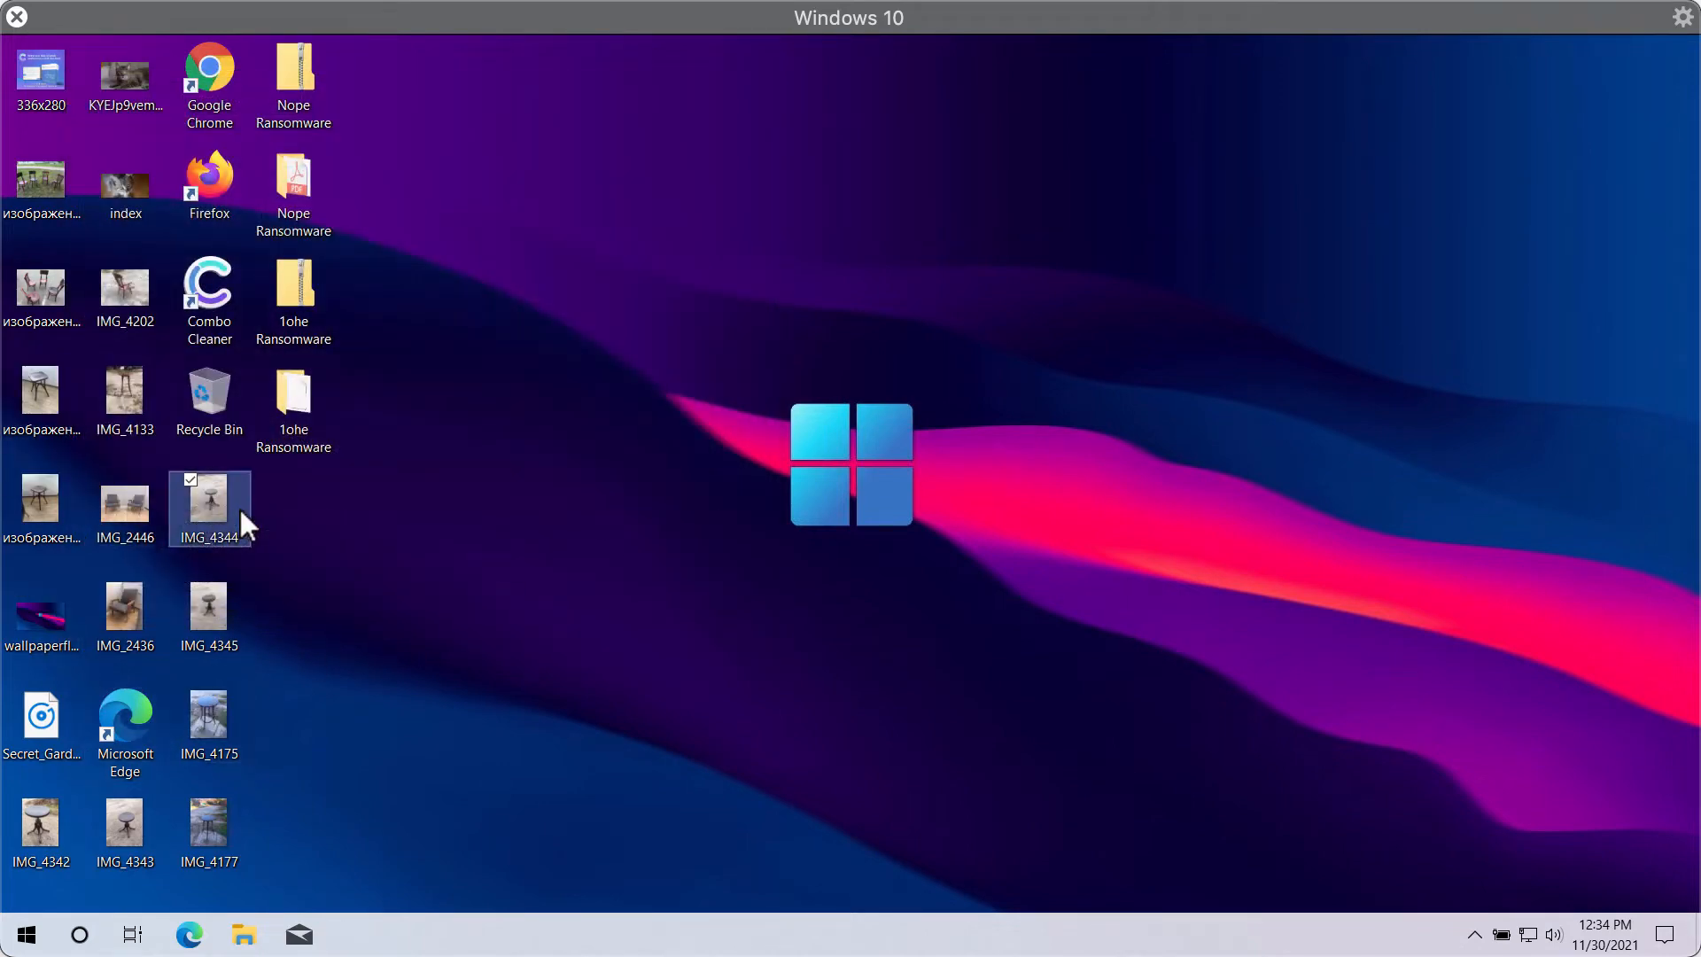
double_click(209, 509)
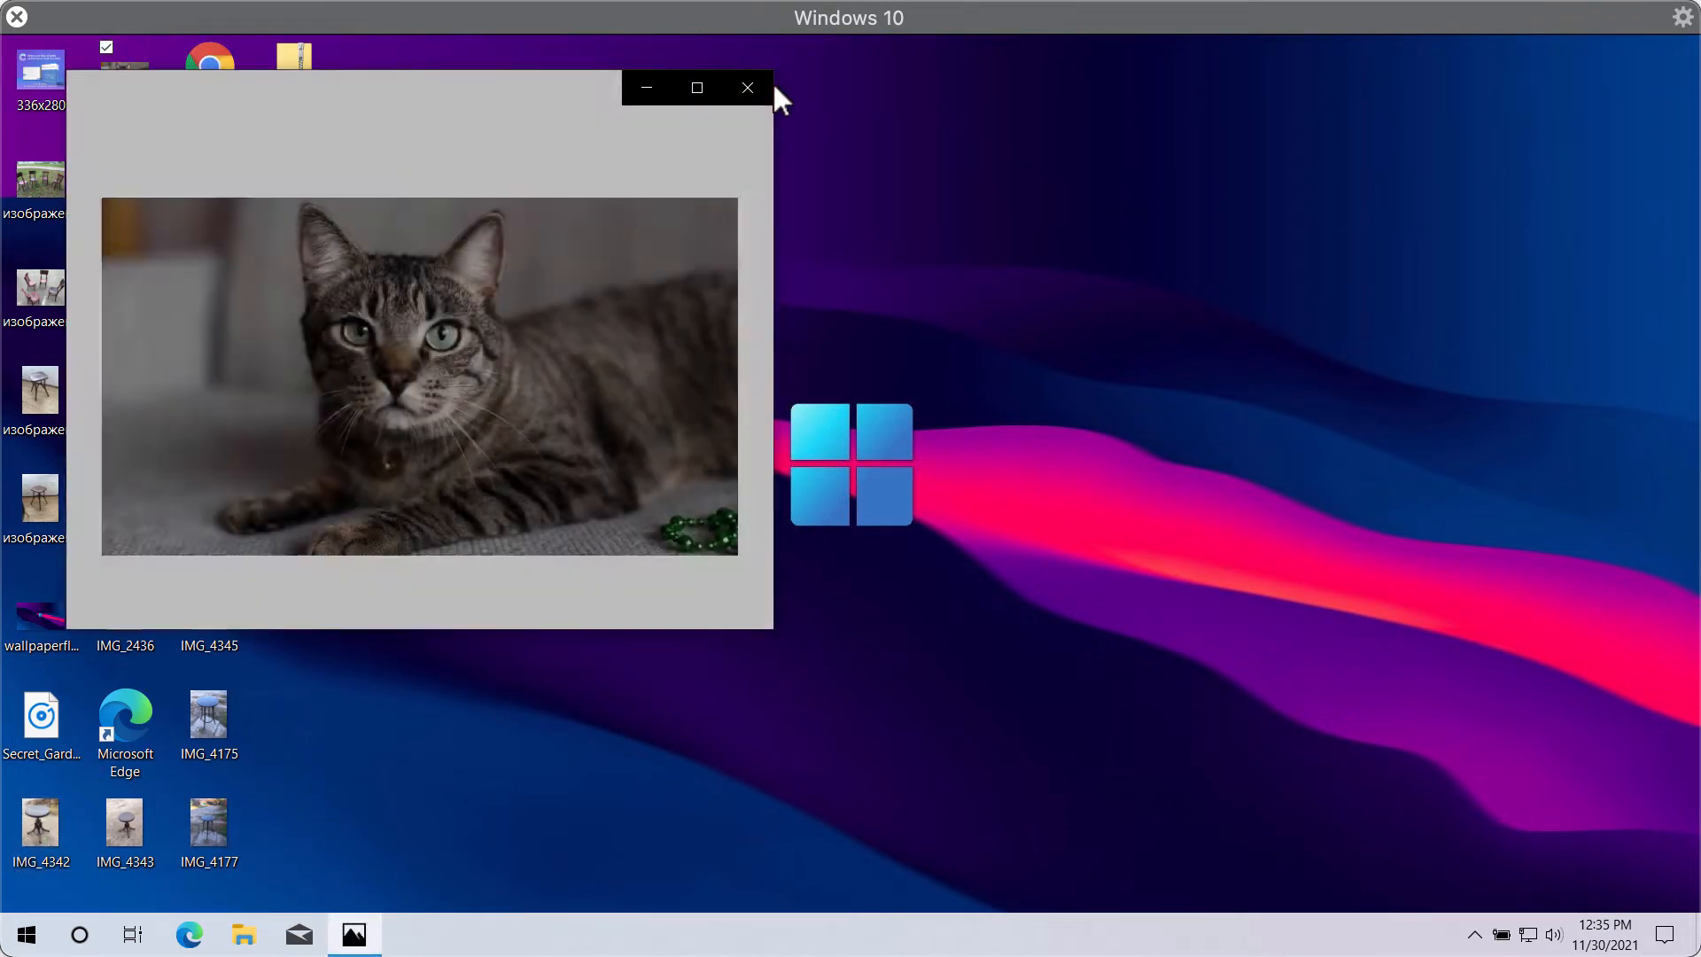
click(746, 89)
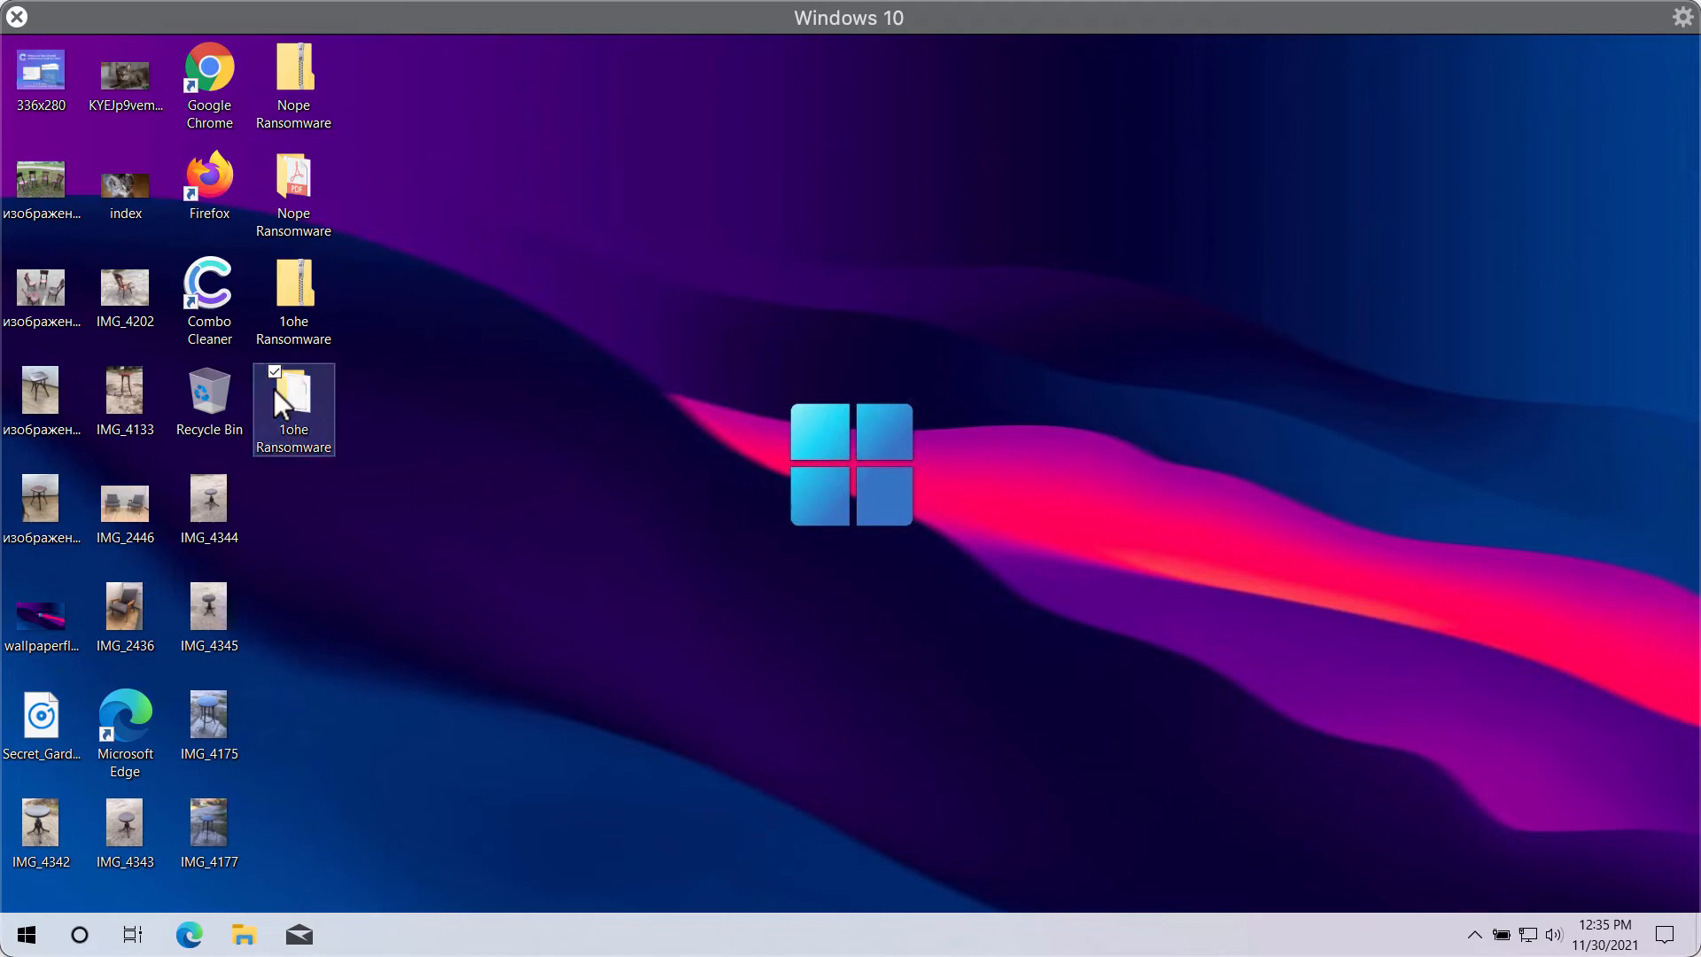
Step: View the 1ohe Ransomware folder with its single 4,492 KB application, then close it
double_click(292, 397)
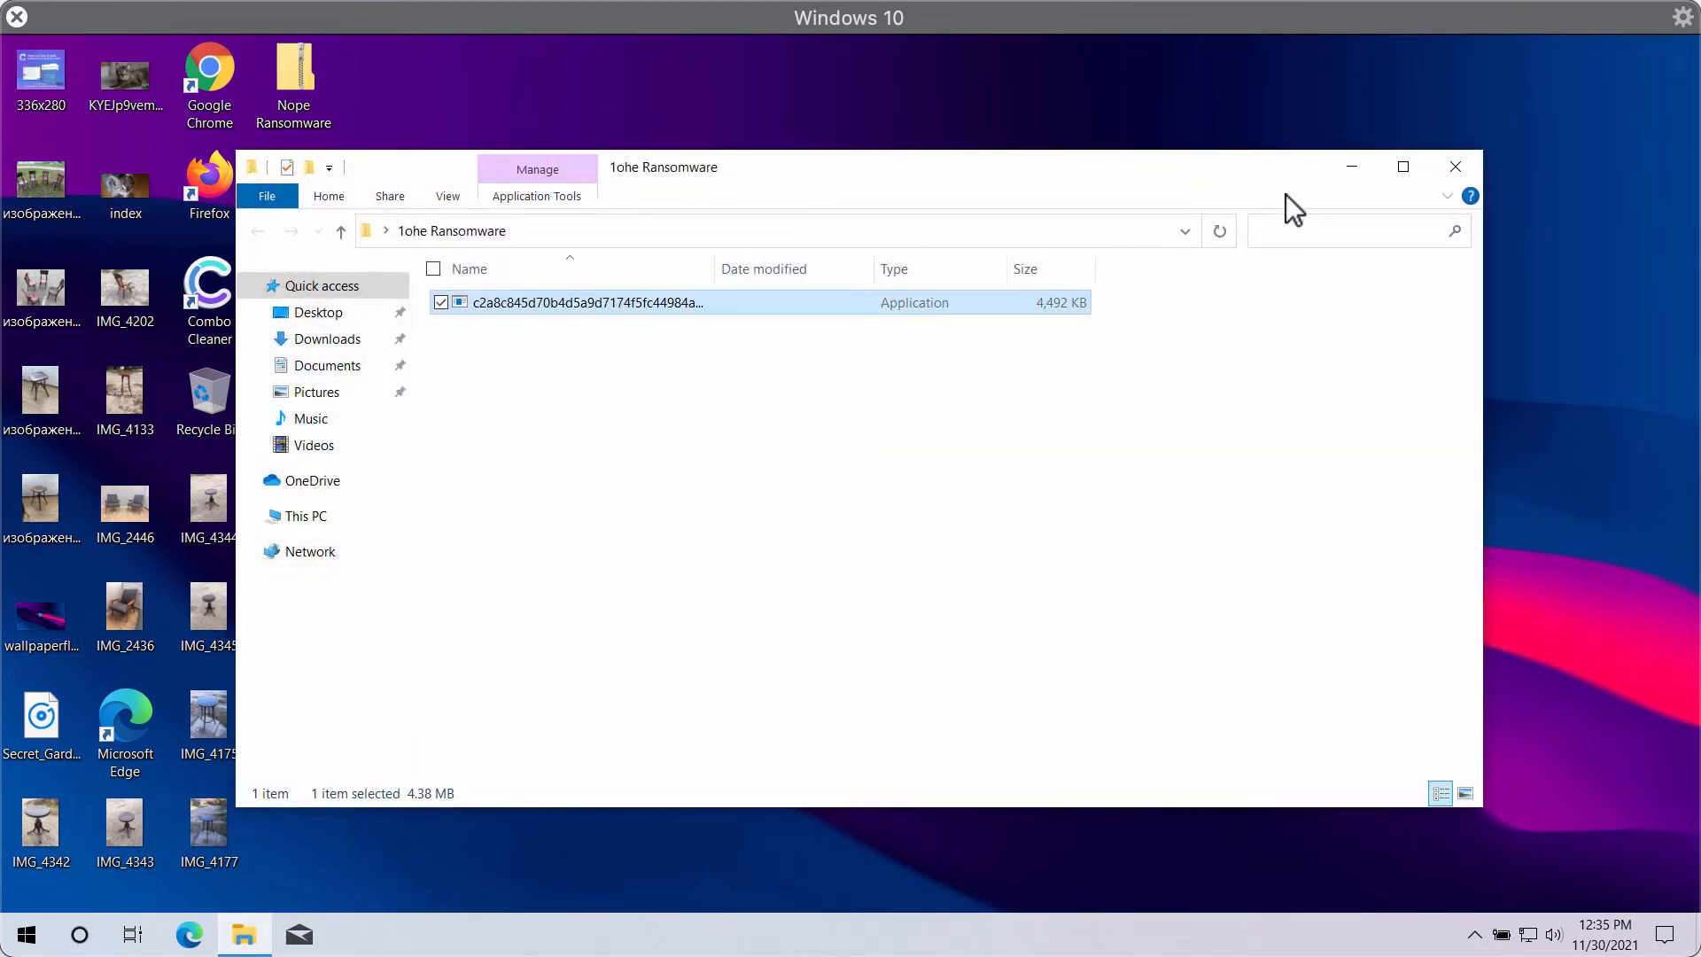
click(1454, 167)
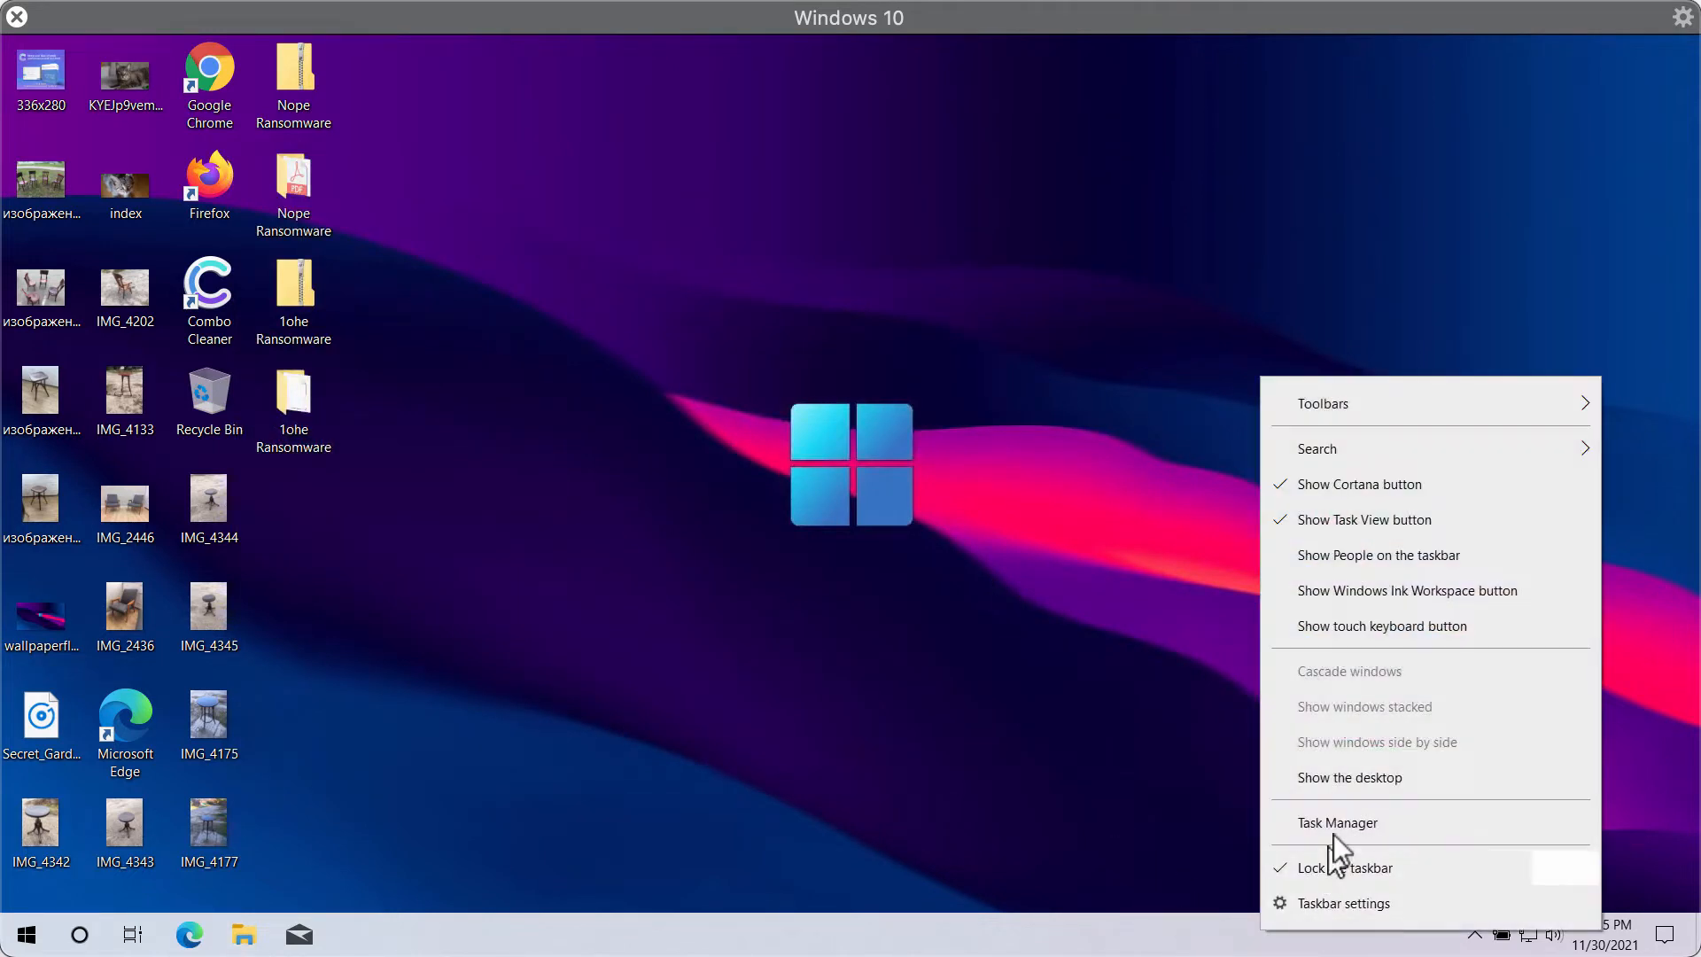
Step: Start Task Manager with More details and browse down the Processes list
click(1338, 822)
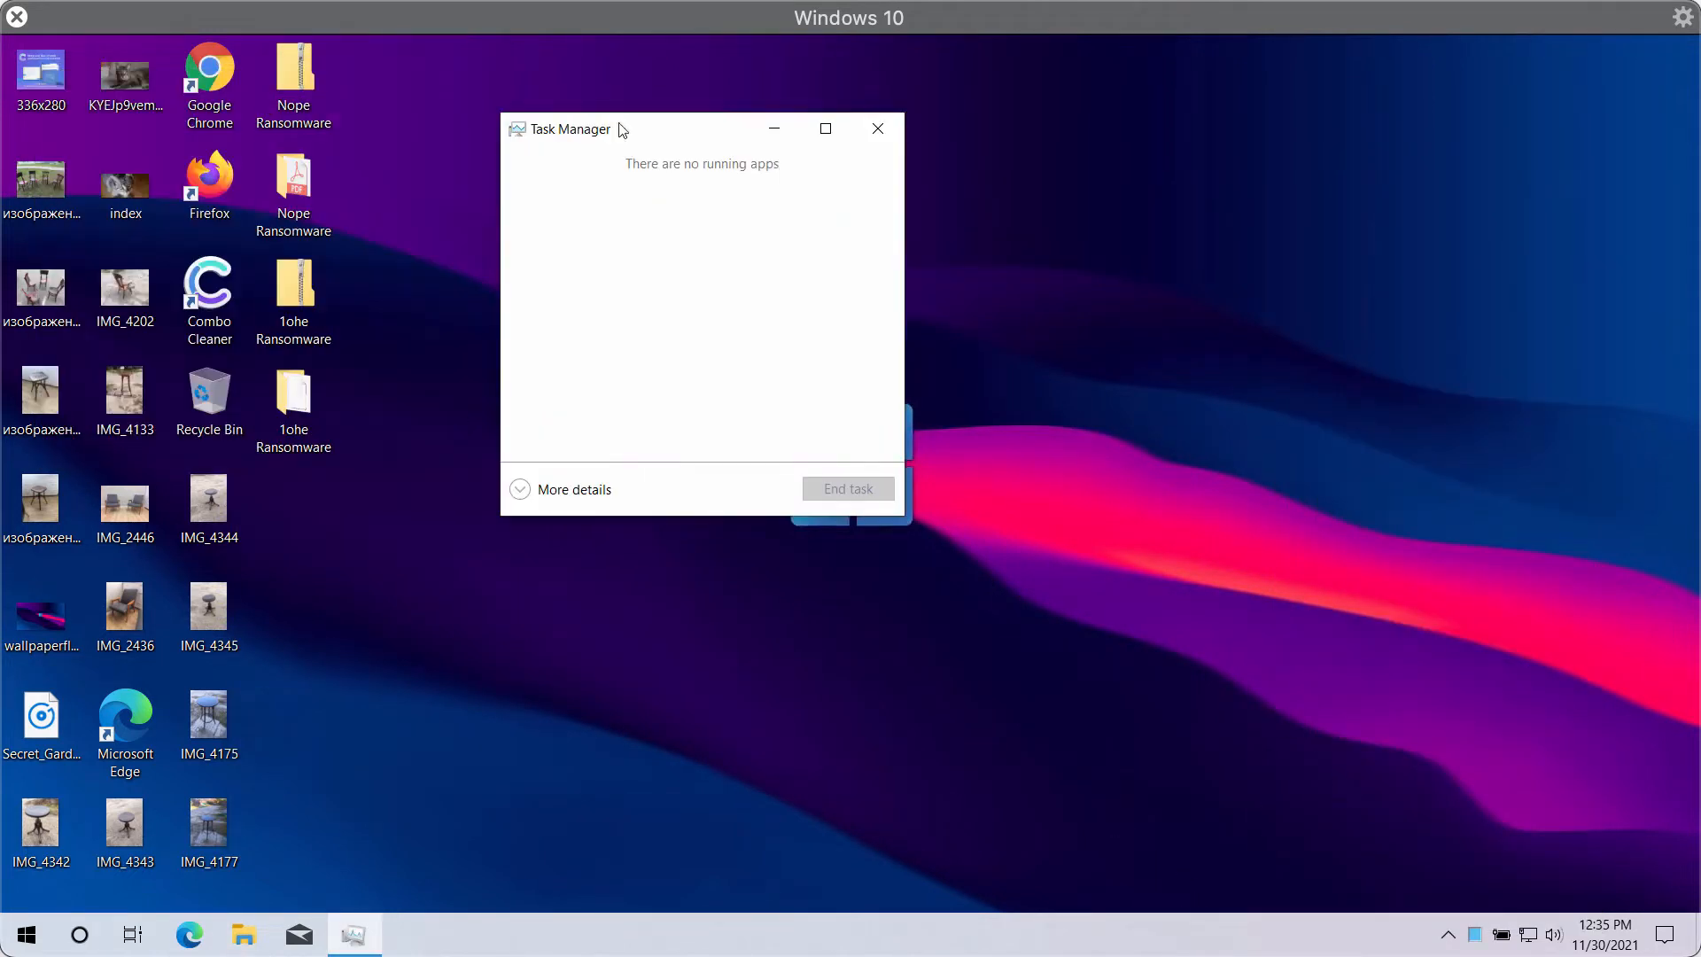
click(574, 488)
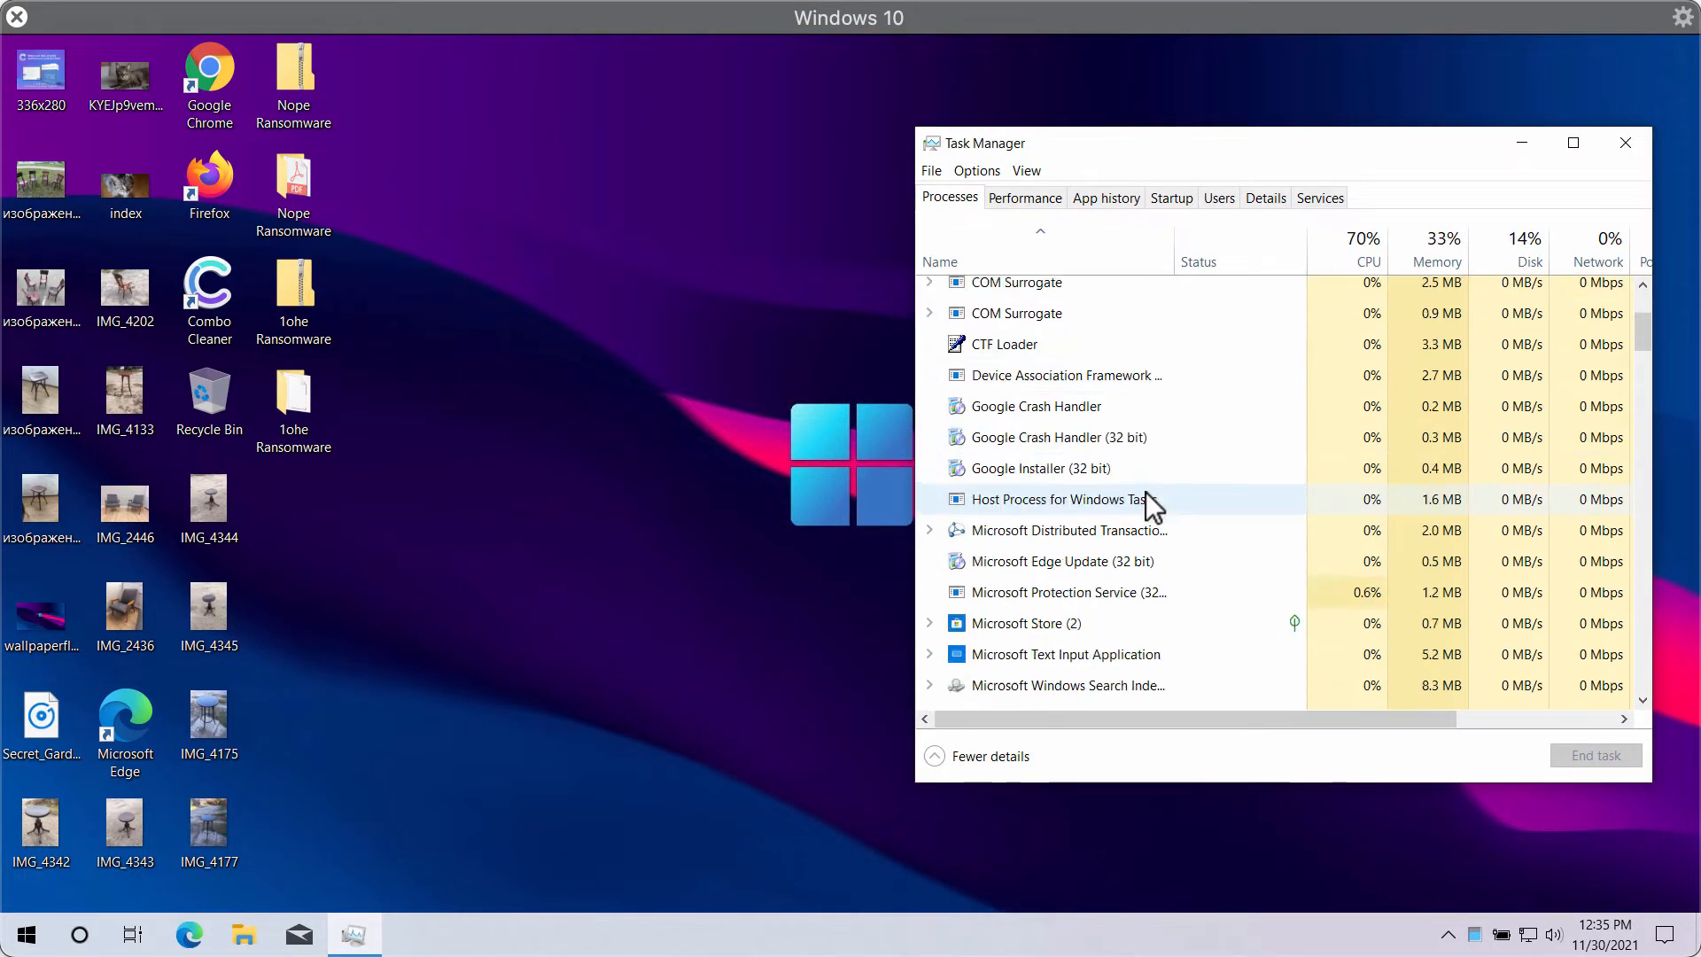
scroll(down, 3)
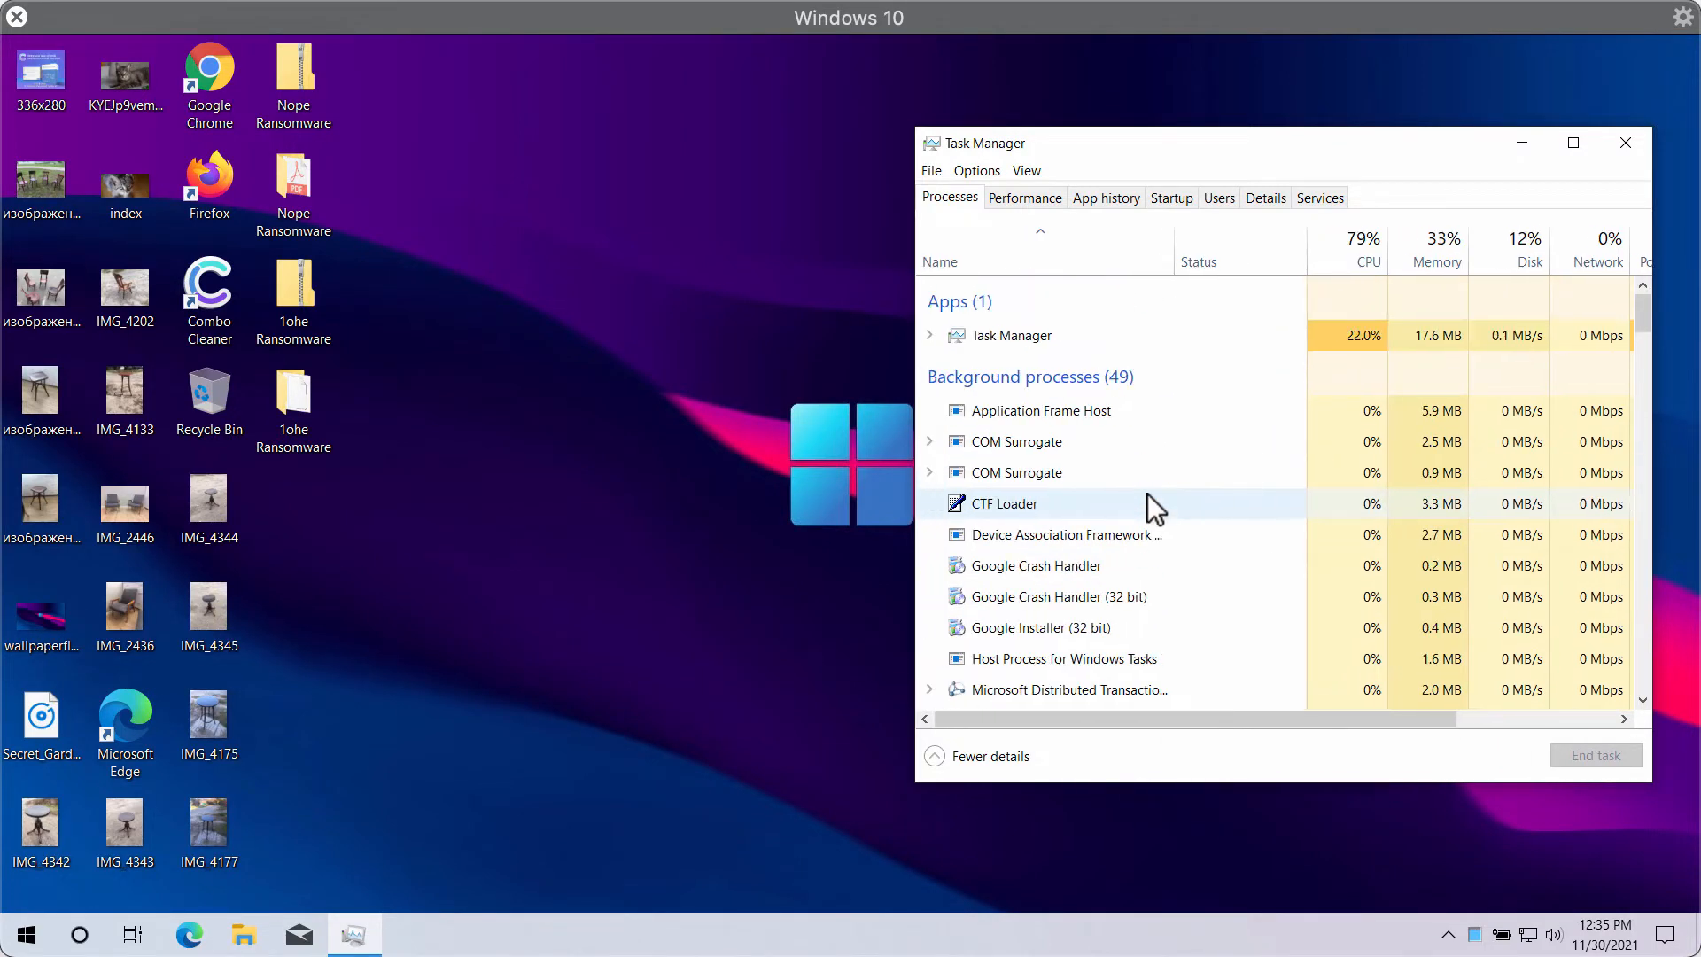
scroll(down, 3)
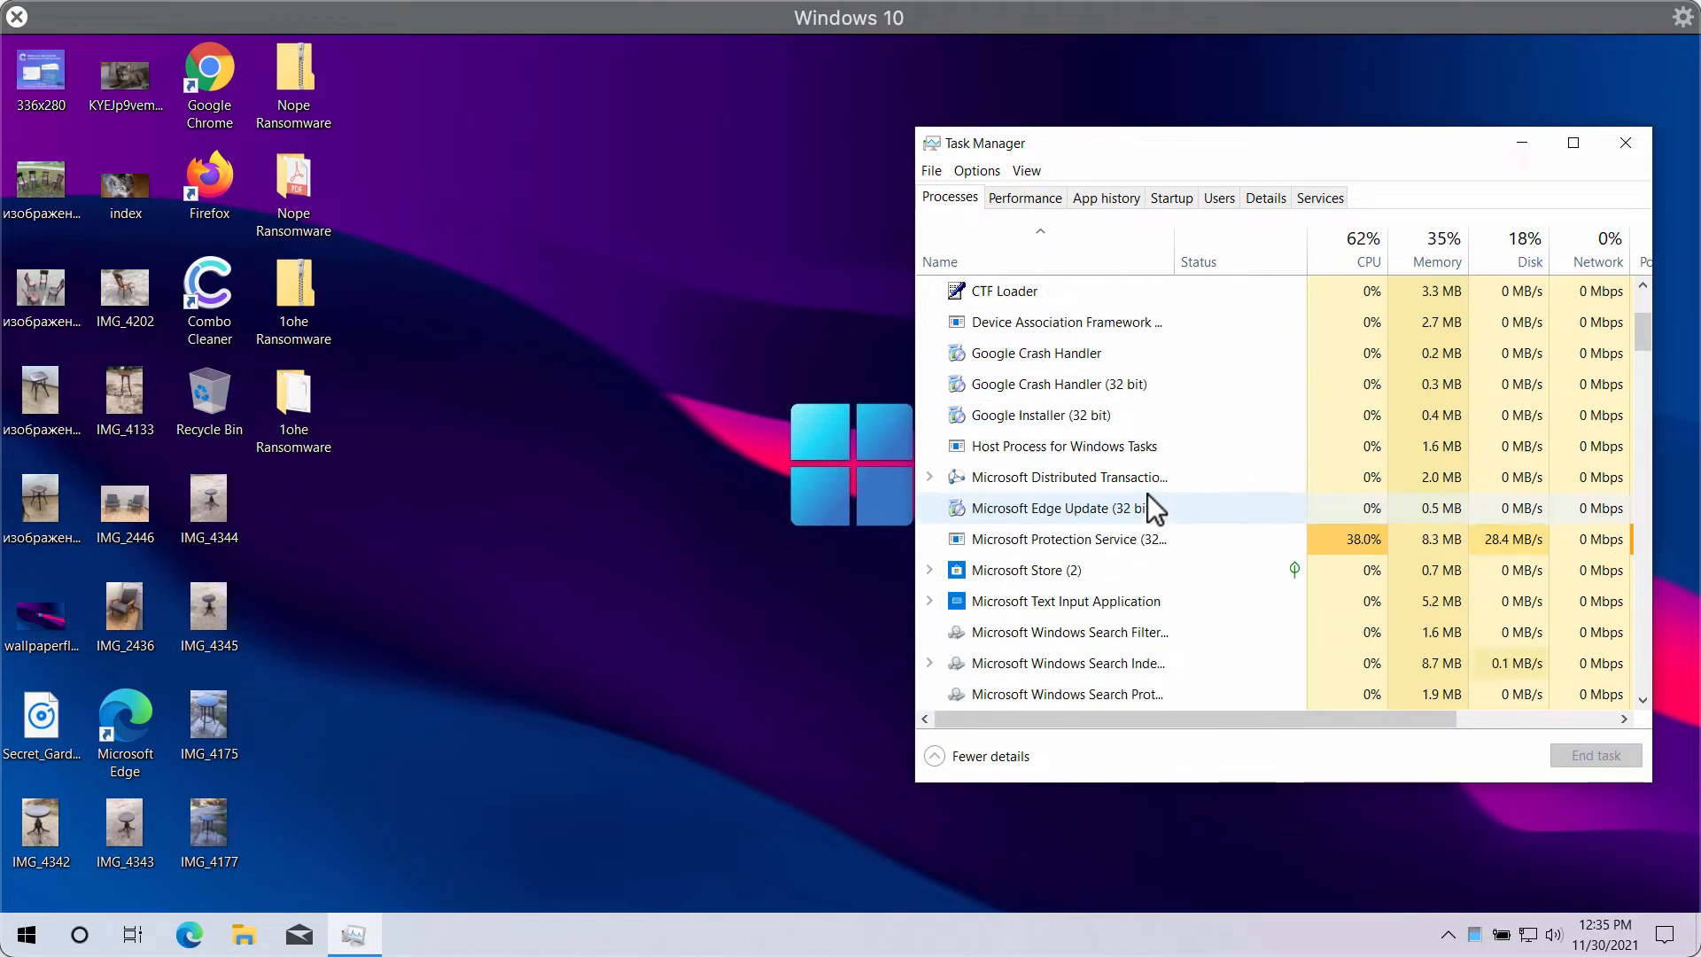
scroll(down, 3)
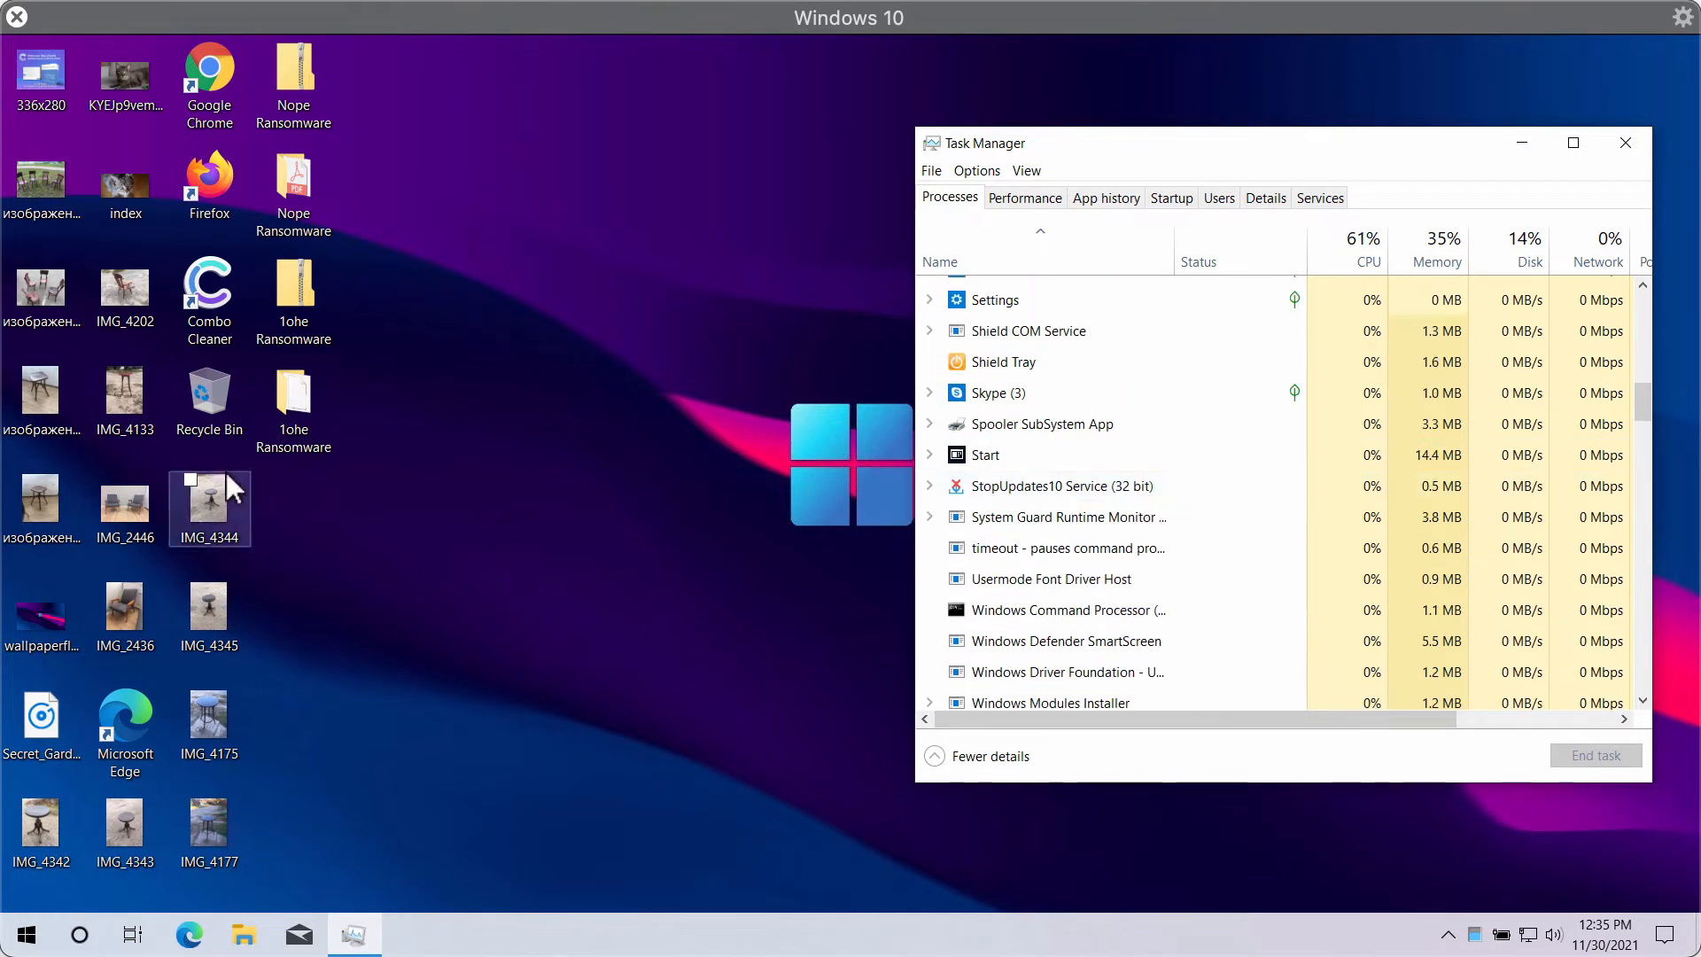
Step: Close the Music folder window, finish scrolling the process list, and close Task Manager
click(292, 402)
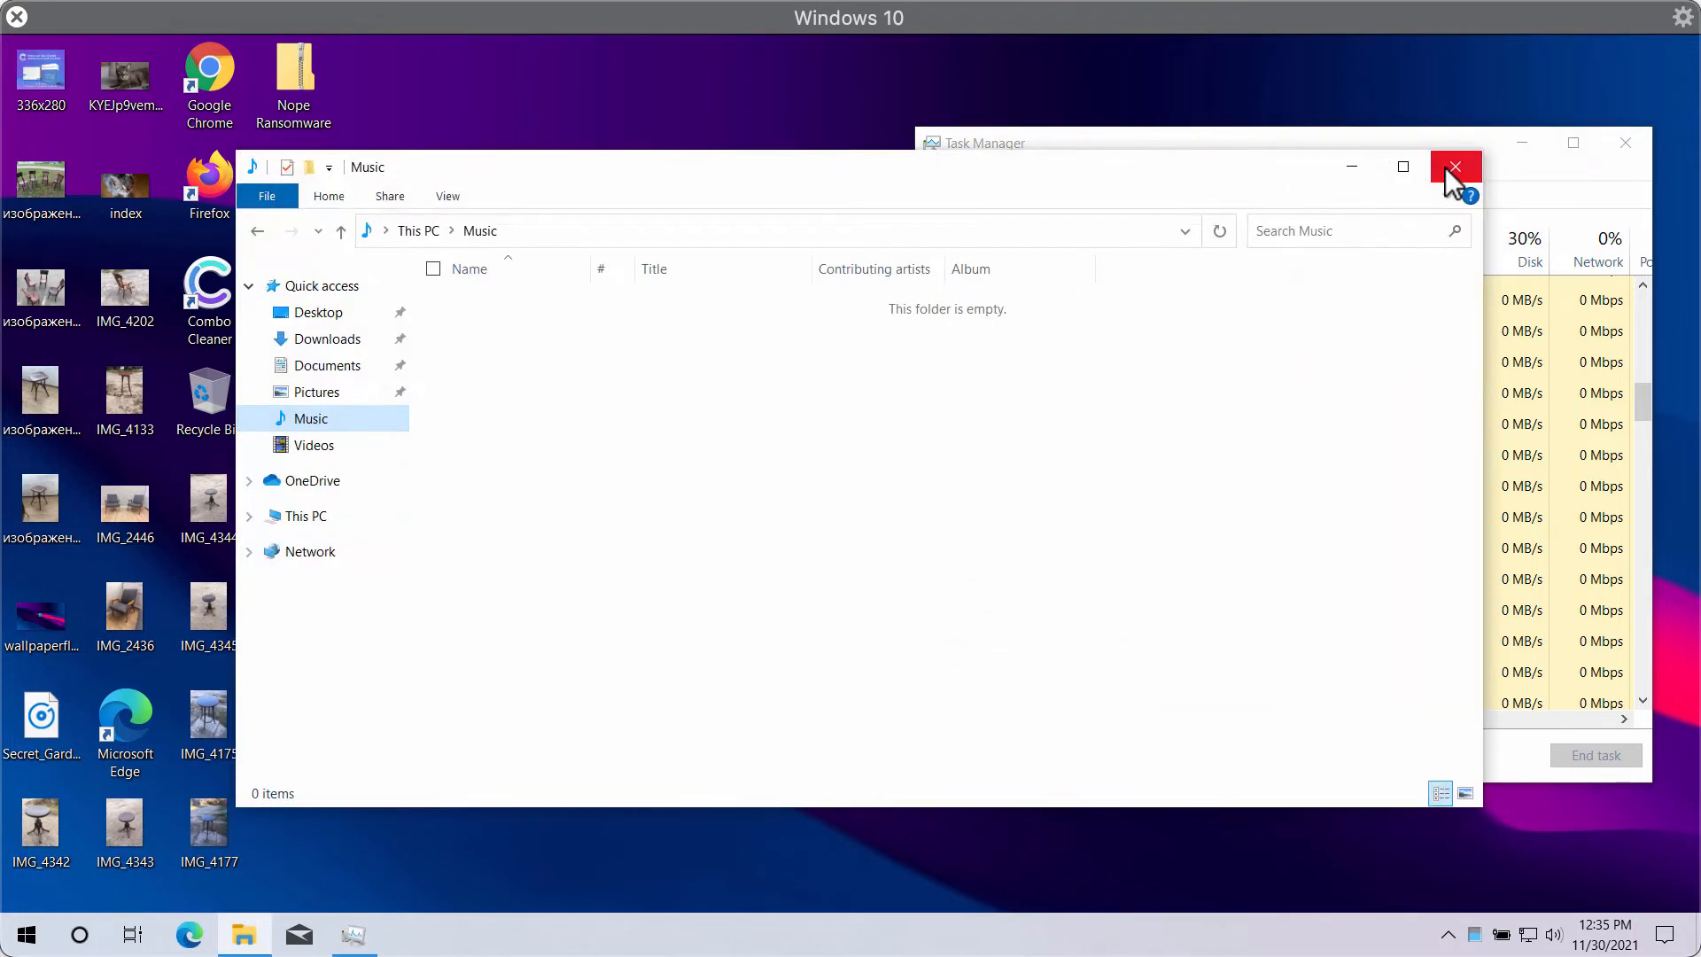
click(1455, 166)
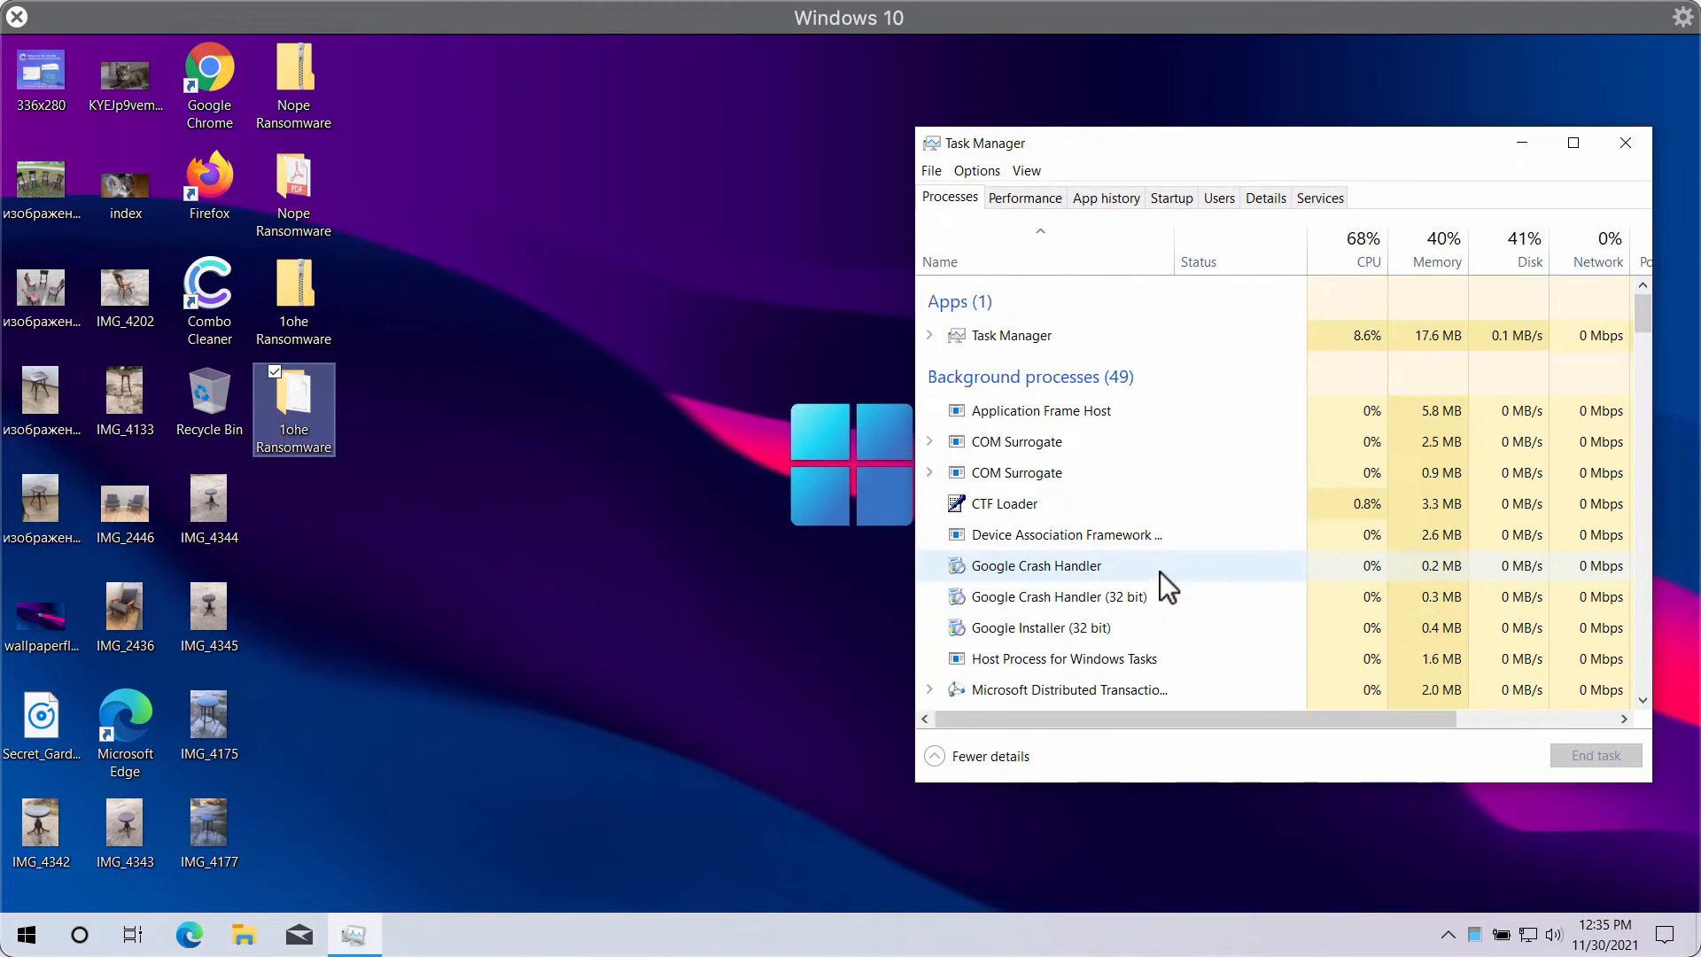
scroll(down, 3)
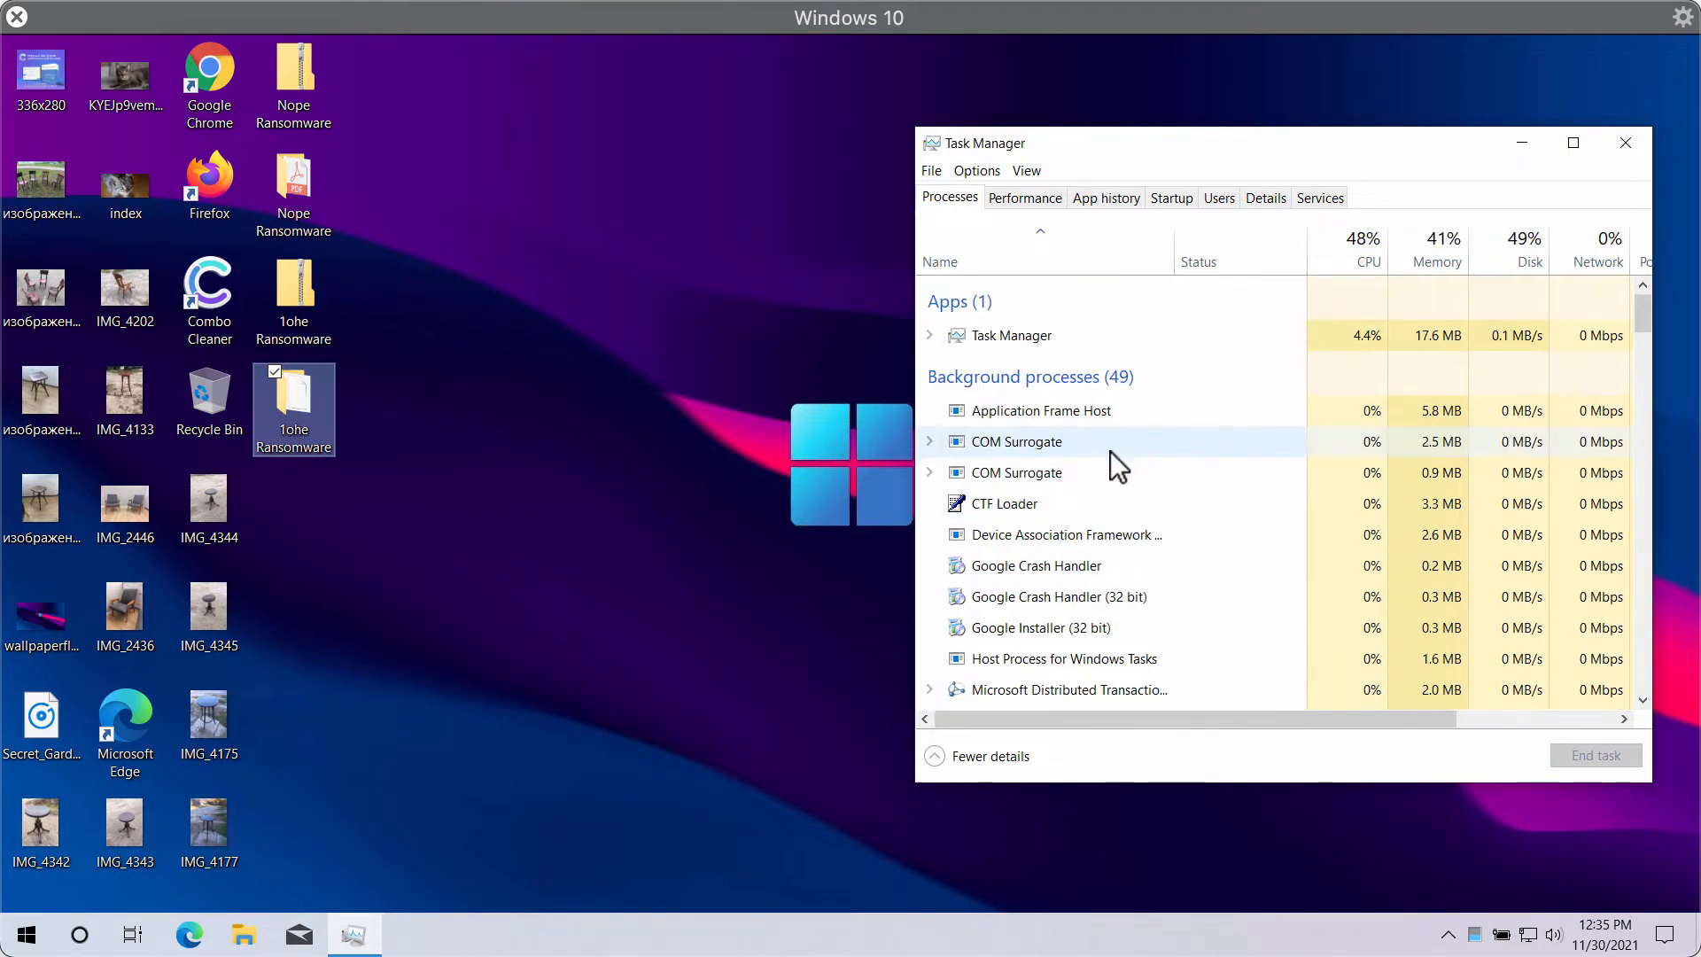
scroll(down, 3)
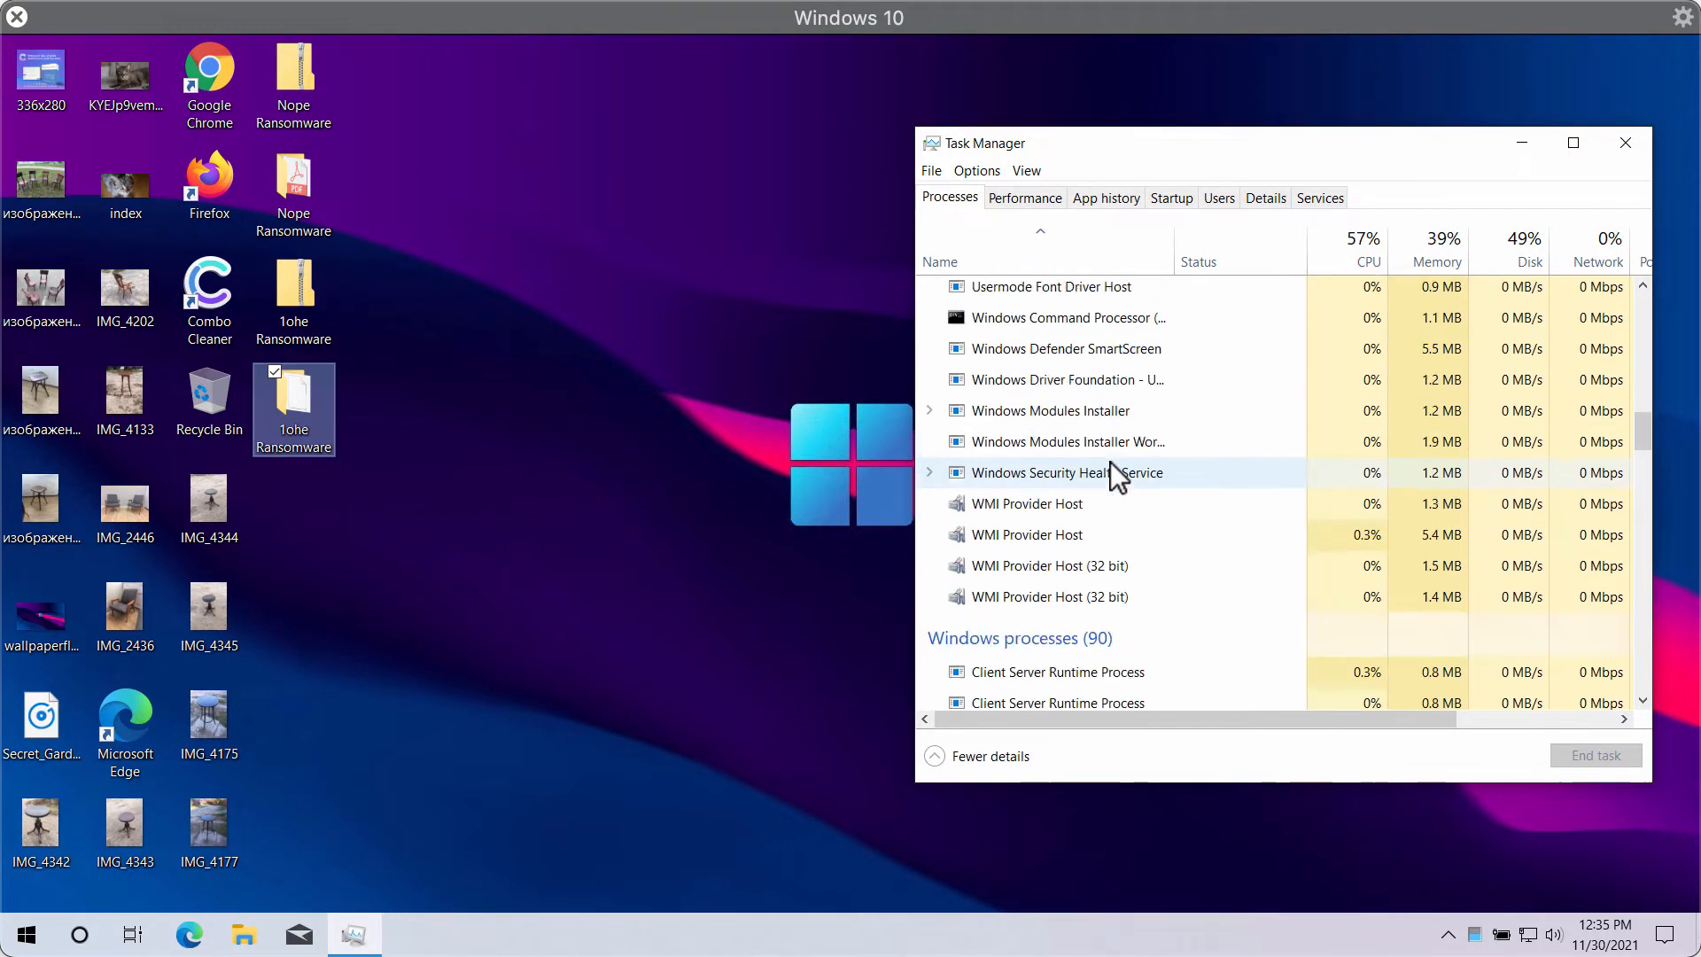
scroll(down, 3)
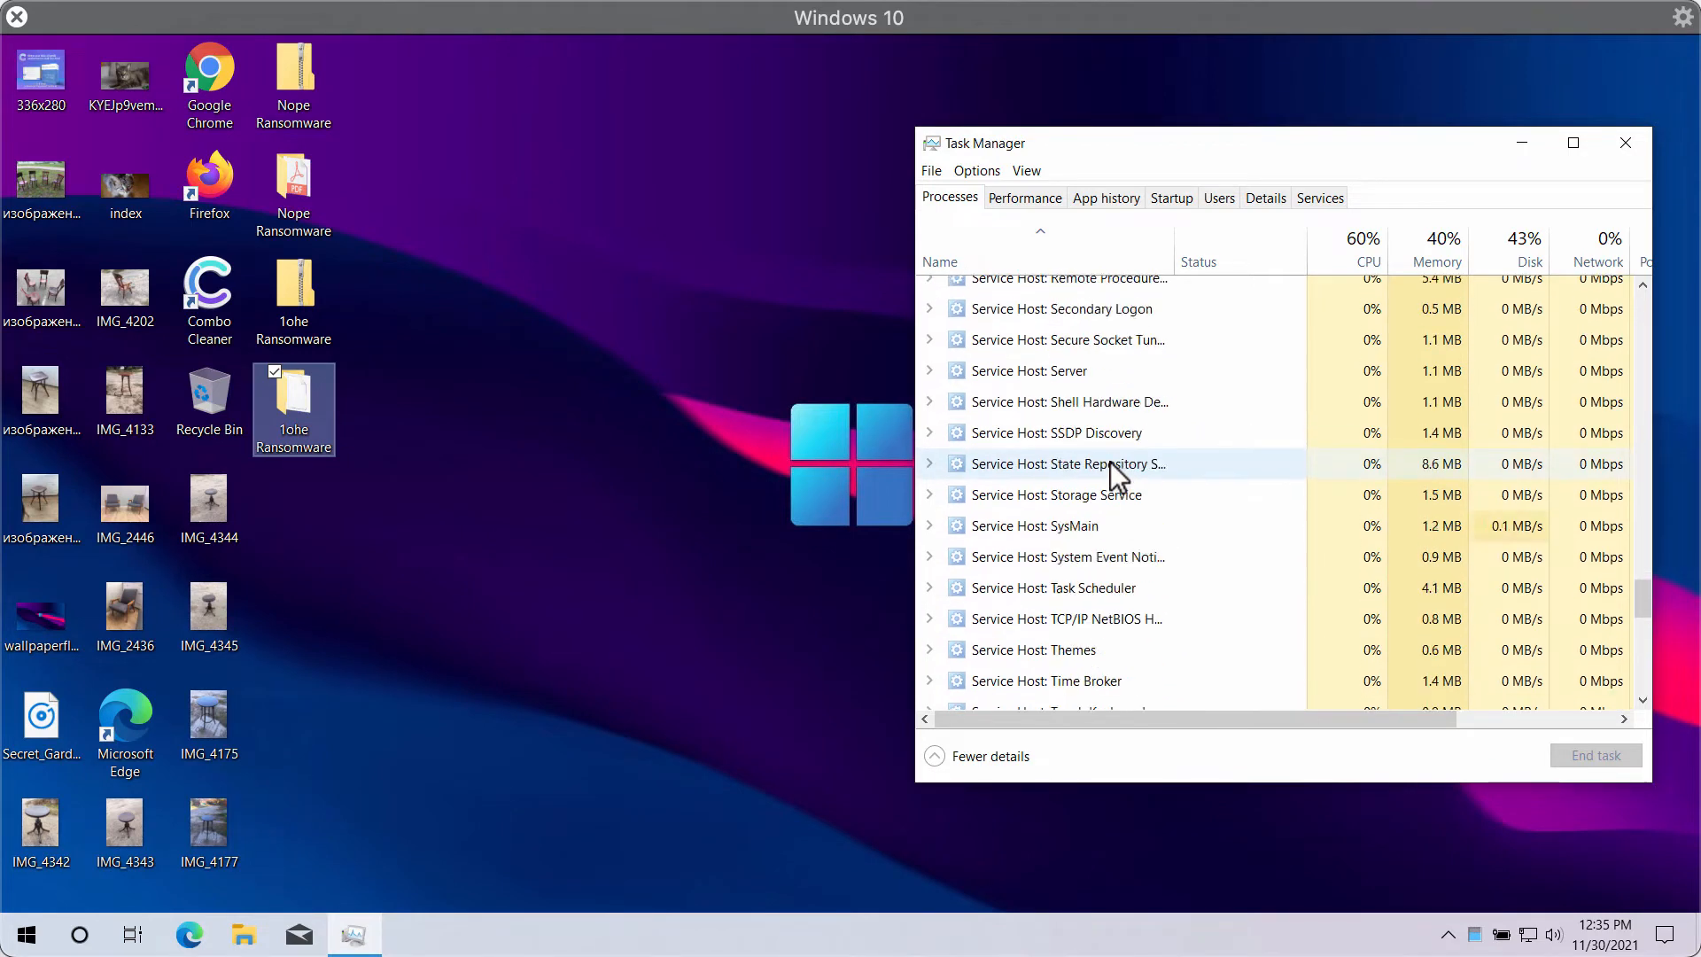
scroll(down, 3)
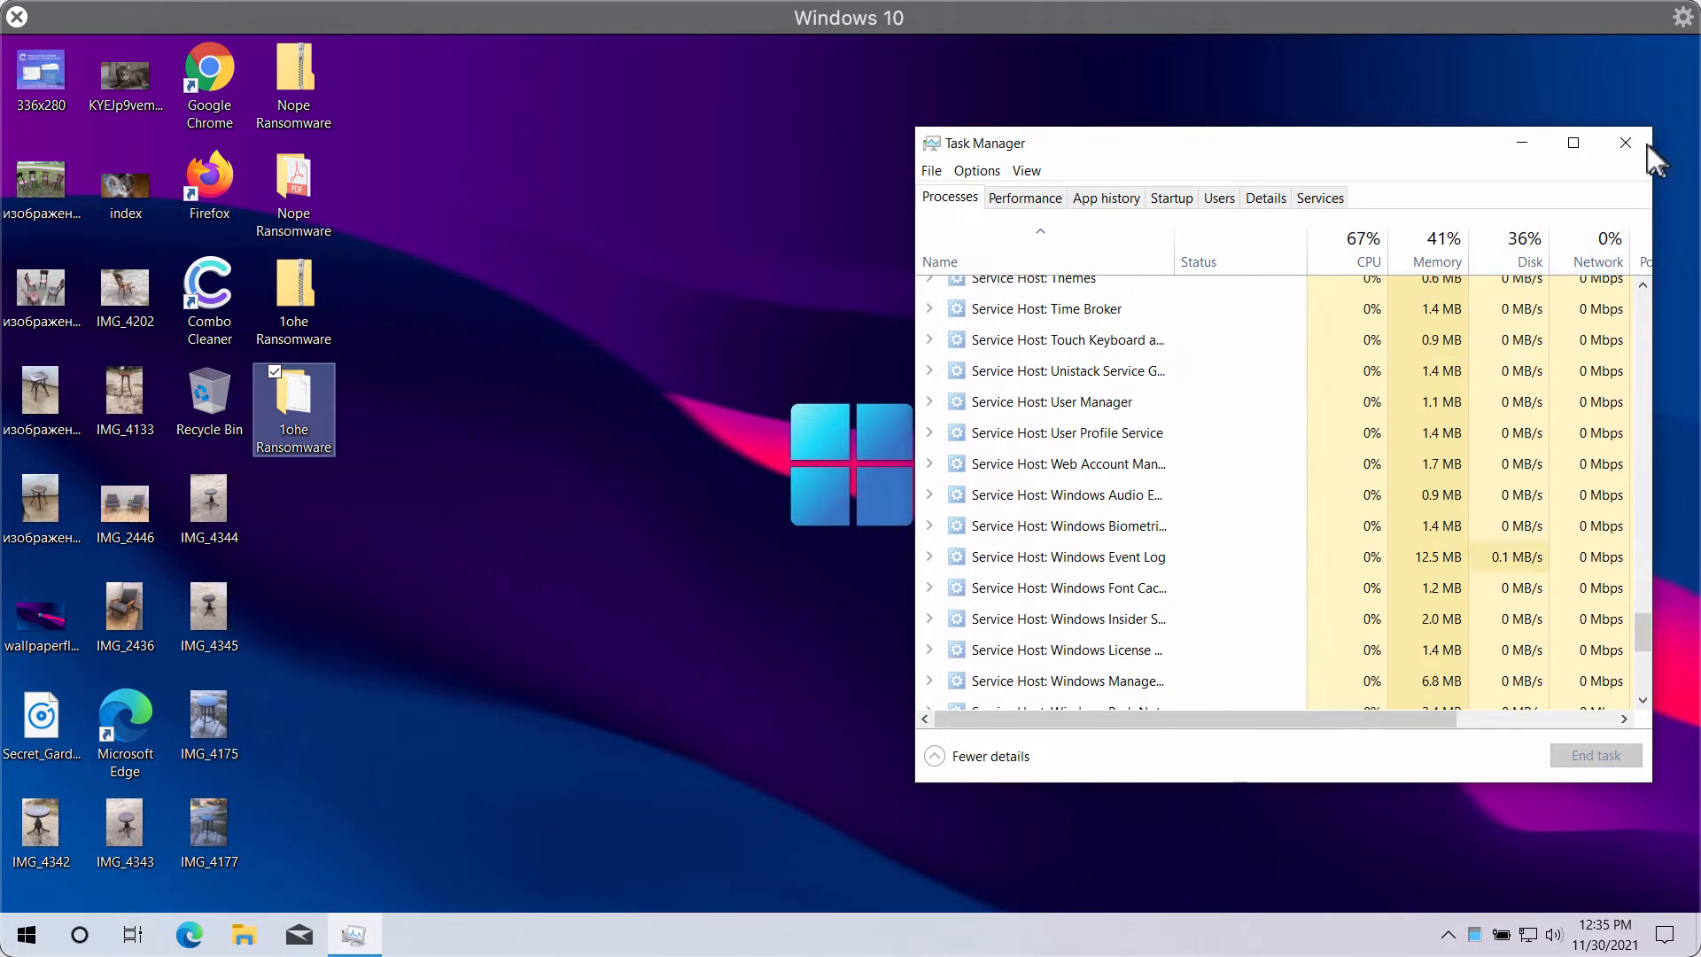
click(1624, 142)
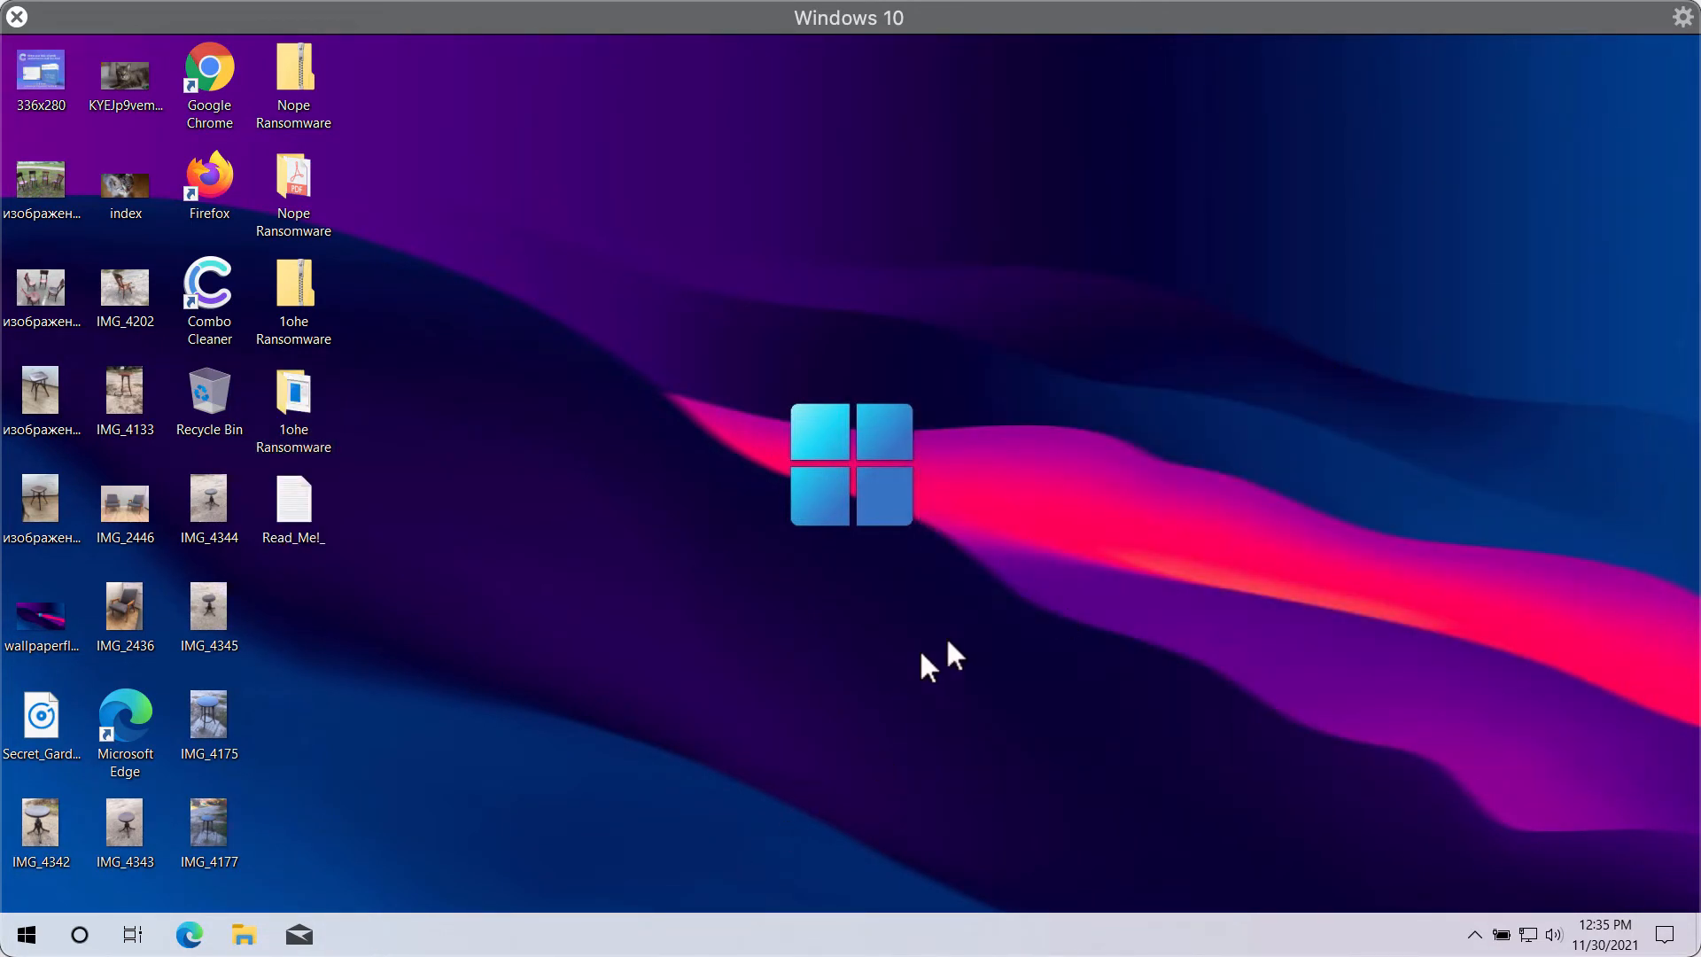
Step: Launch the ransom note so its 'All Your Files Have Been Encrypted!' window appears over the desktop
click(209, 827)
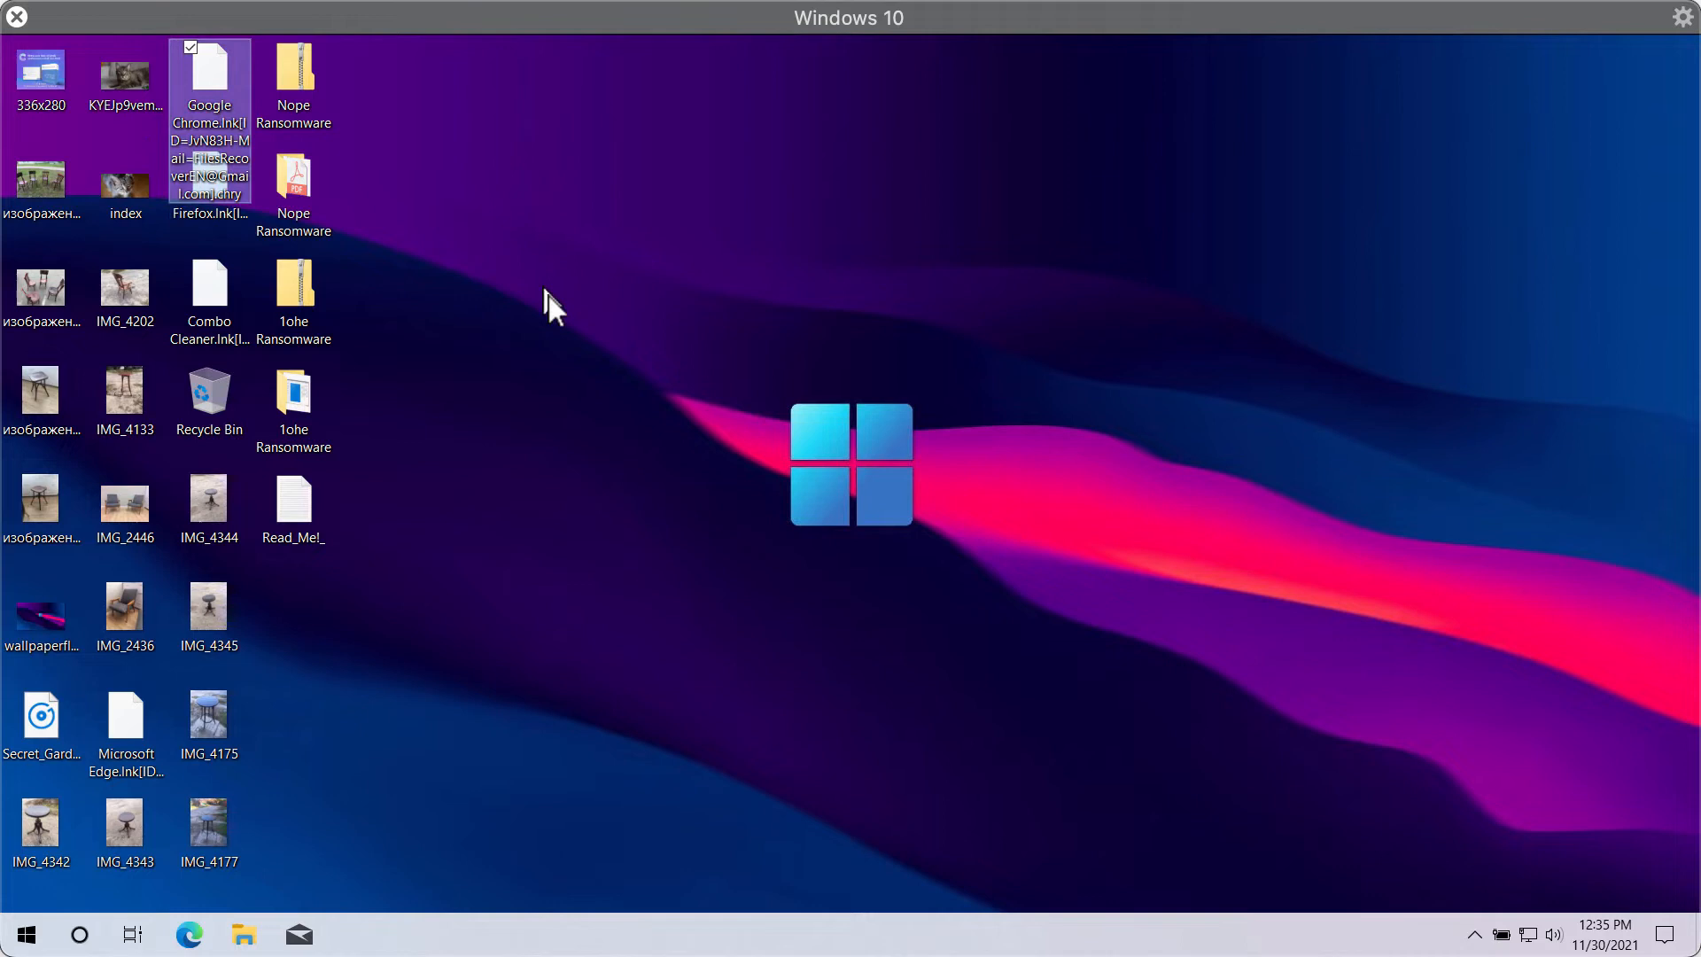
click(292, 292)
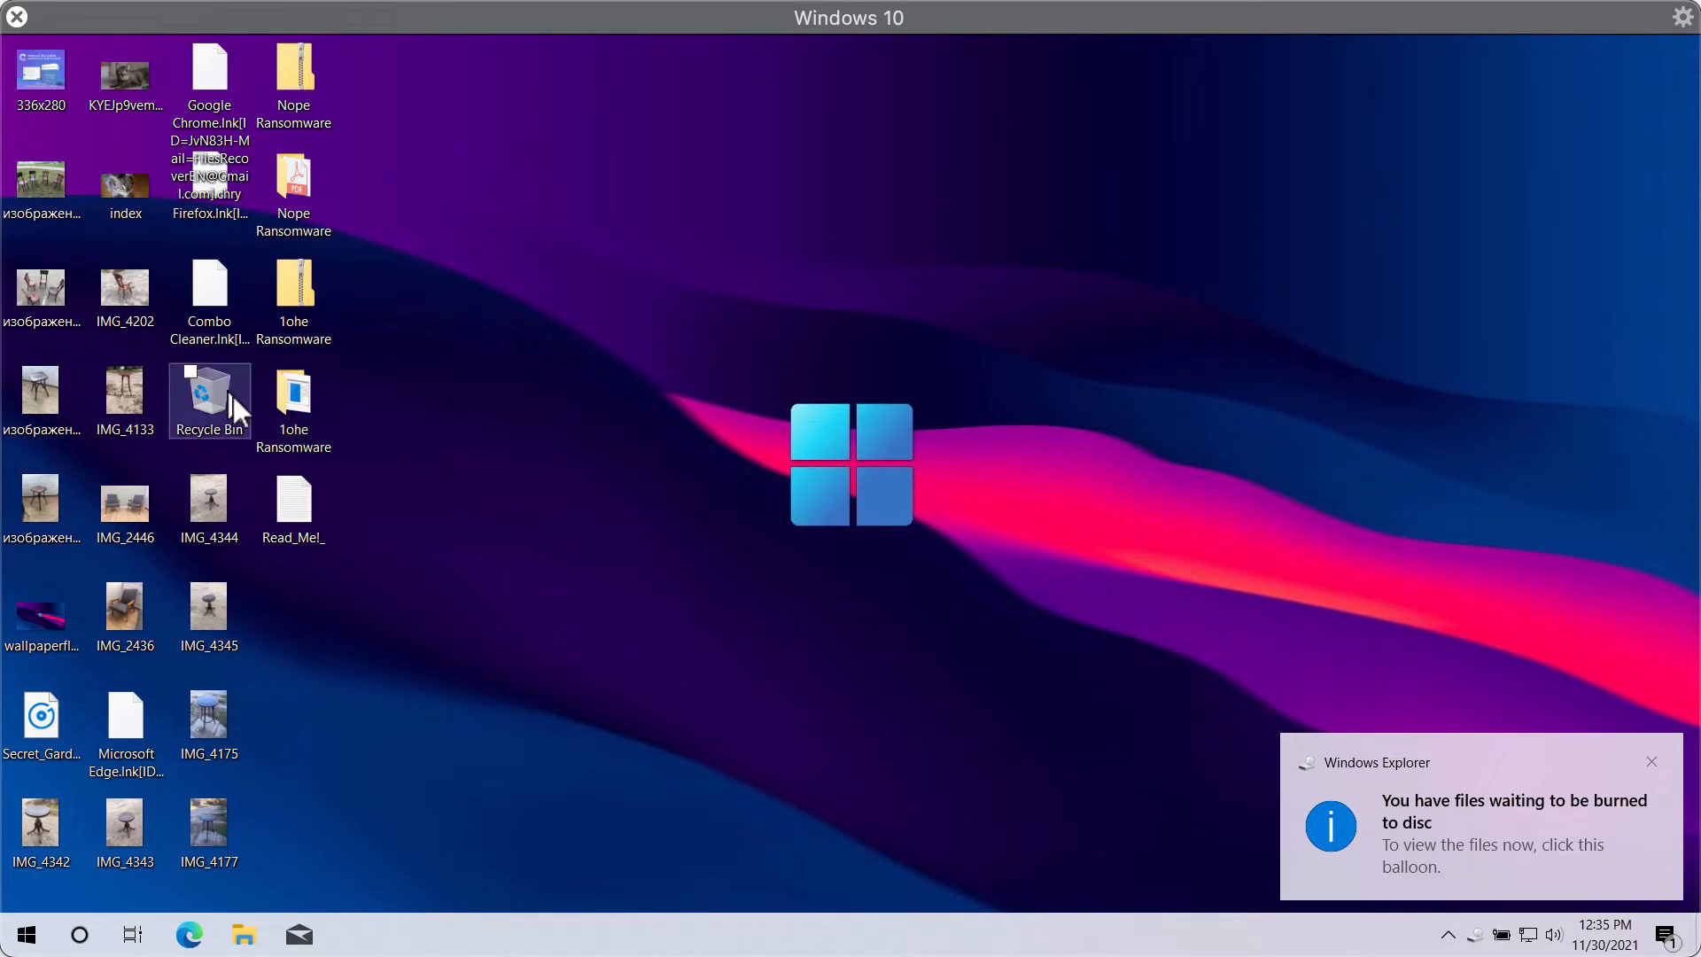
click(209, 288)
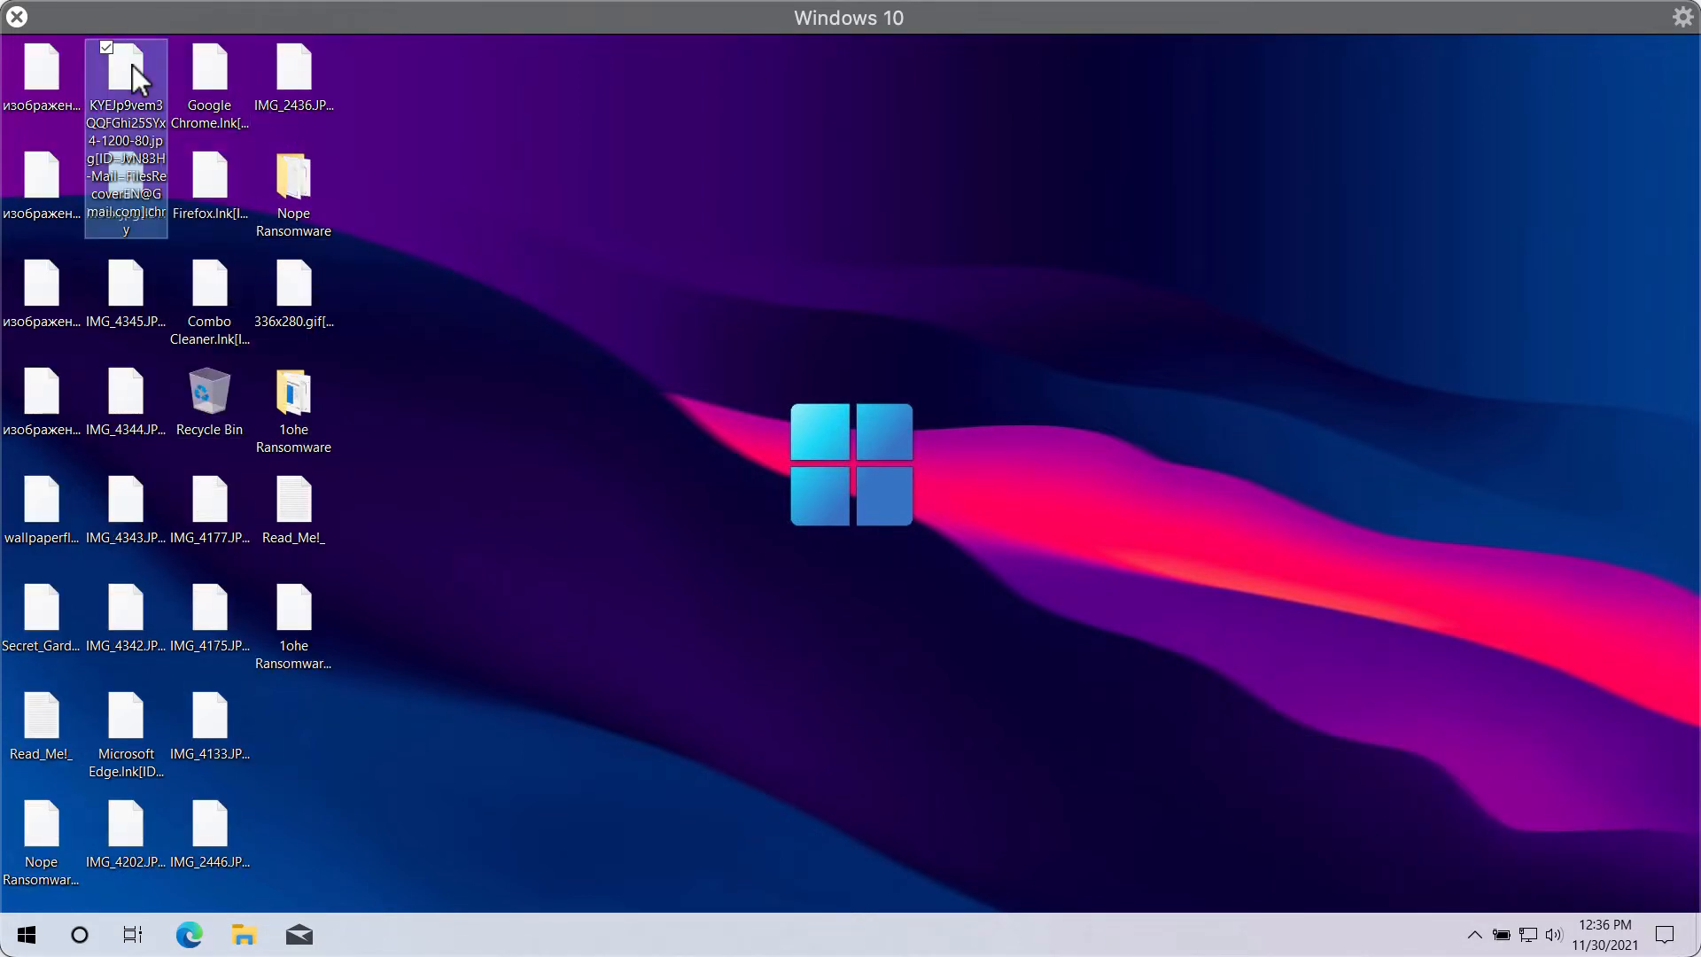
mouse_move(421, 475)
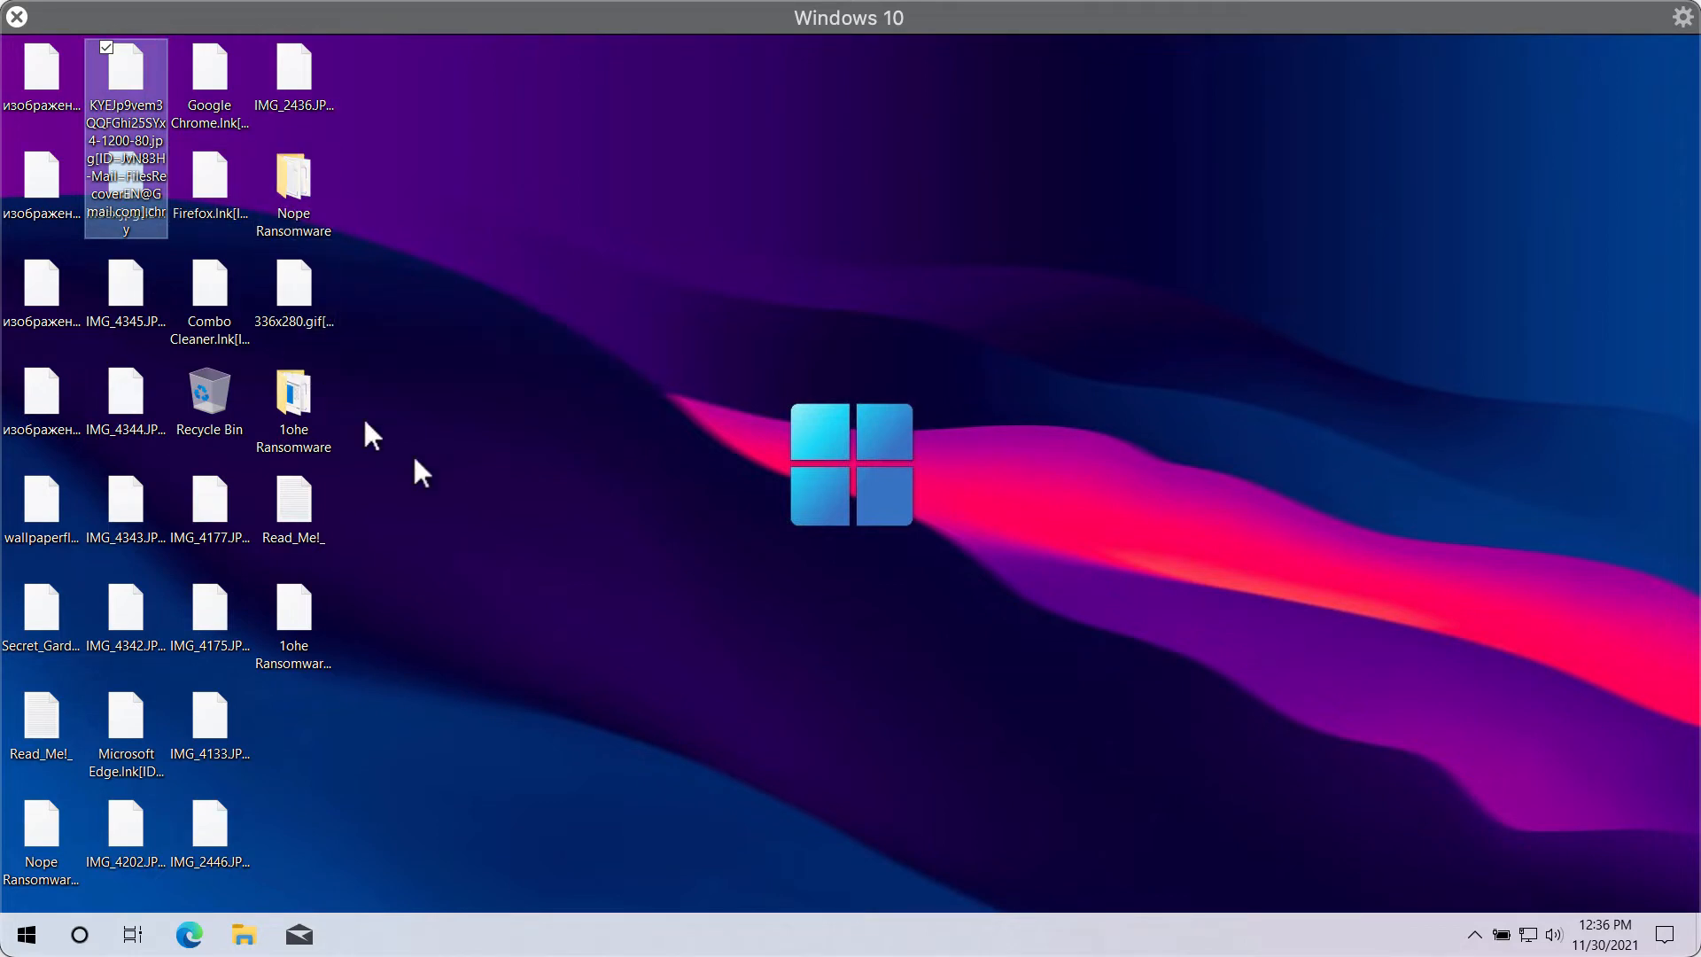
click(292, 617)
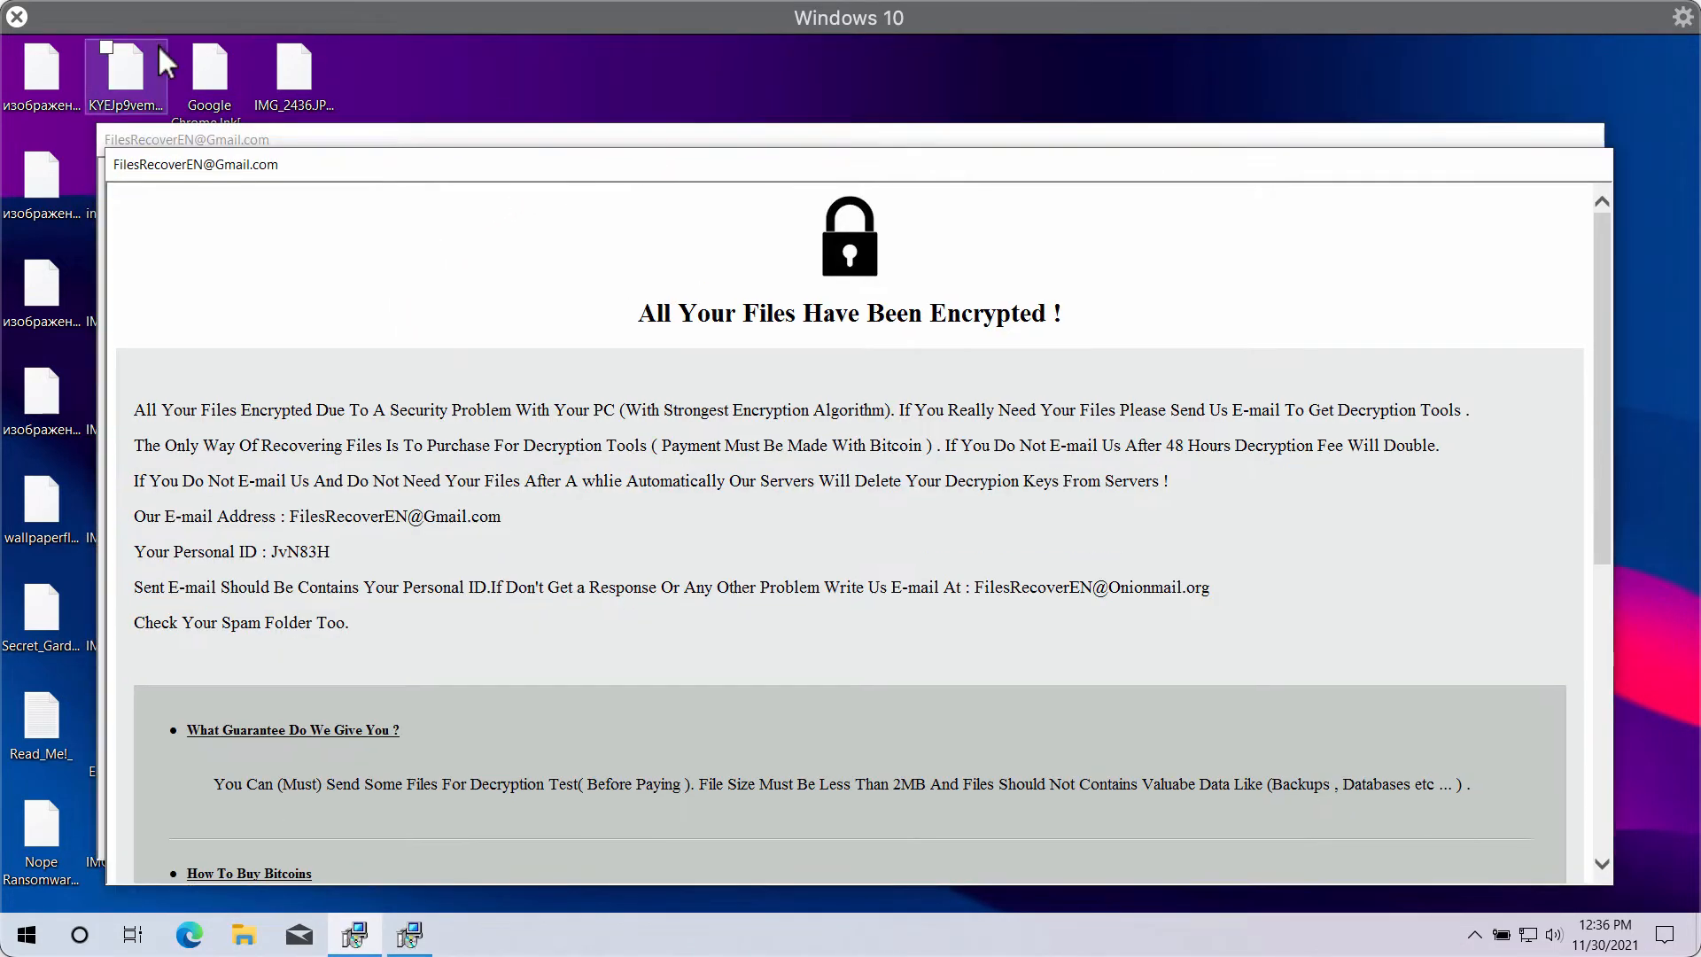
Step: Select an encrypted desktop picture to show its renamed .chry file details
click(41, 76)
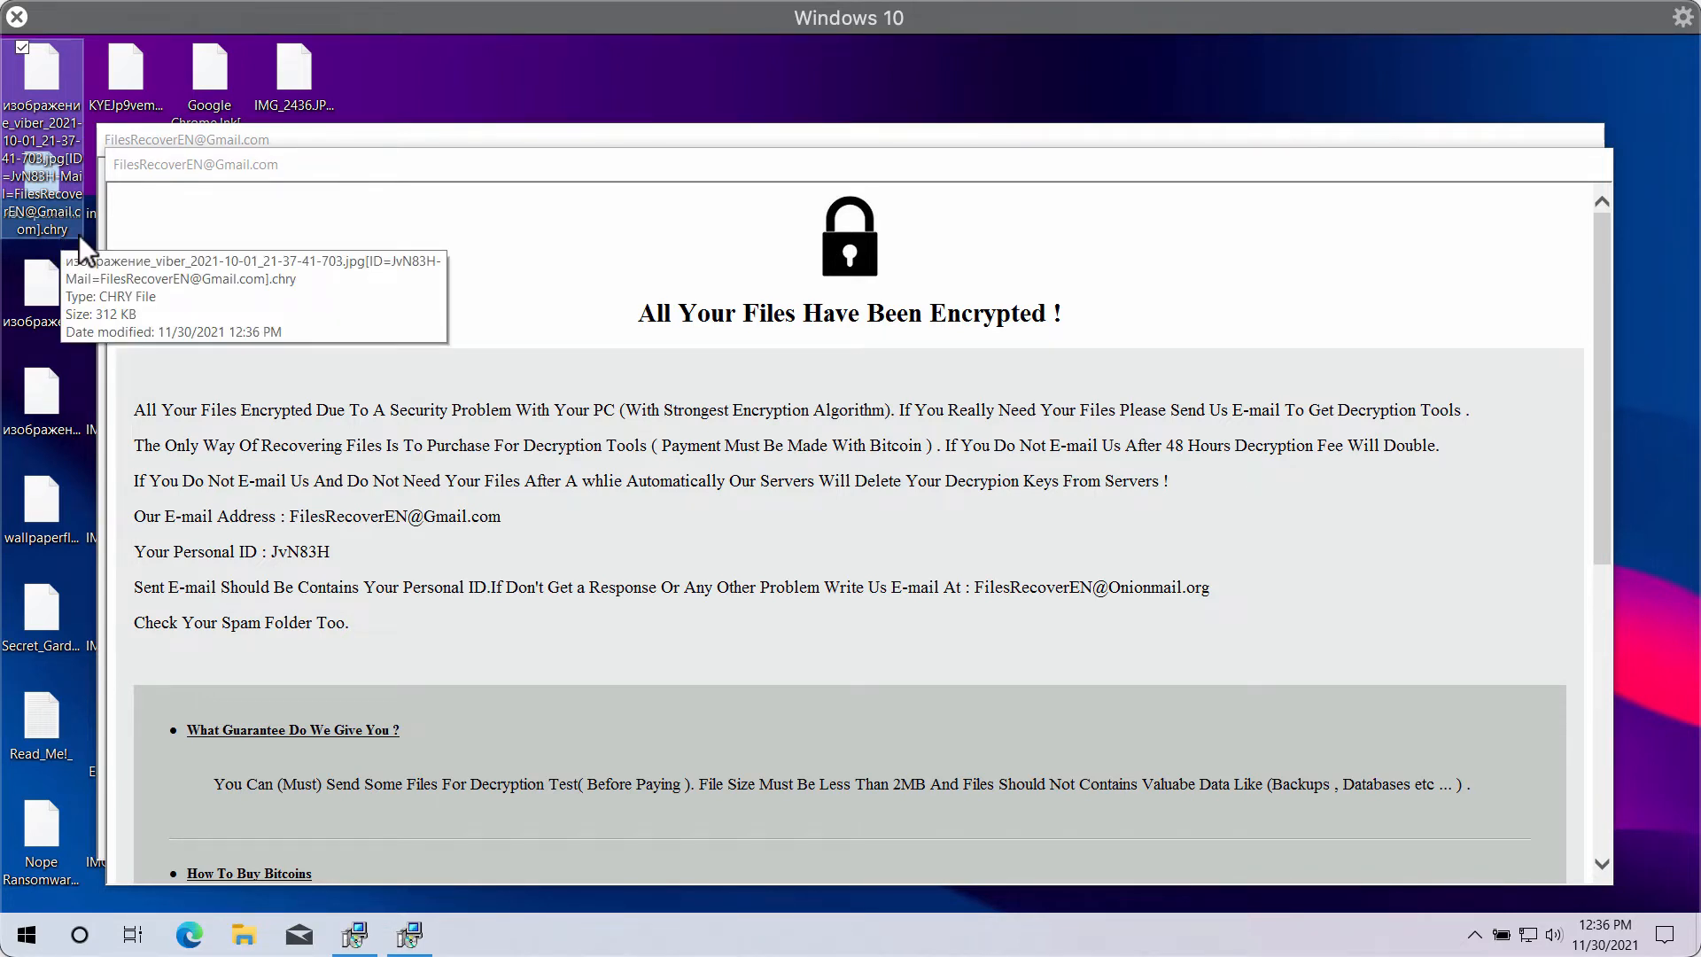
mouse_move(921, 191)
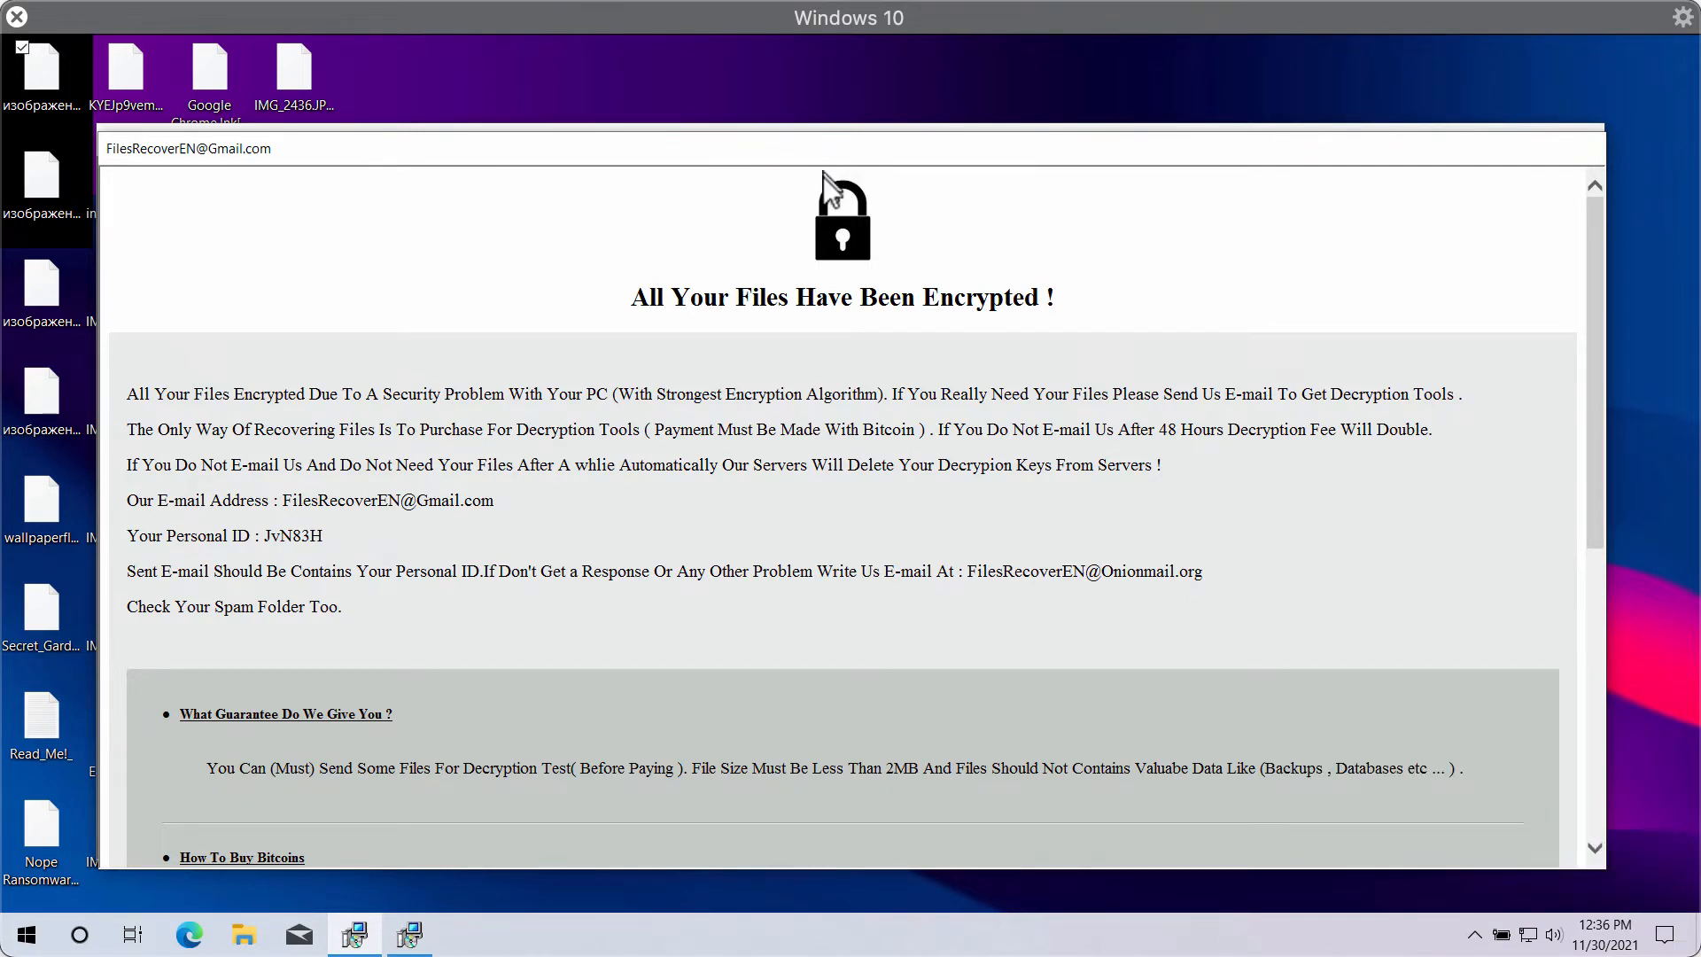
mouse_move(868, 393)
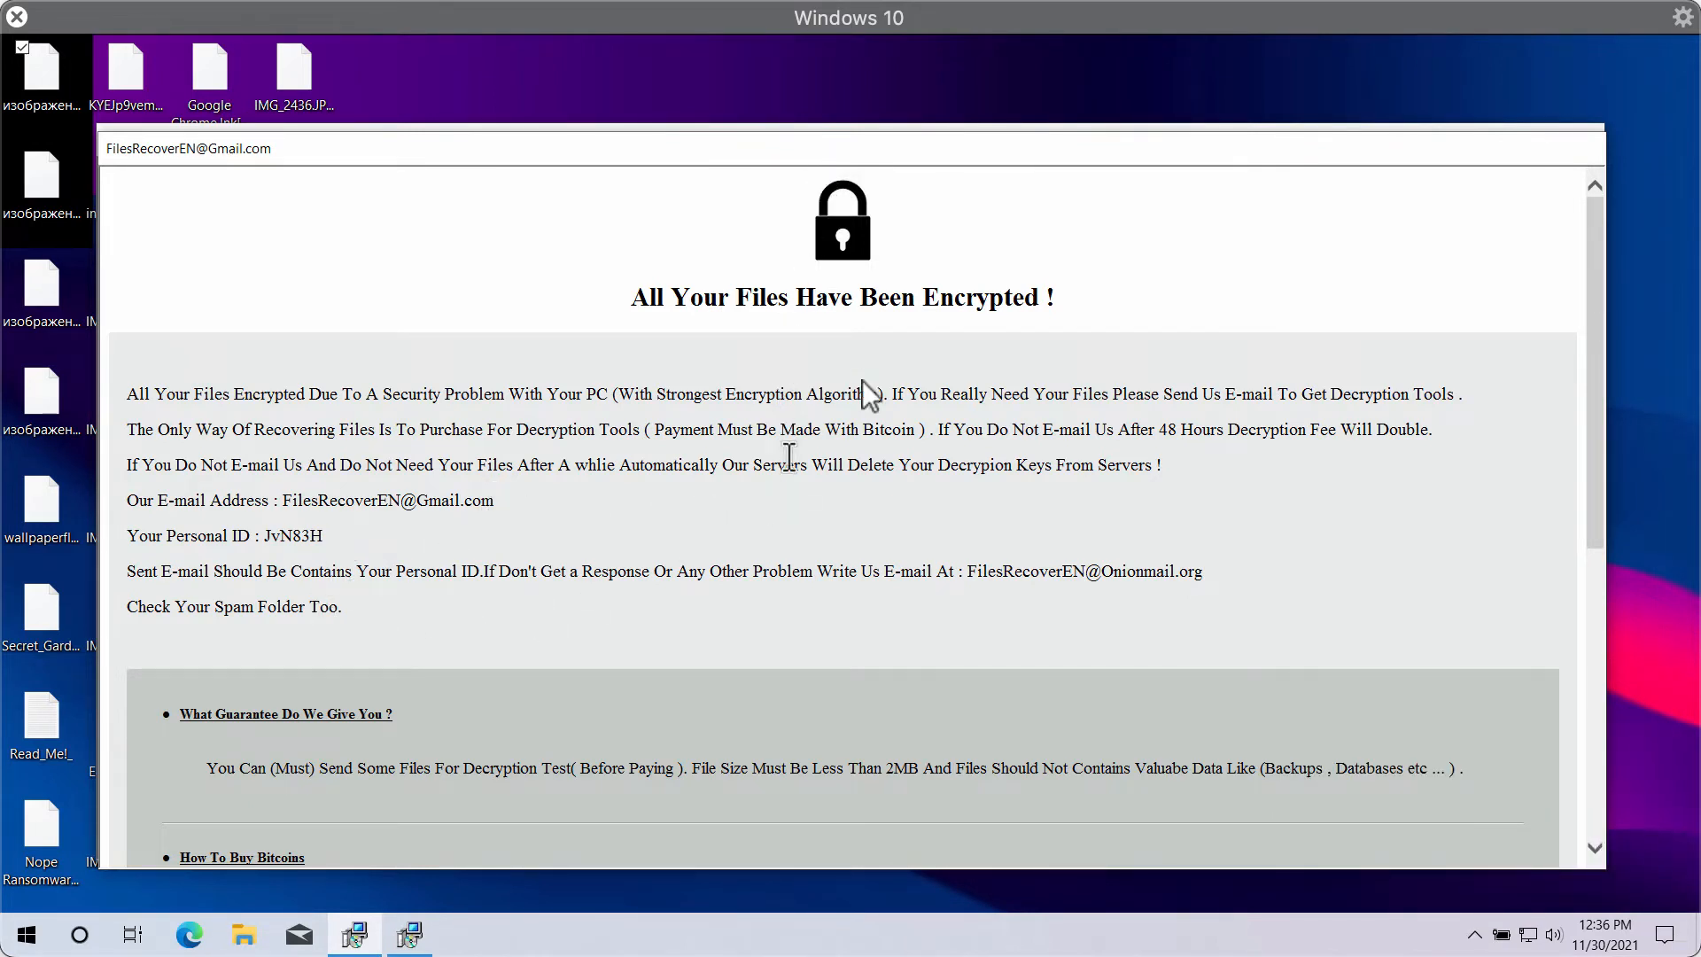
mouse_move(1207, 206)
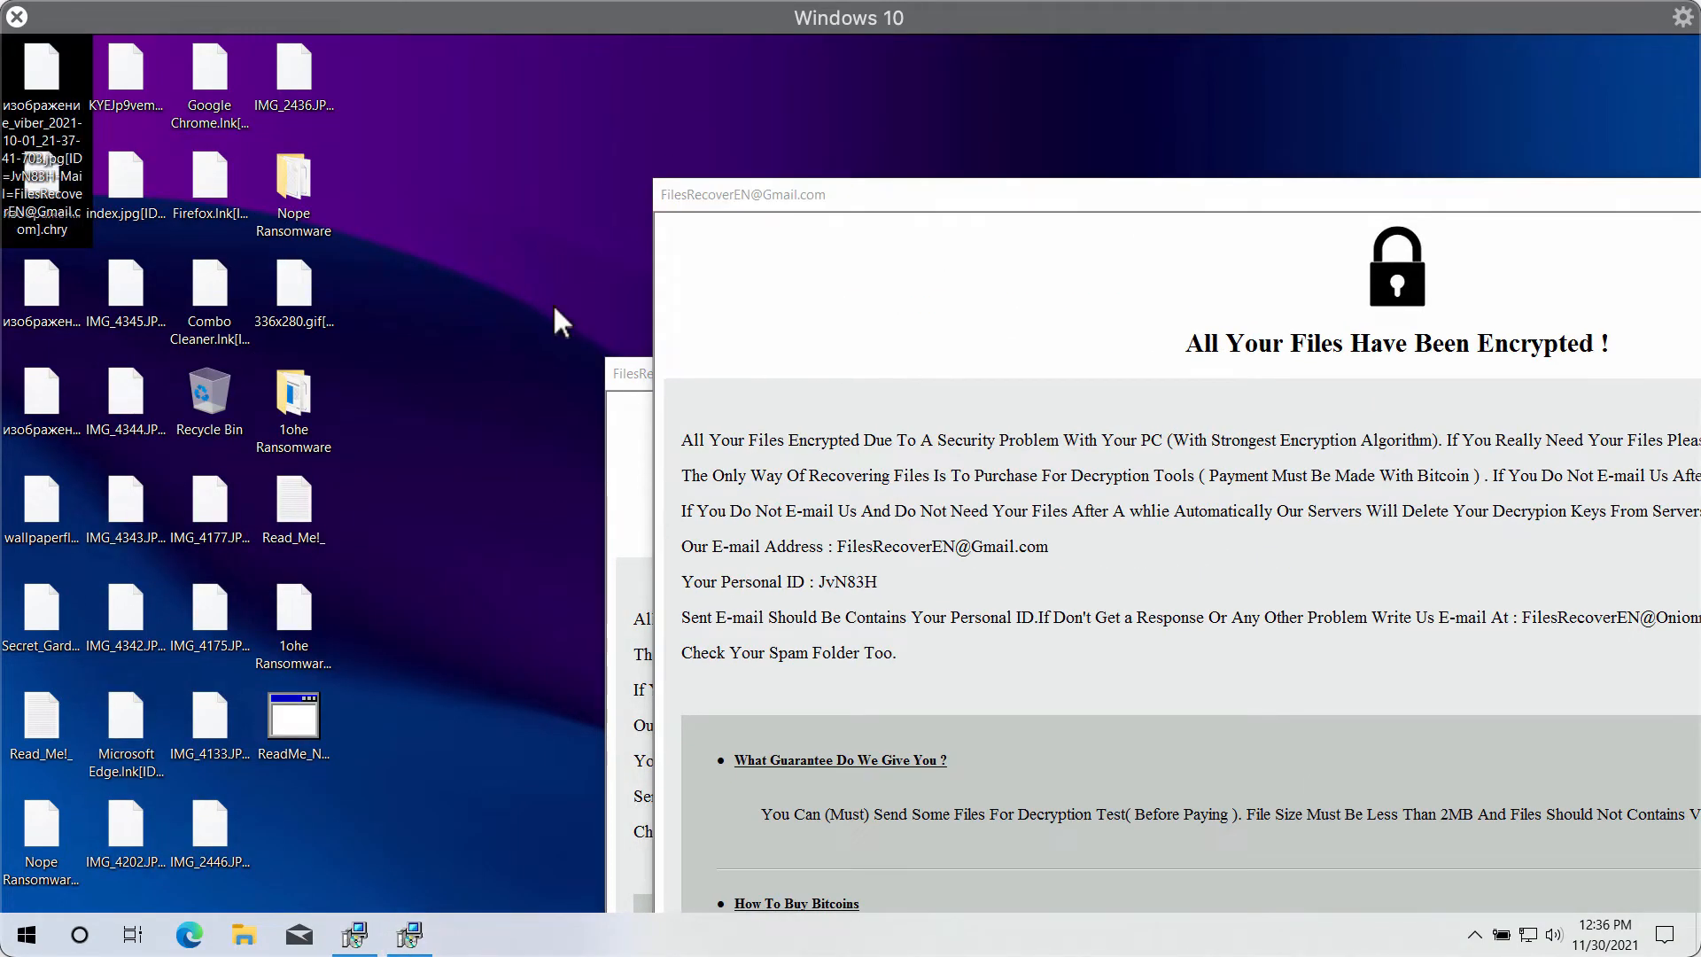
mouse_move(455, 572)
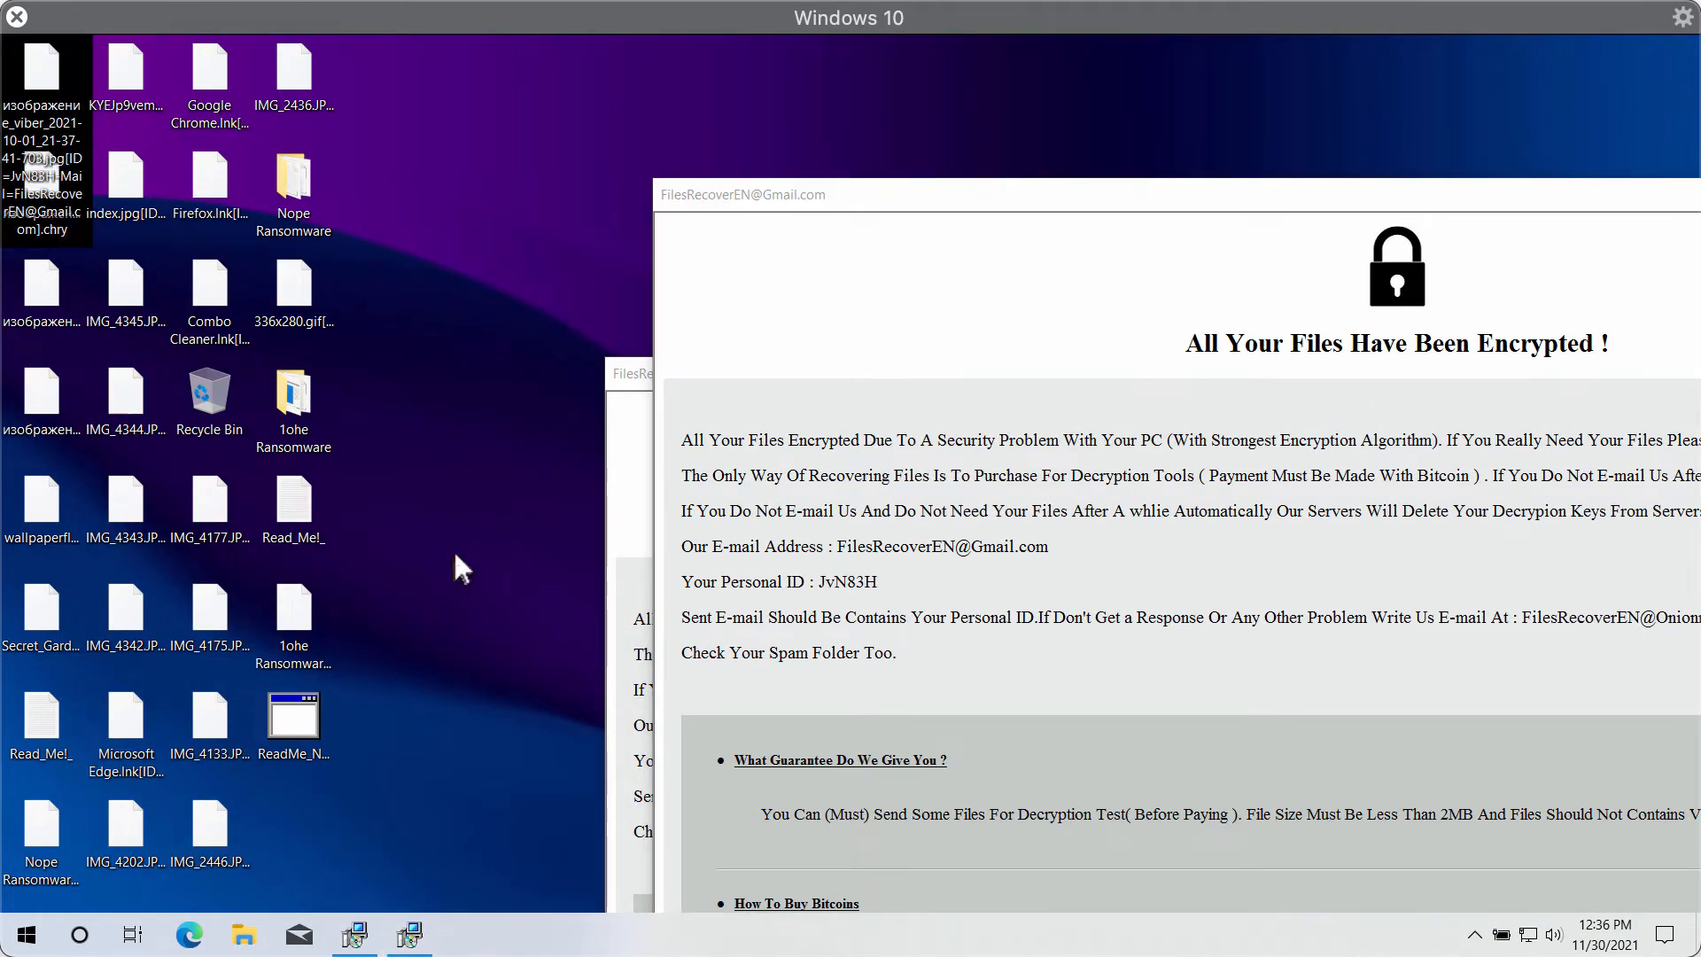
Step: Browse File Explorer to the C drive root and launch the ReadMe_Now! HTML ransom note
click(209, 395)
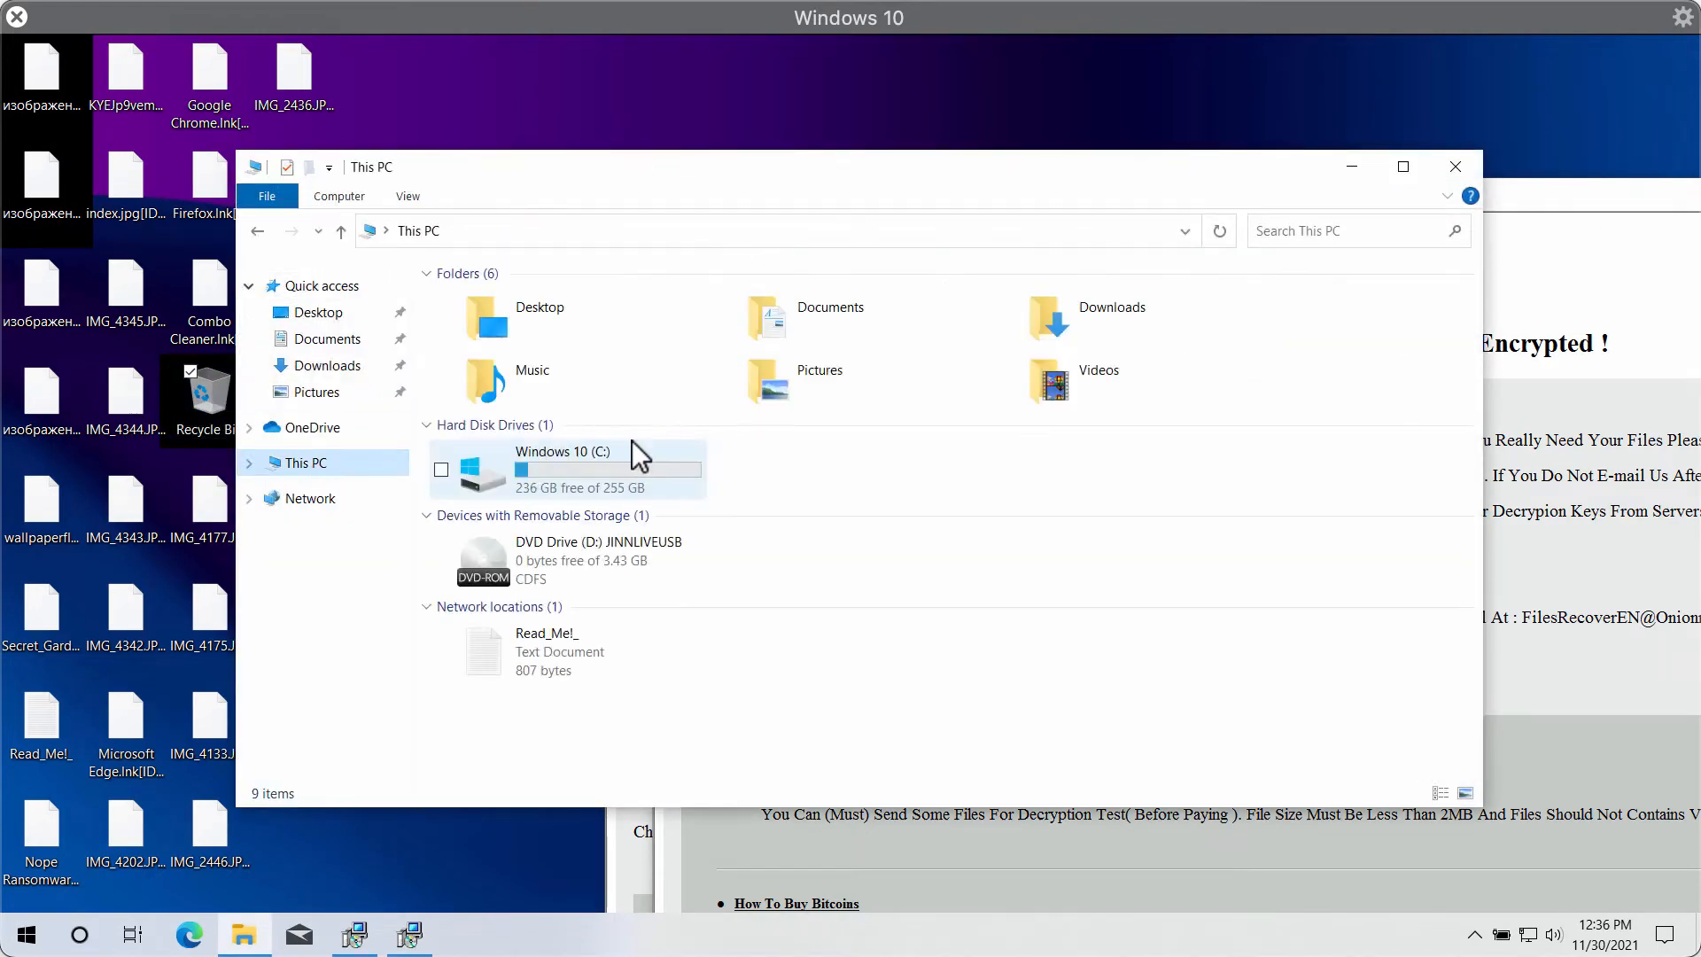
double_click(563, 468)
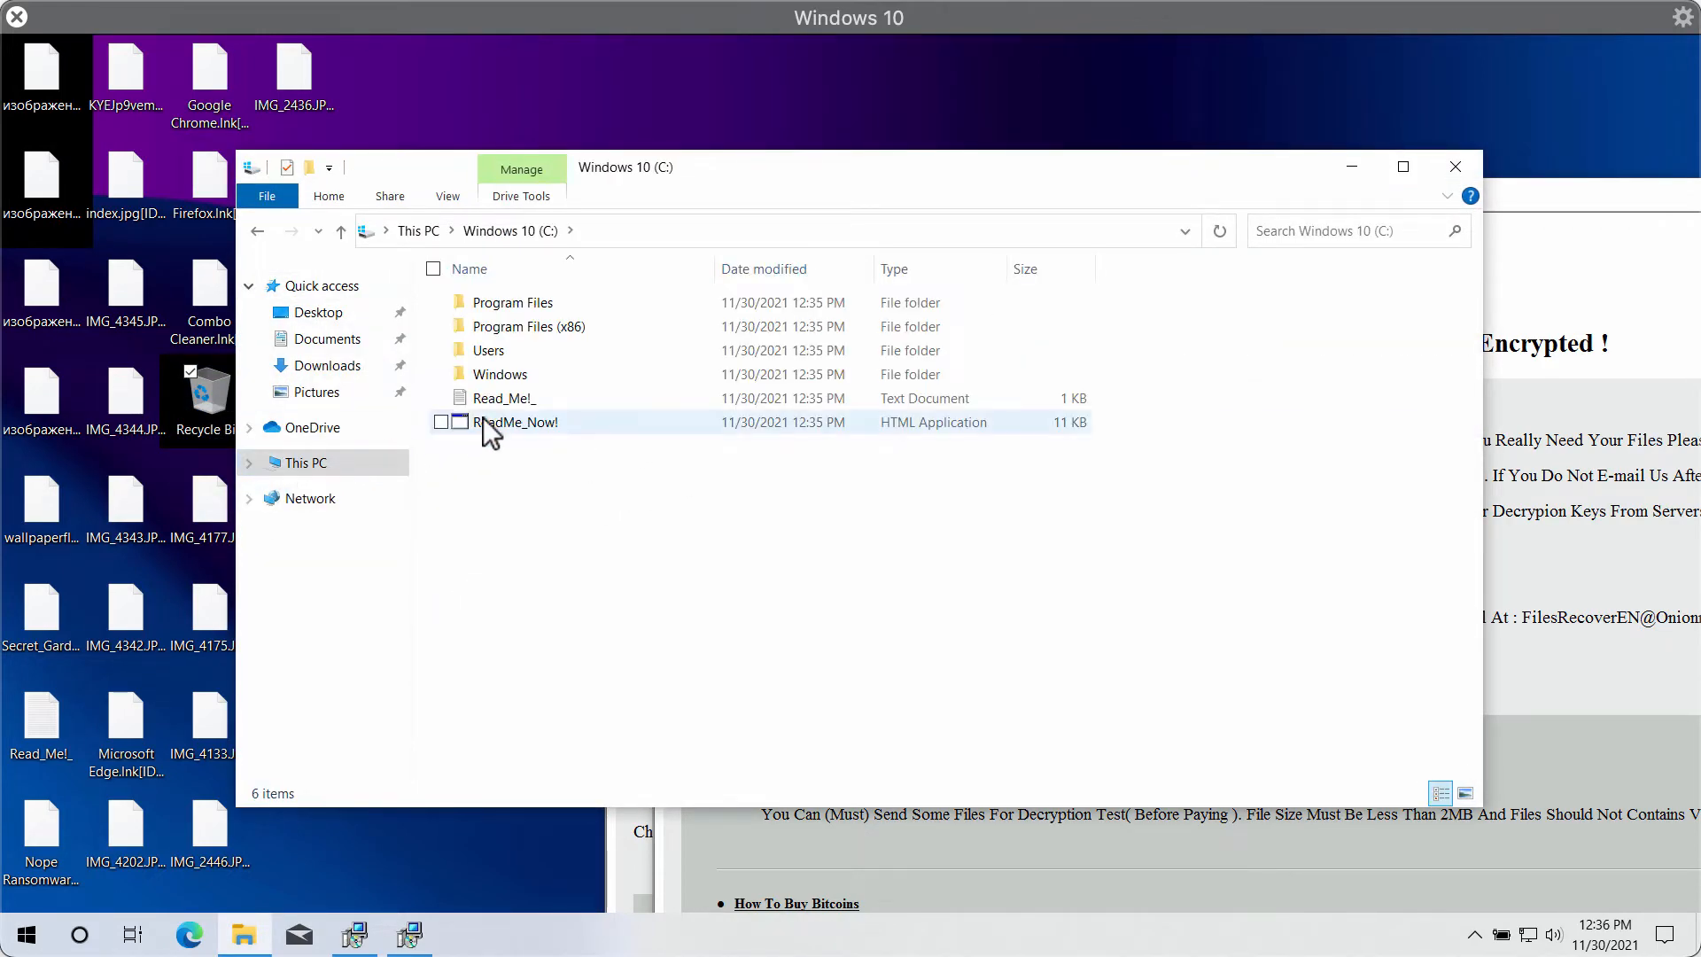
double_click(530, 326)
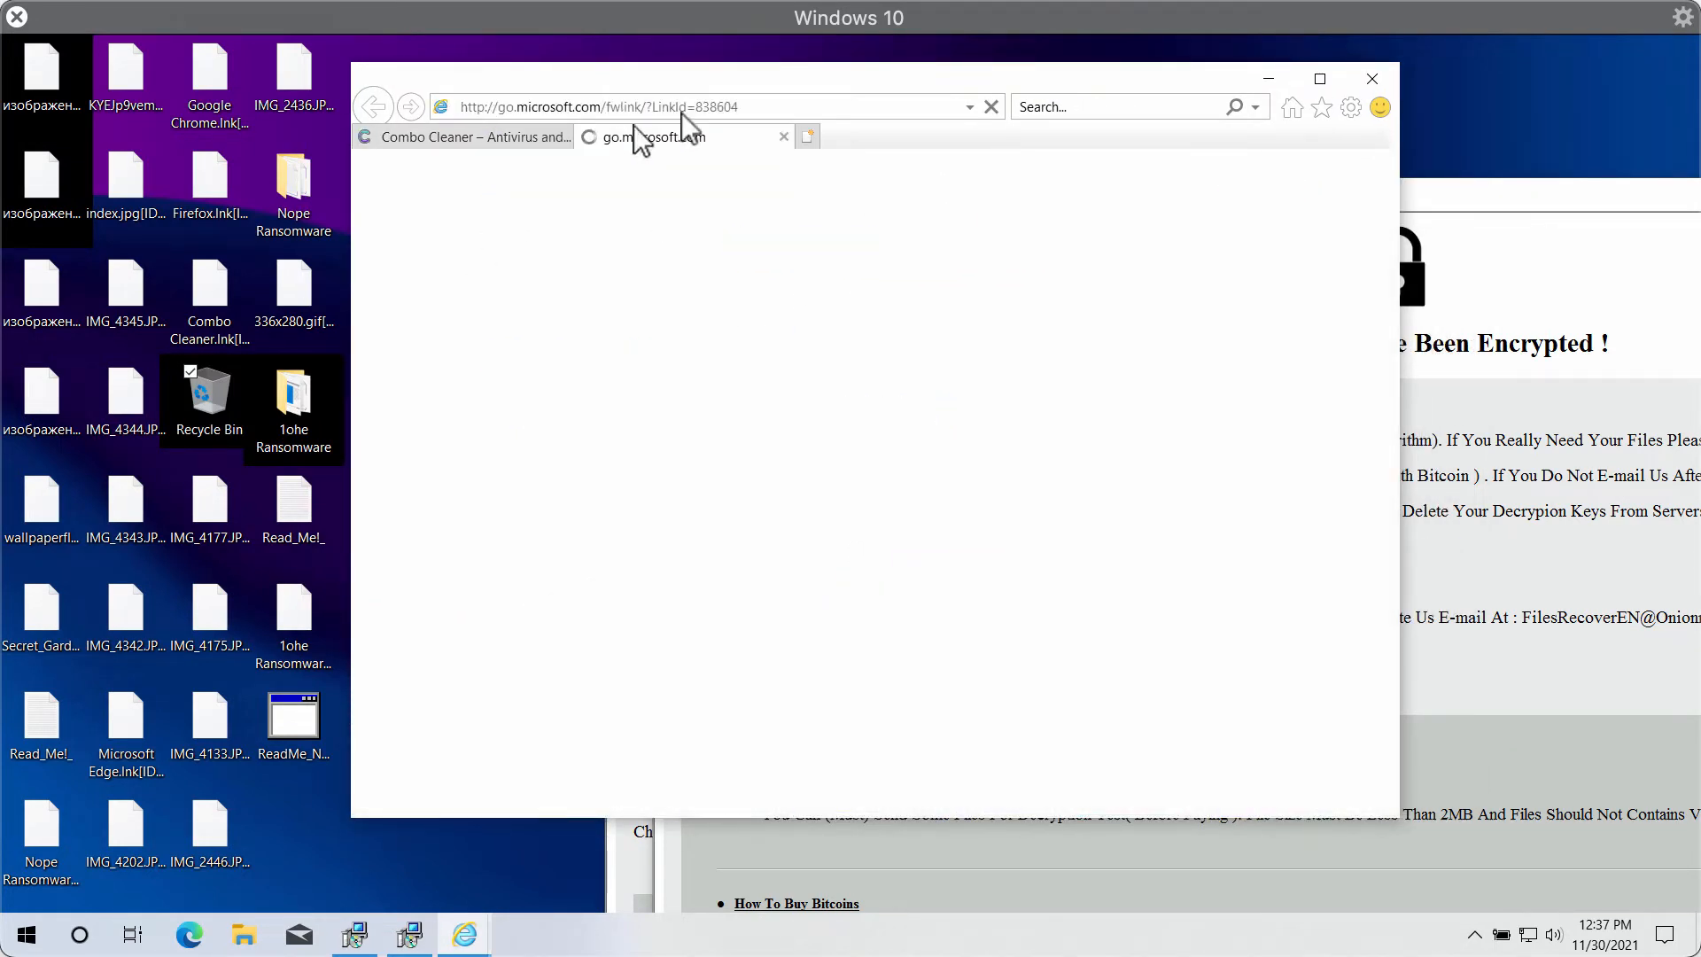
Step: Keep only the Combo Cleaner site in Internet Explorer and start its Windows setup download
click(466, 137)
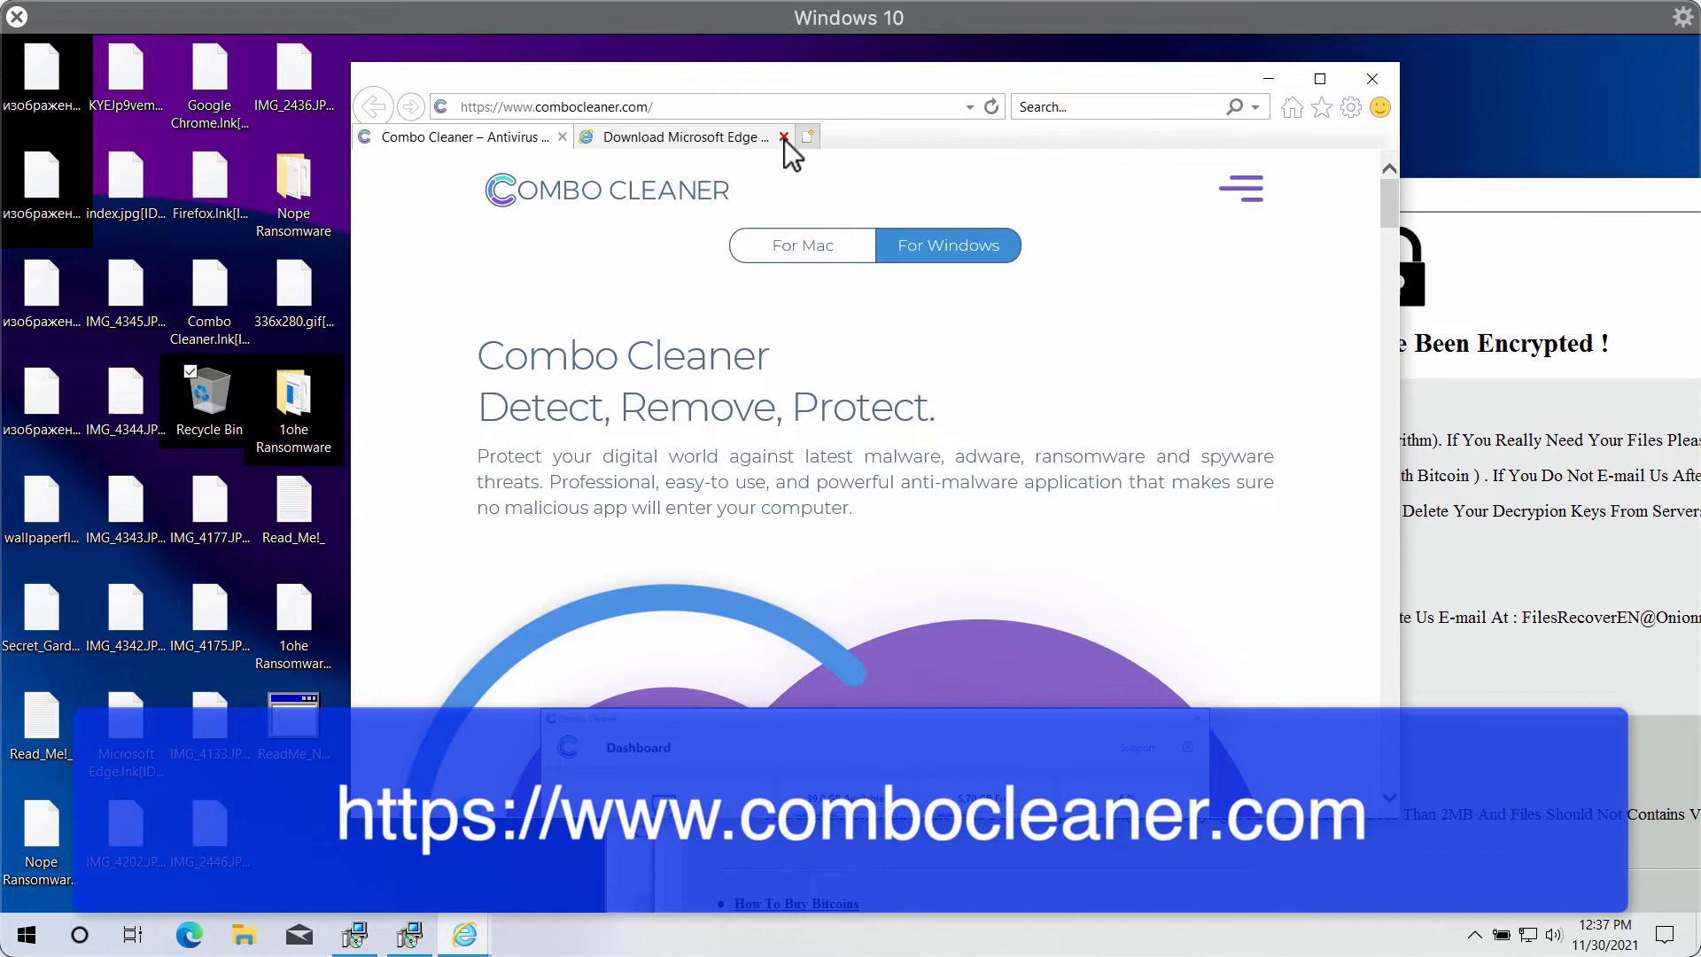
click(783, 137)
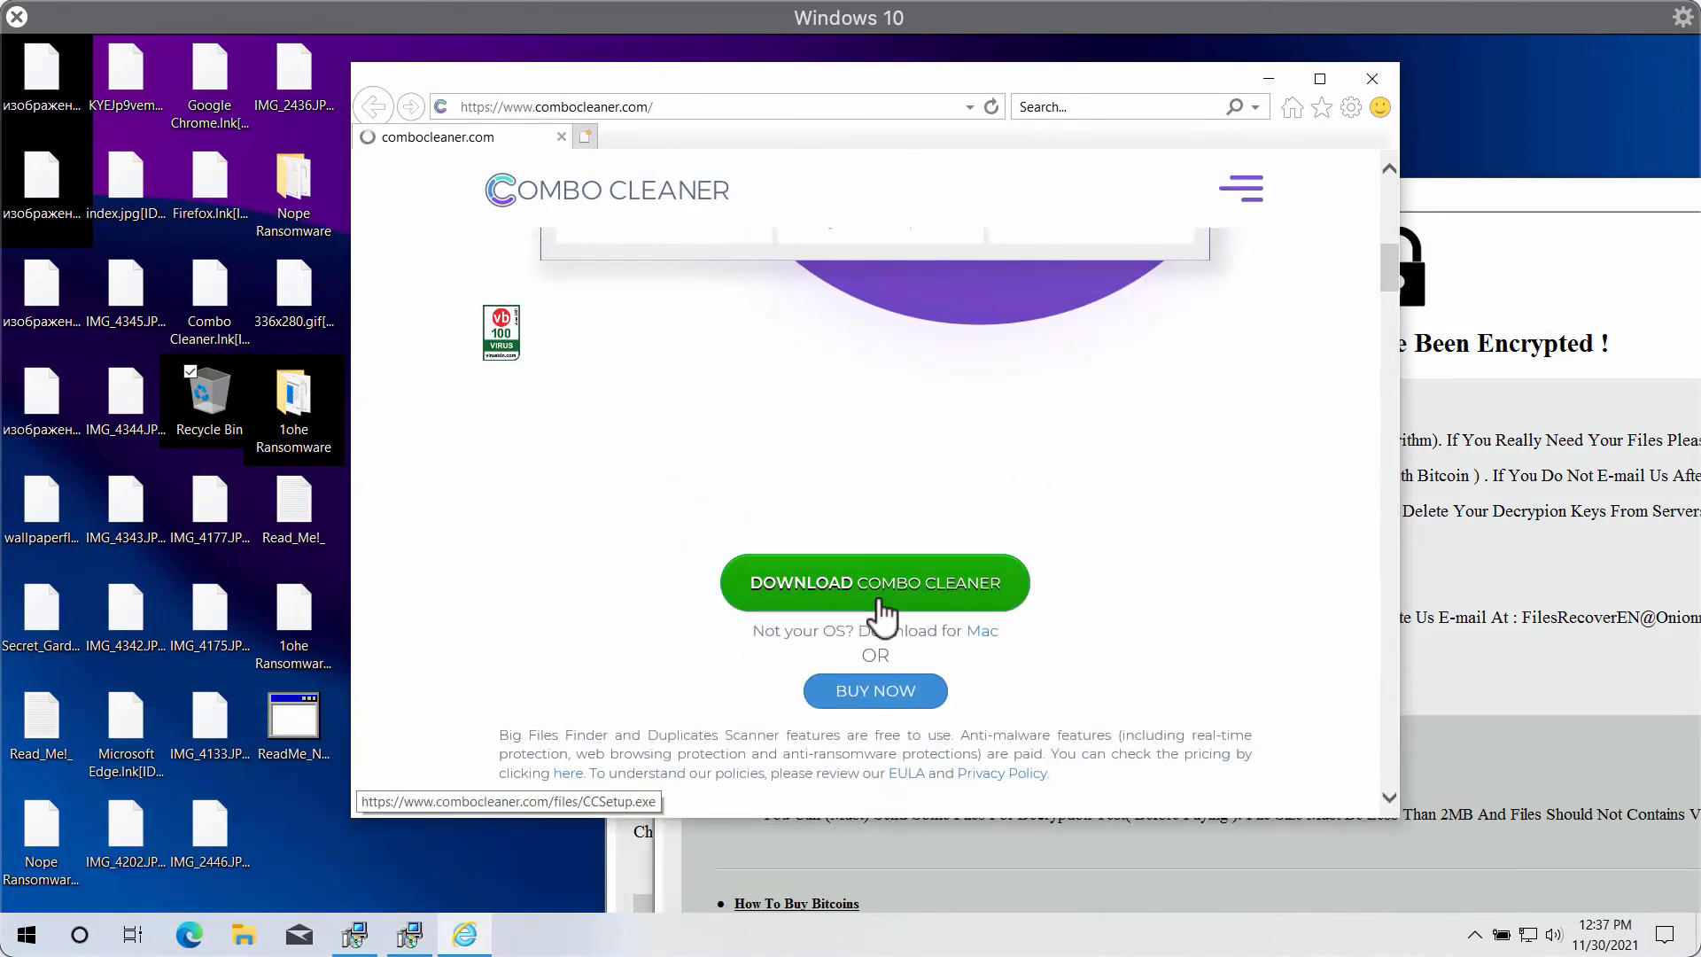
click(873, 581)
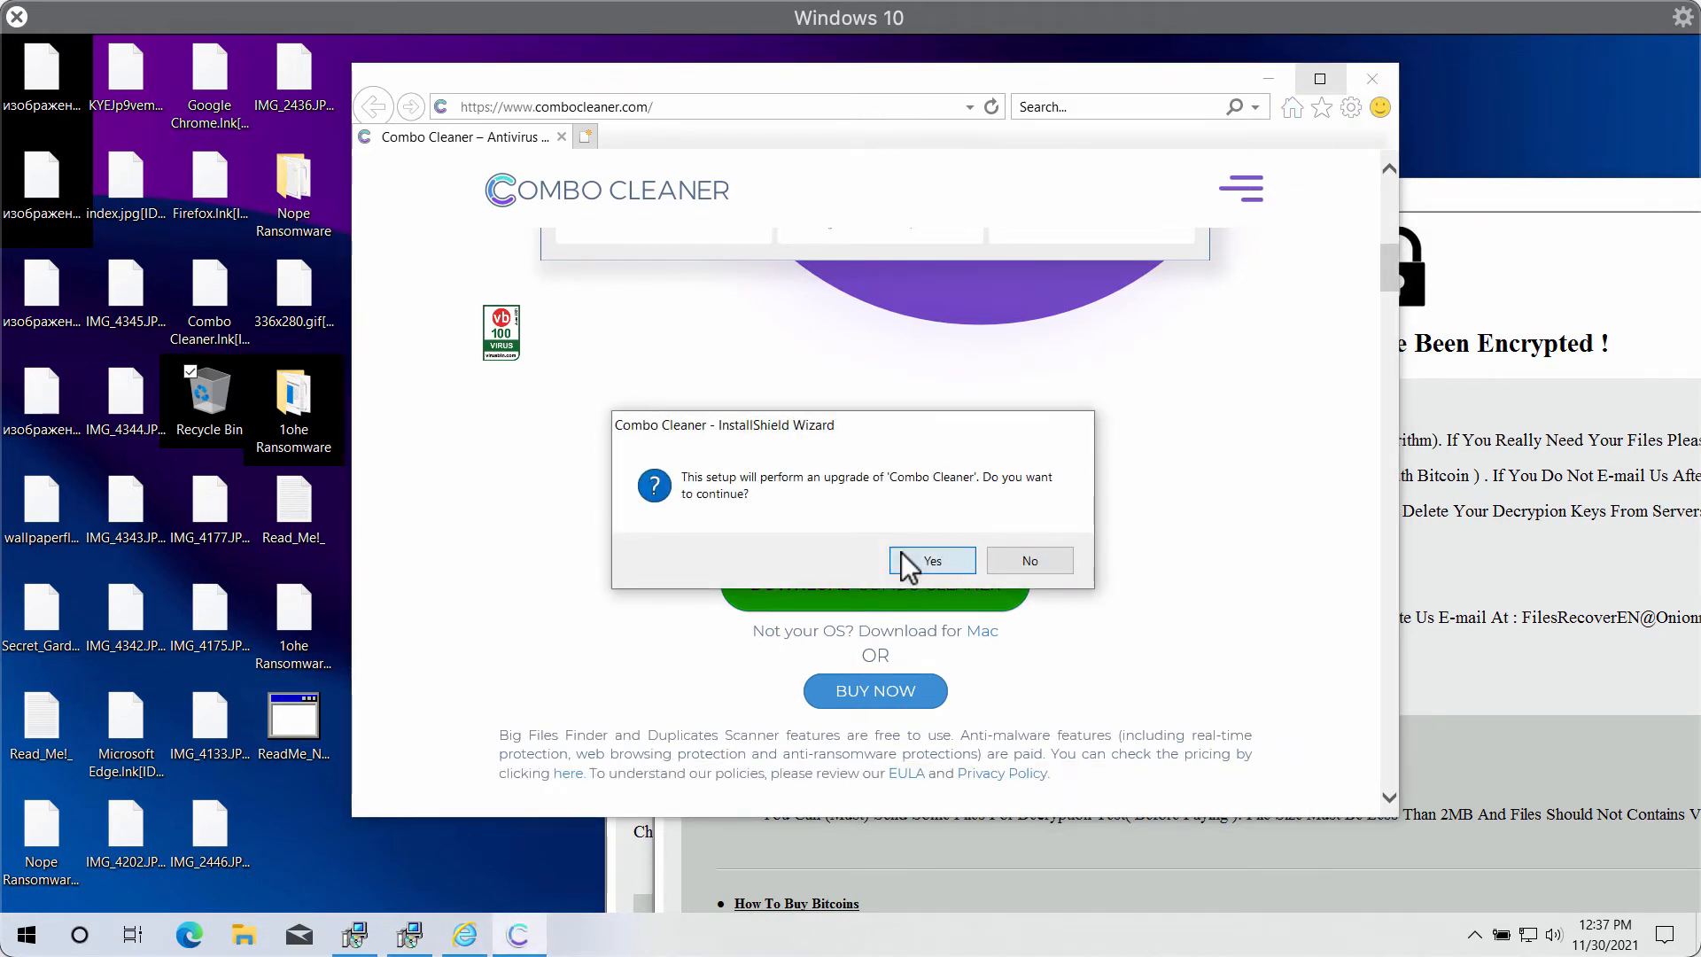
Step: Confirm the Combo Cleaner upgrade and proceed, dismissing the 'Installation failed' error twice
click(930, 562)
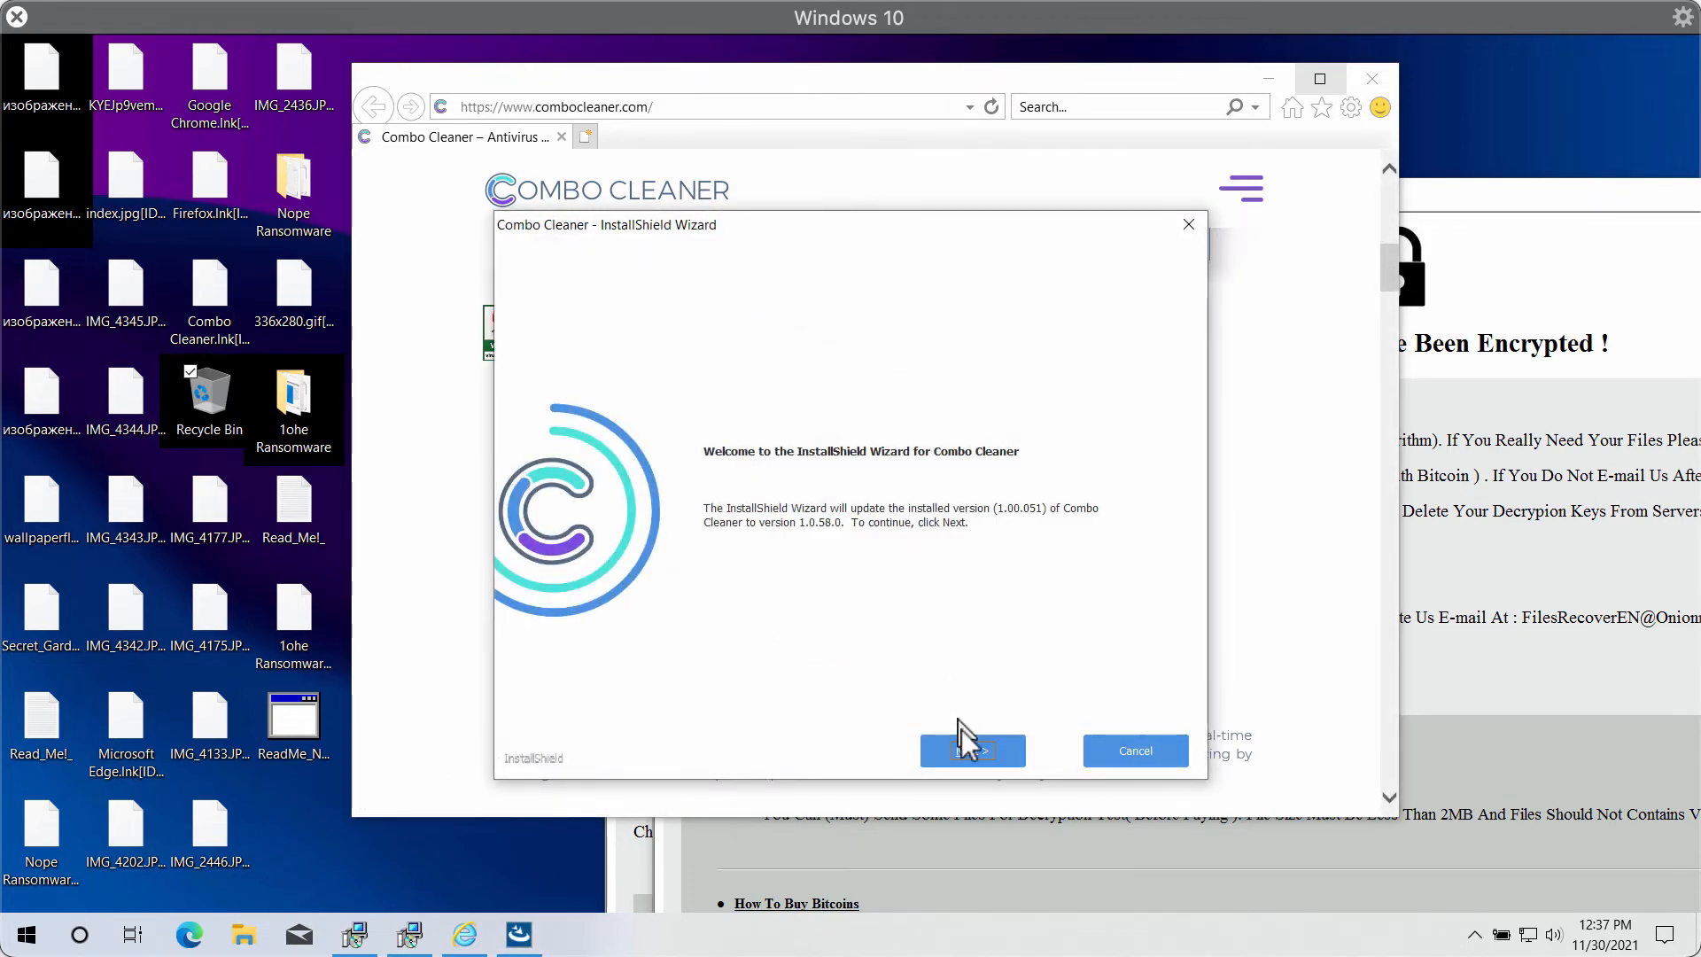
click(969, 750)
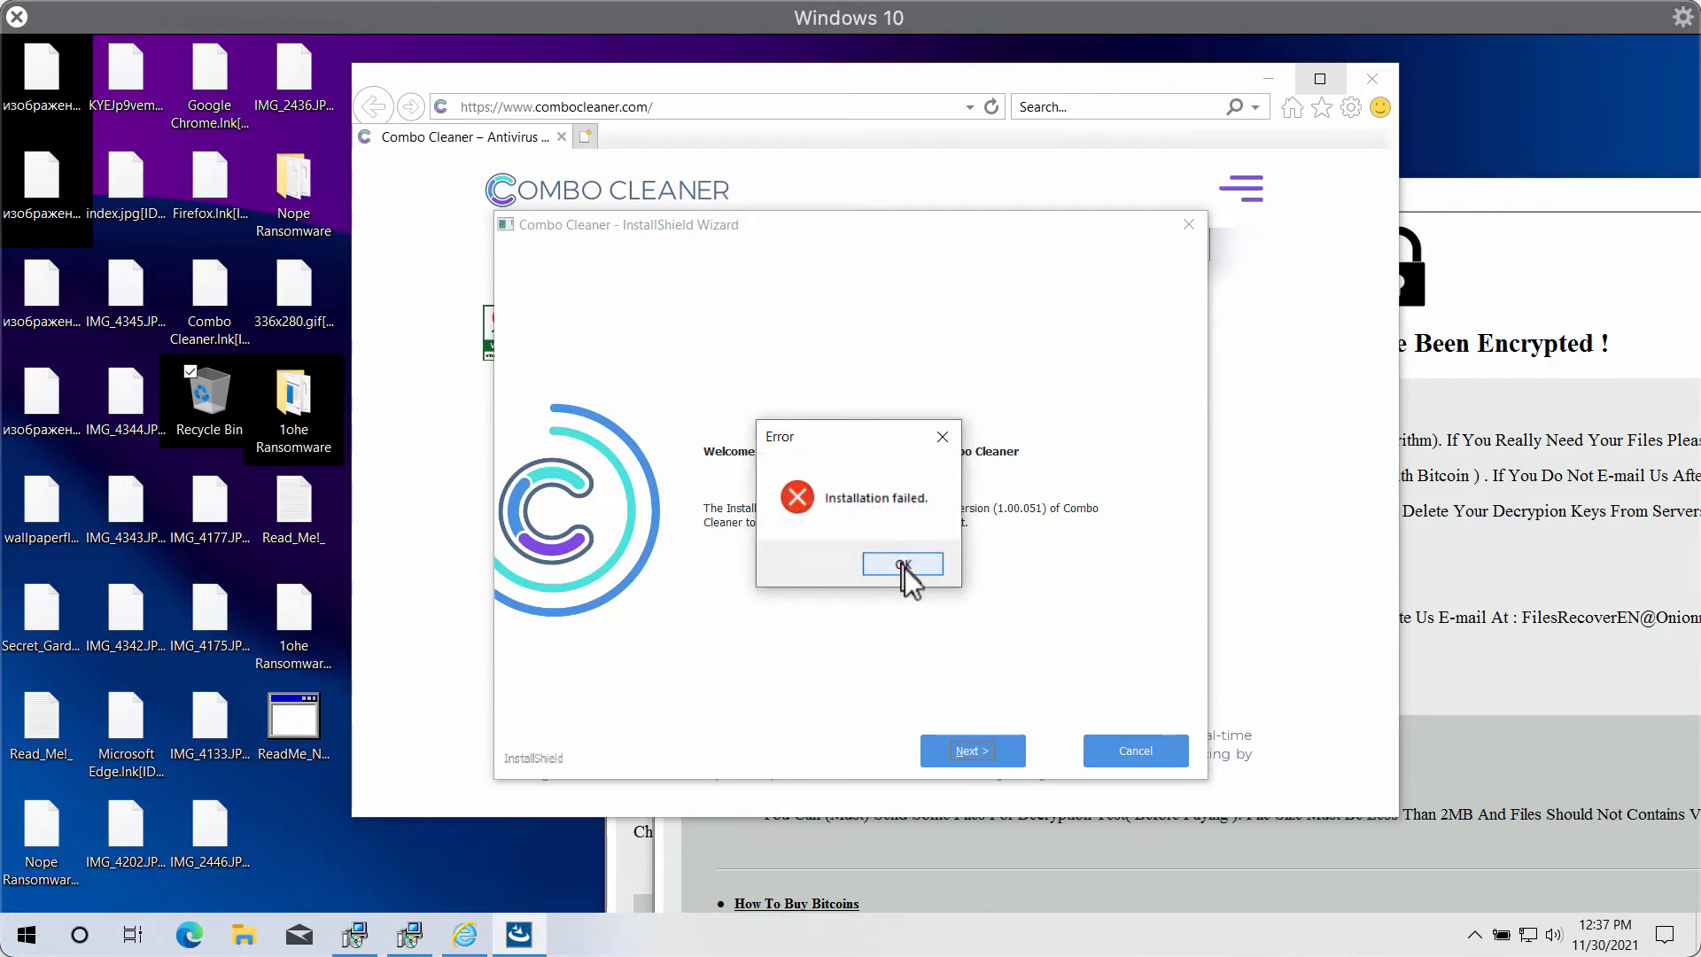
click(902, 565)
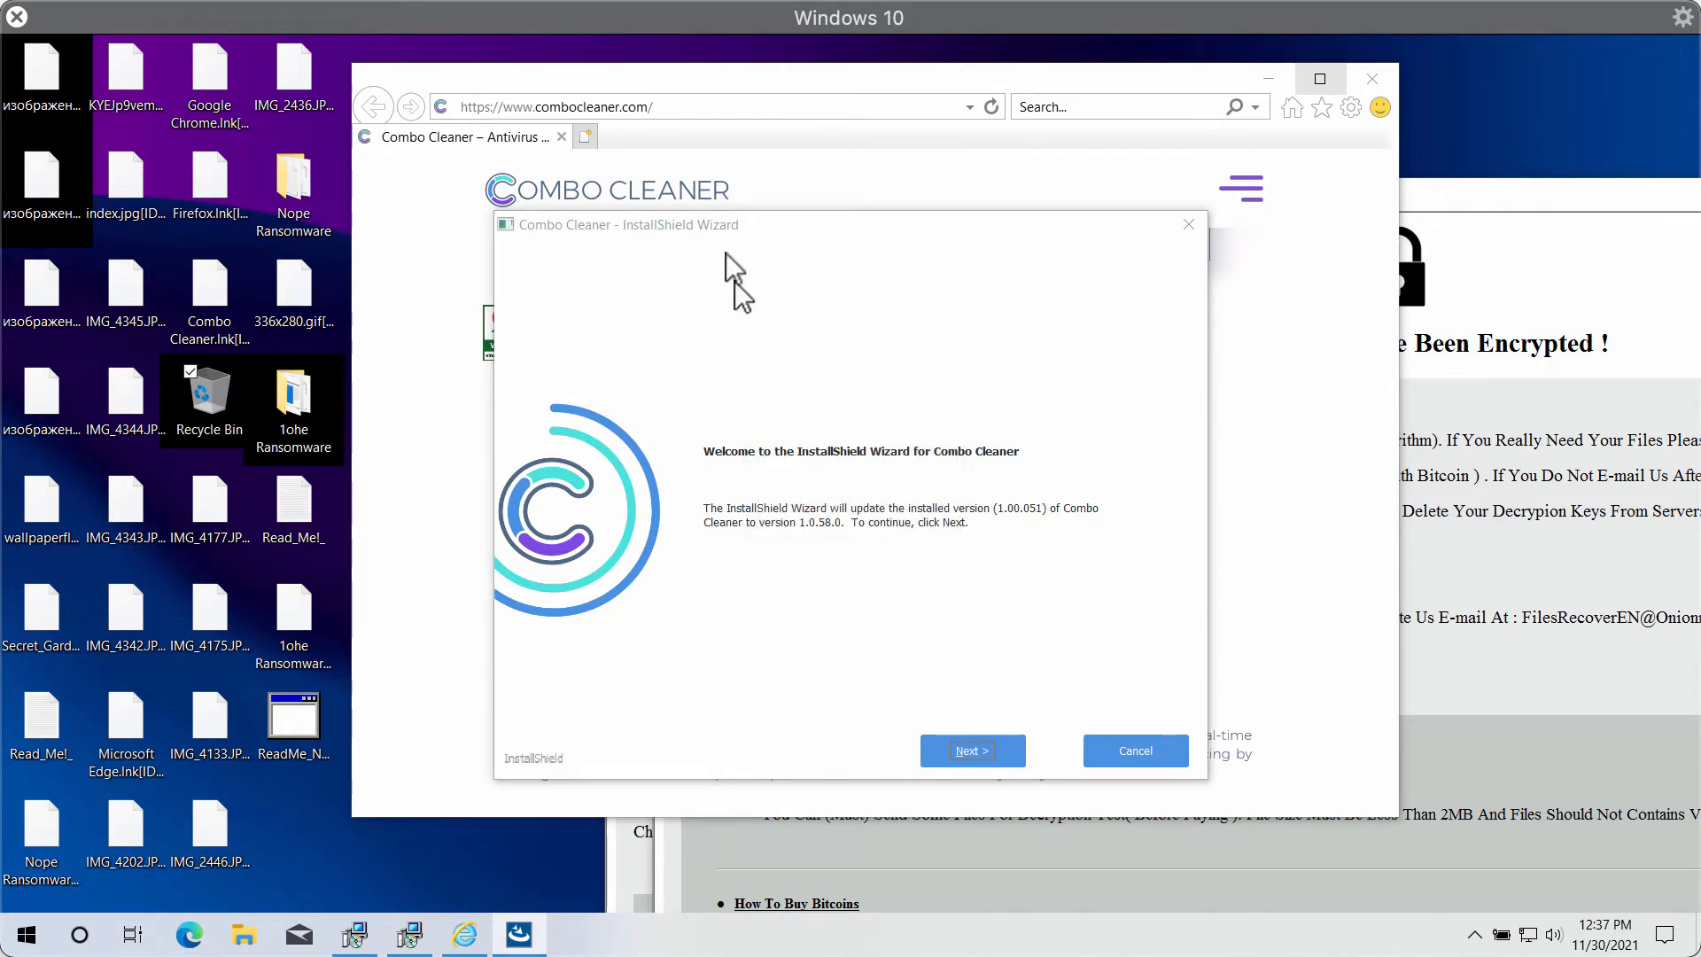
click(969, 751)
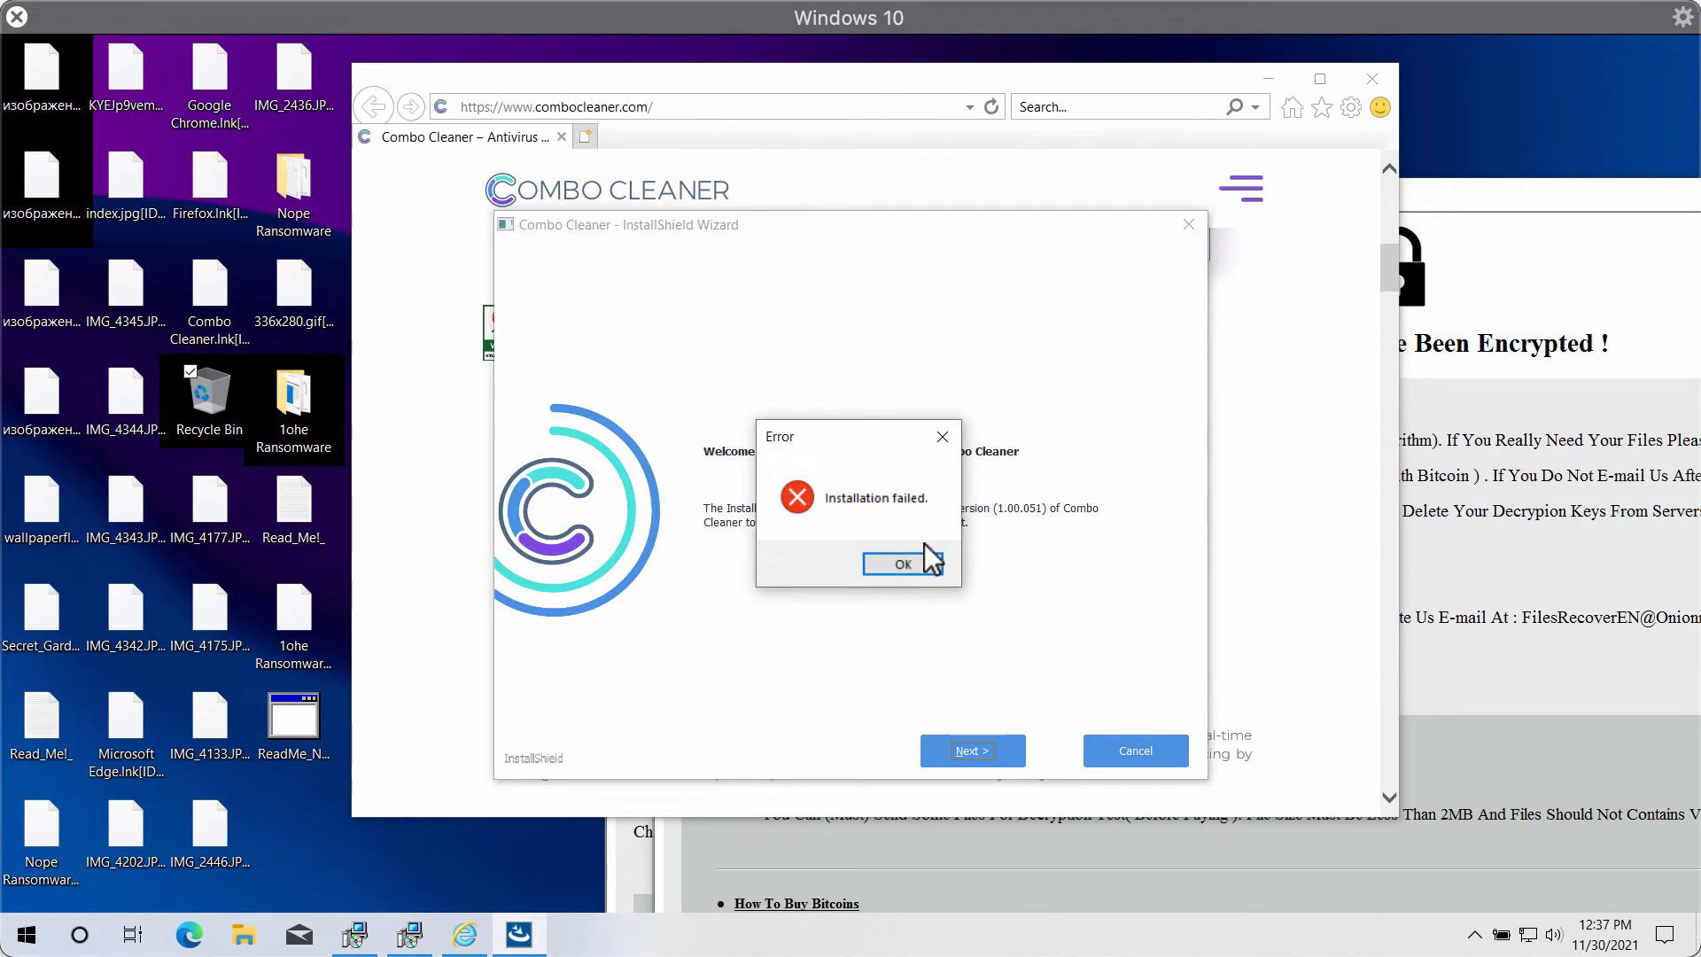
click(902, 563)
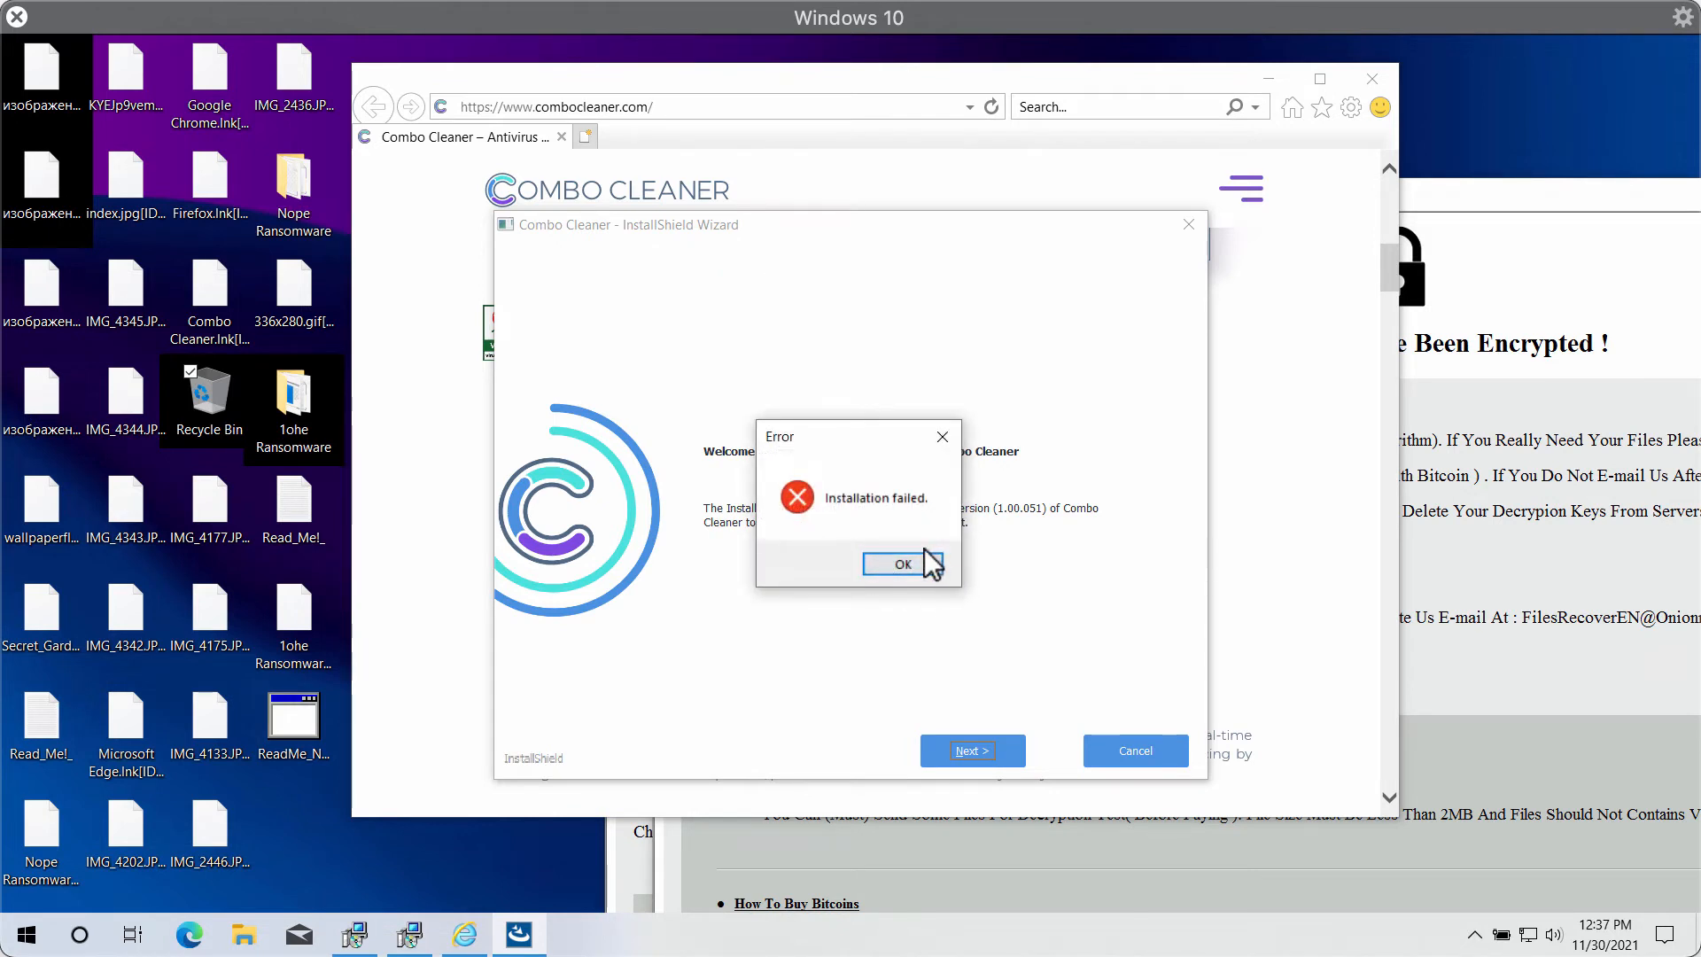
Step: Retry the upgrade through repeated failure errors, then bring the Combo Cleaner download page forward
click(901, 564)
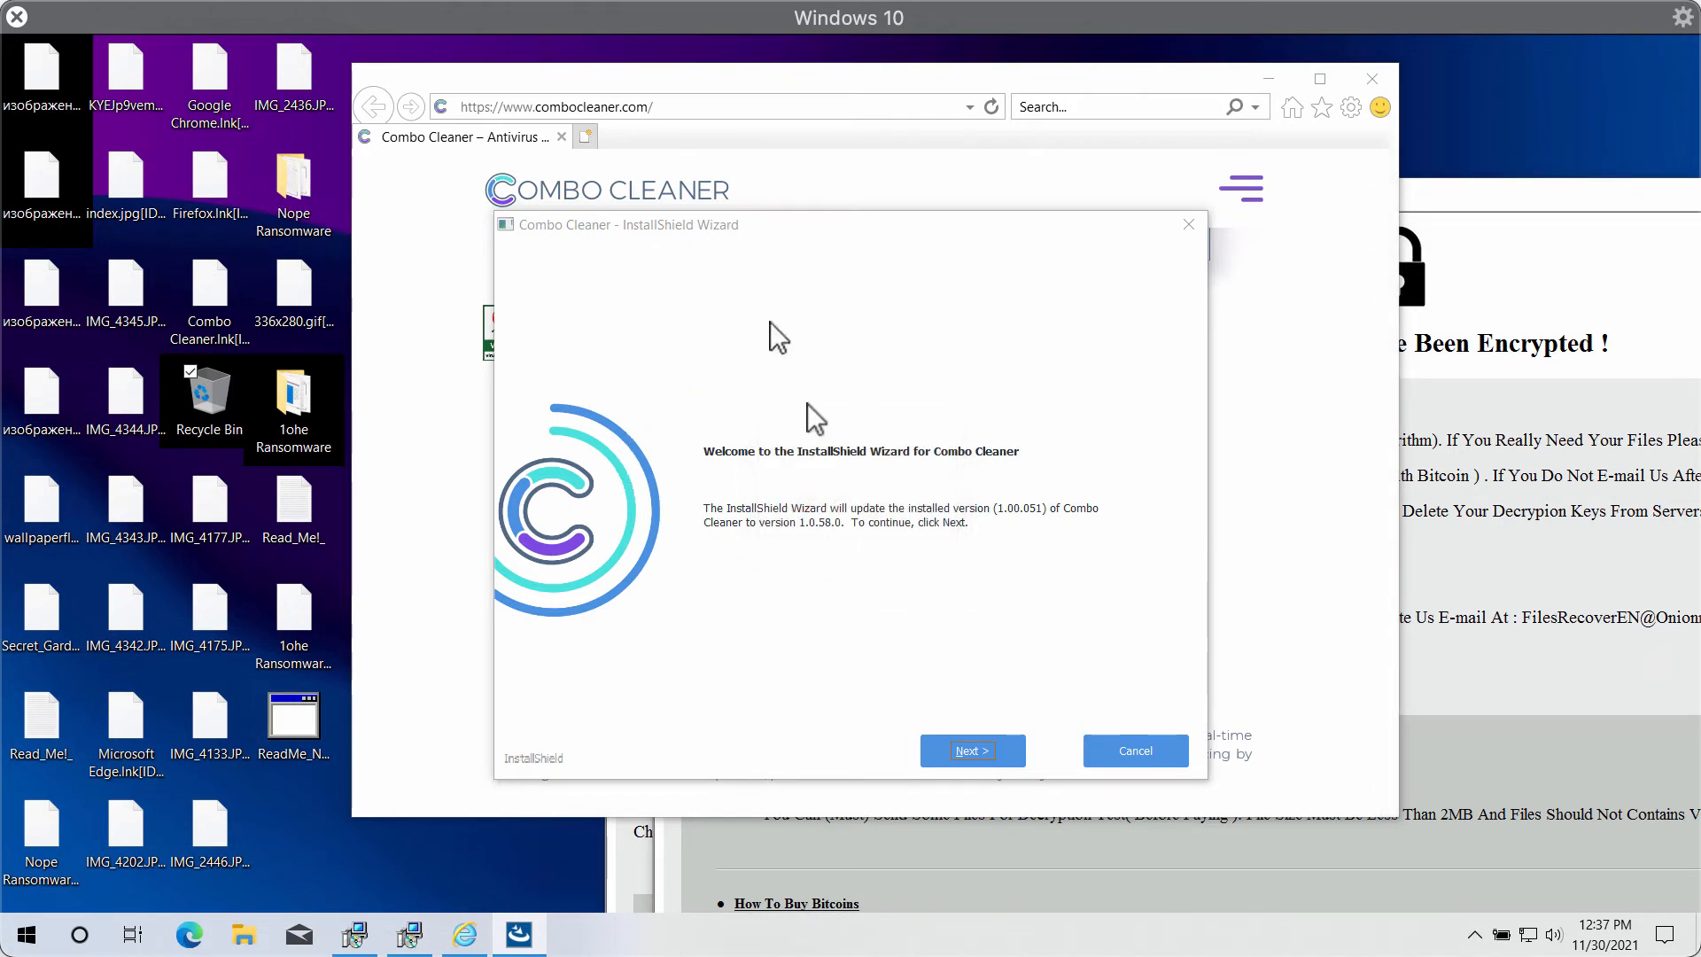
click(969, 751)
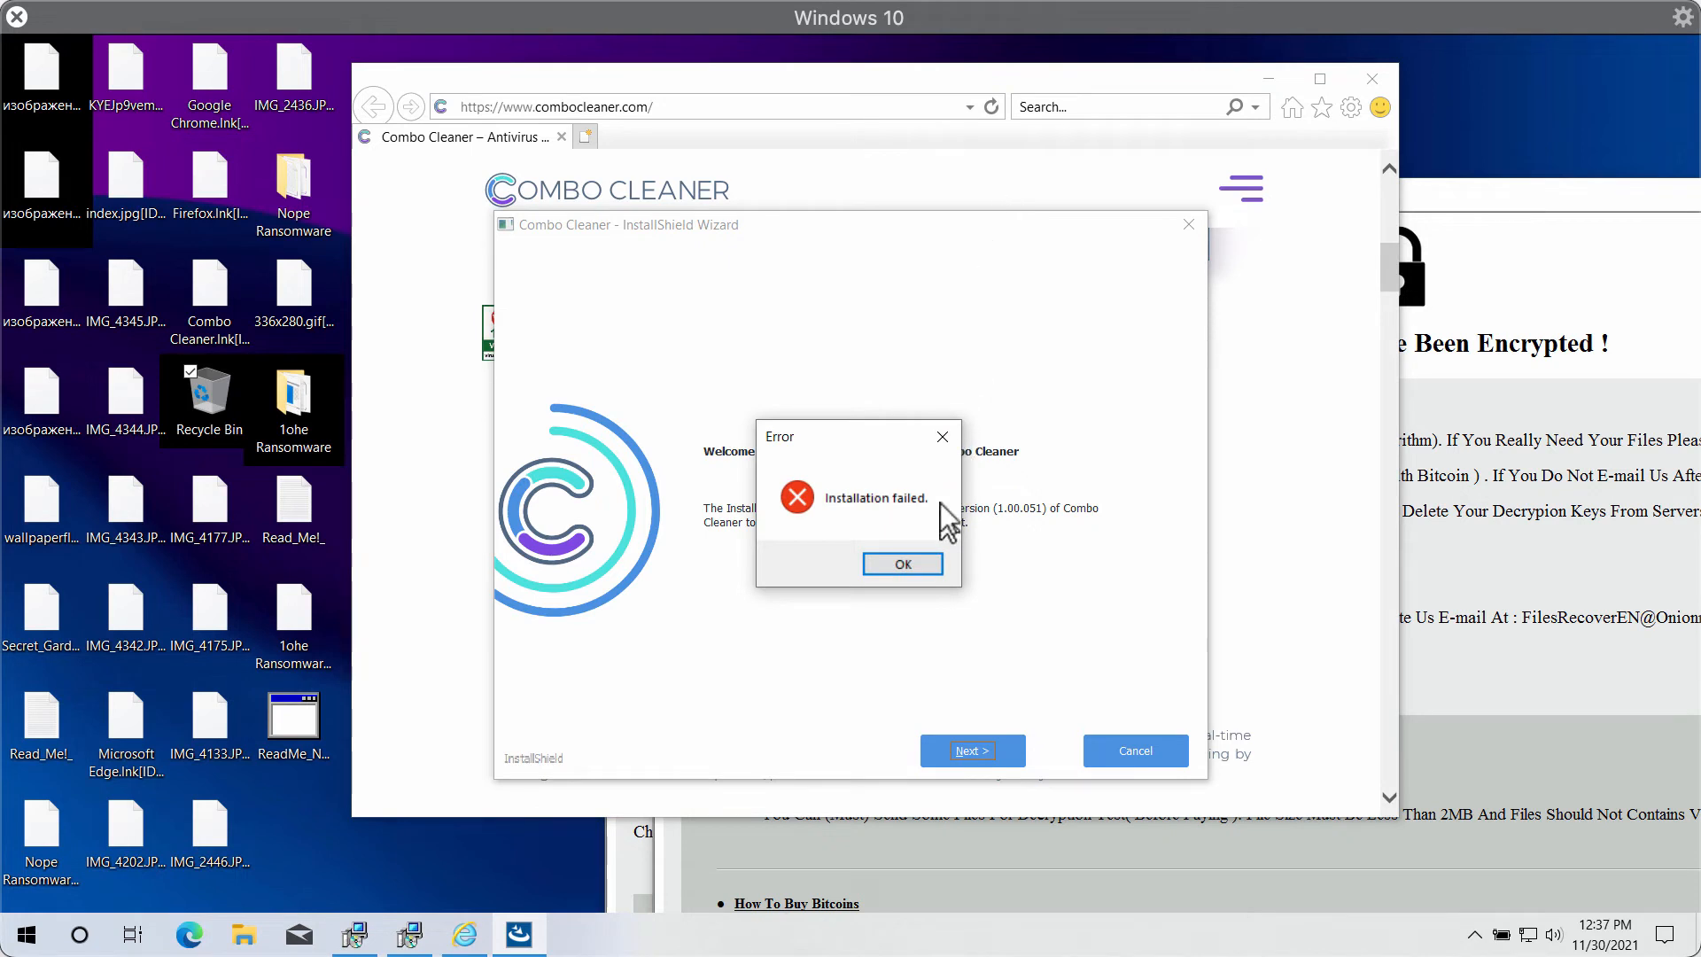
mouse_move(981, 88)
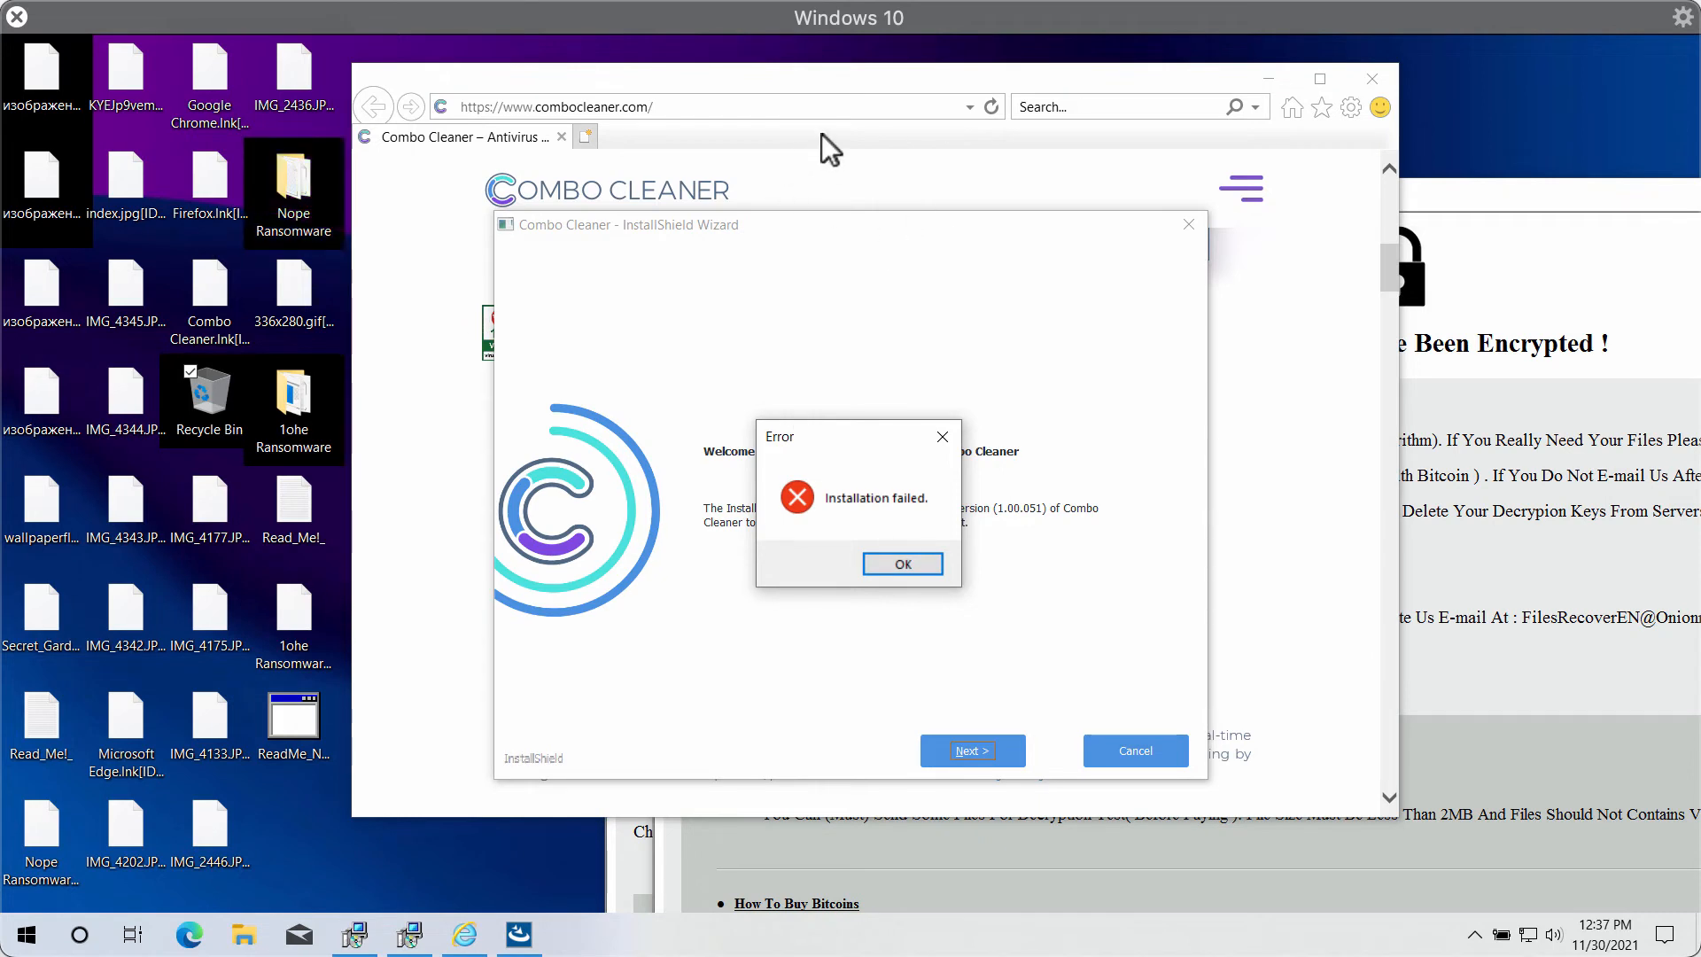
mouse_move(857, 98)
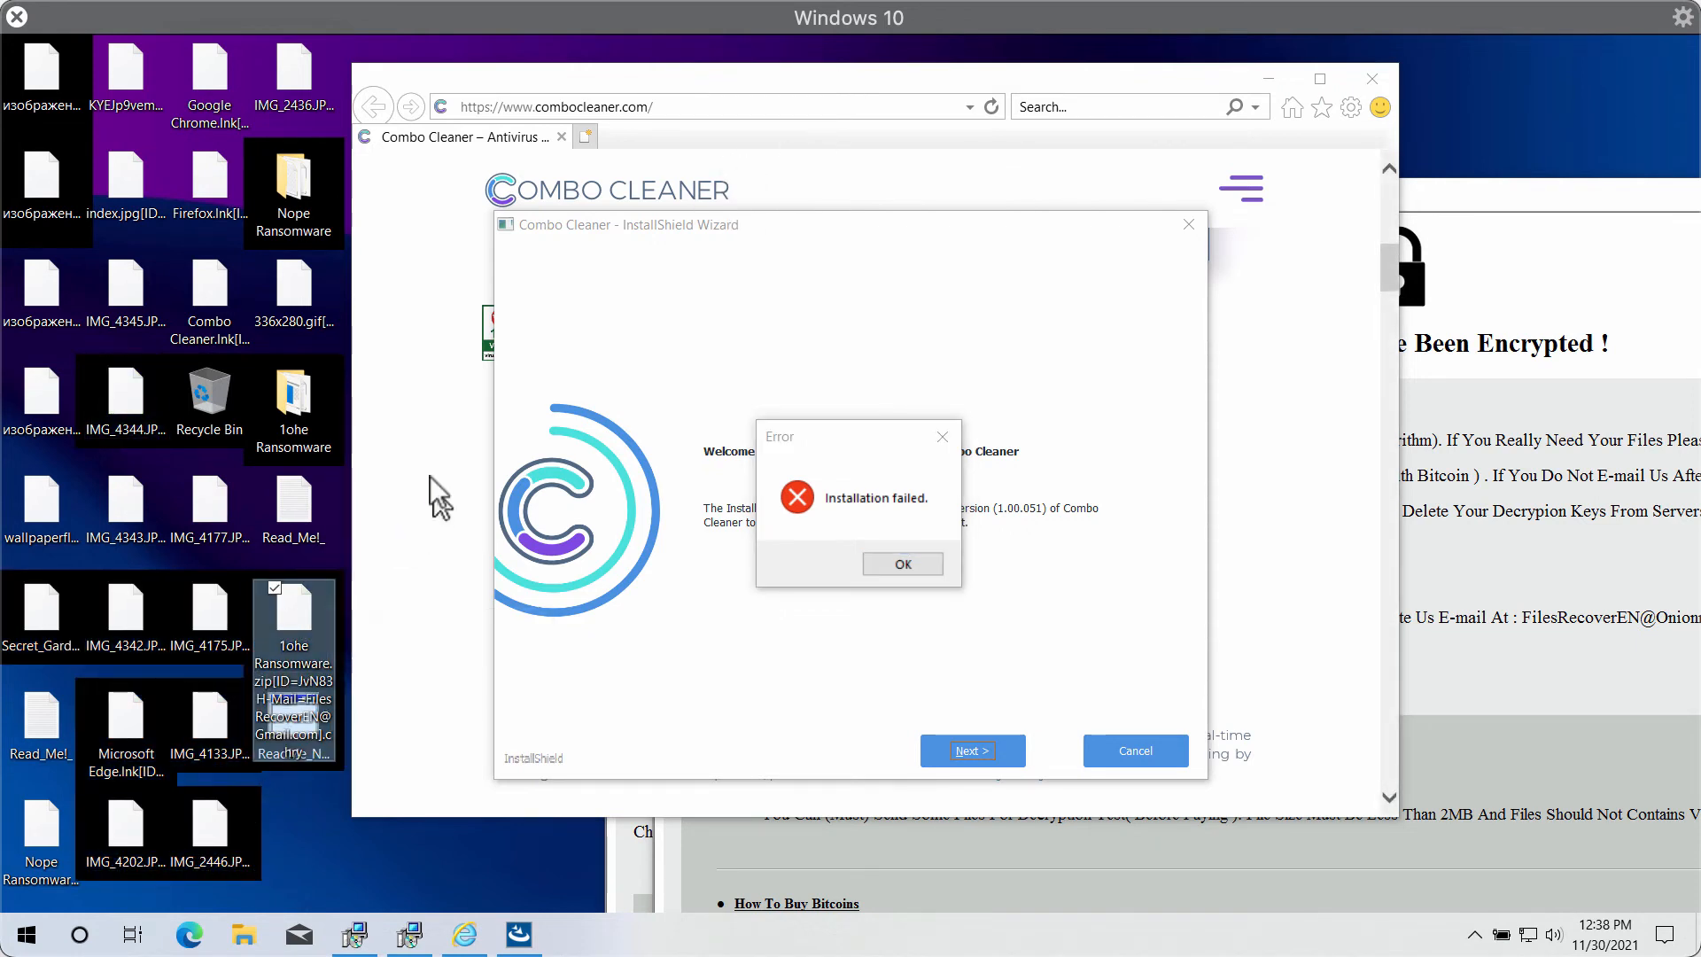
mouse_move(887, 108)
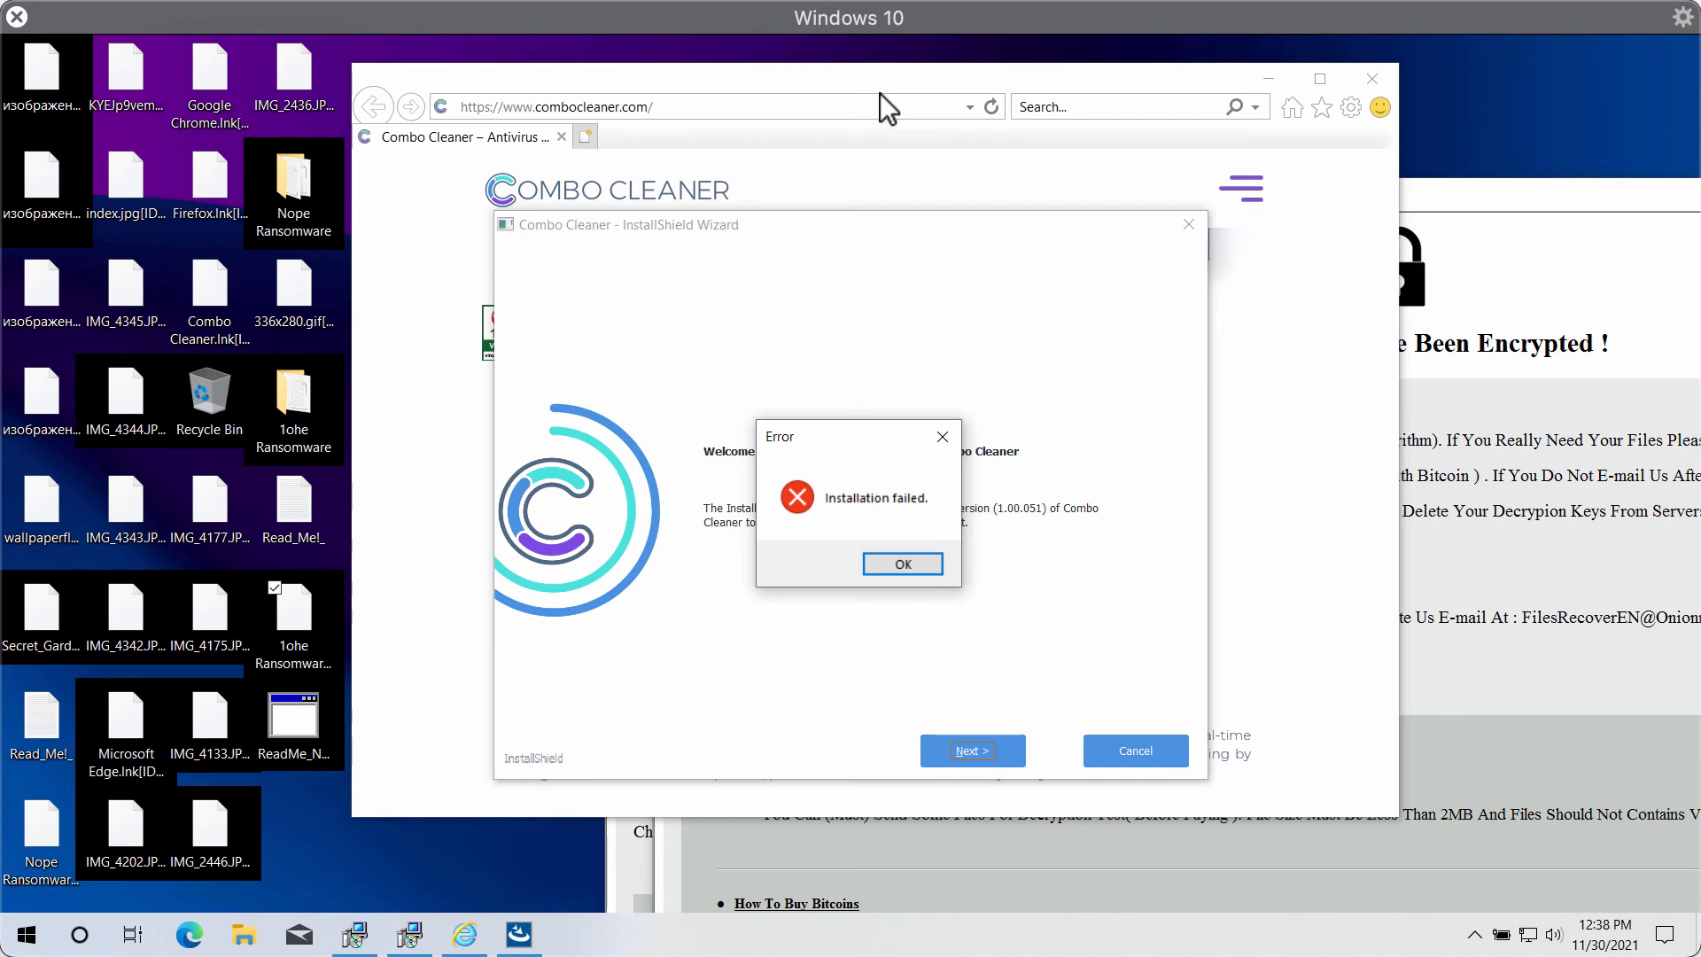
click(901, 563)
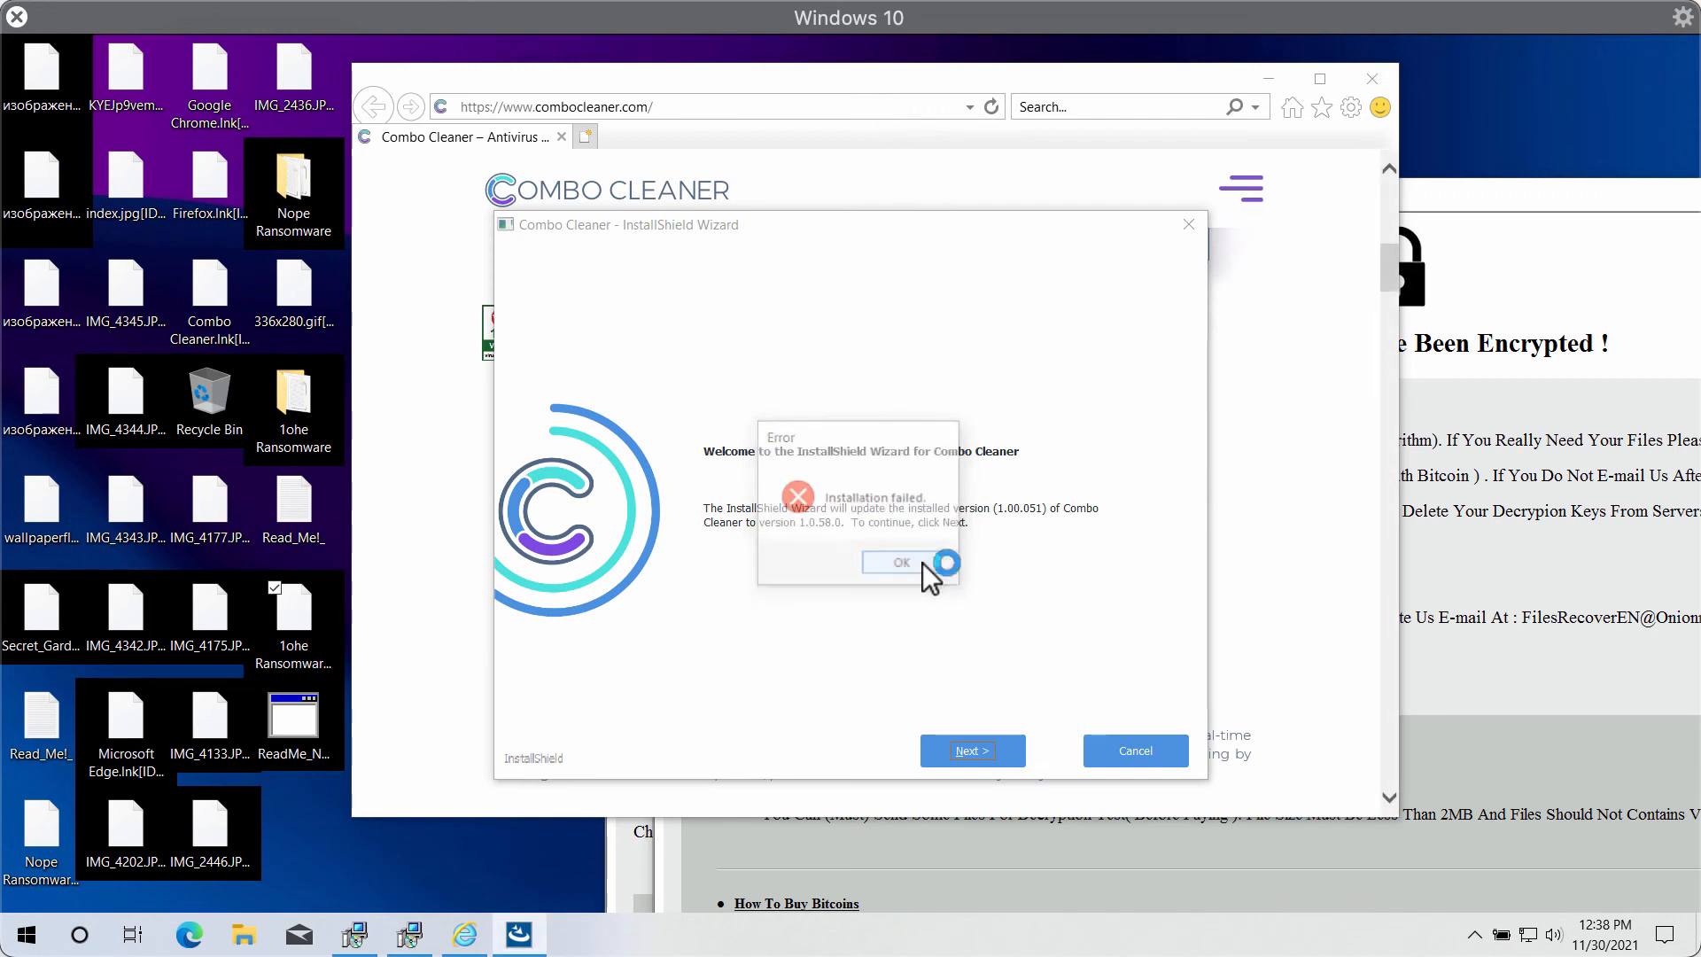
click(900, 562)
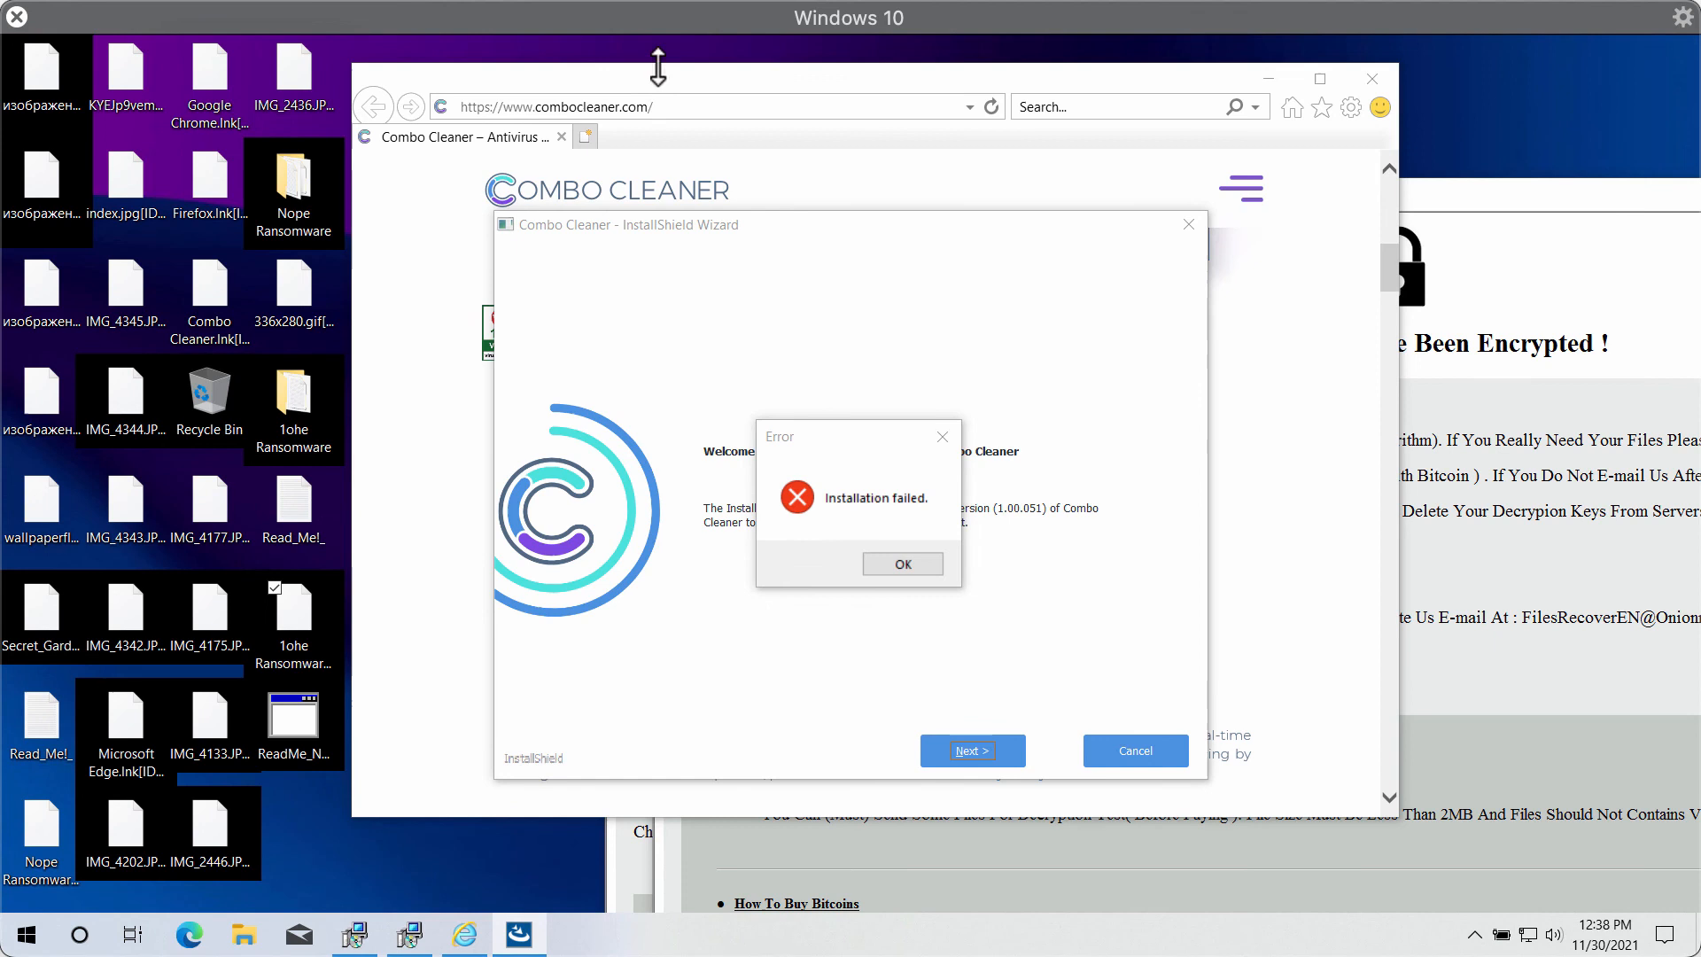
click(901, 564)
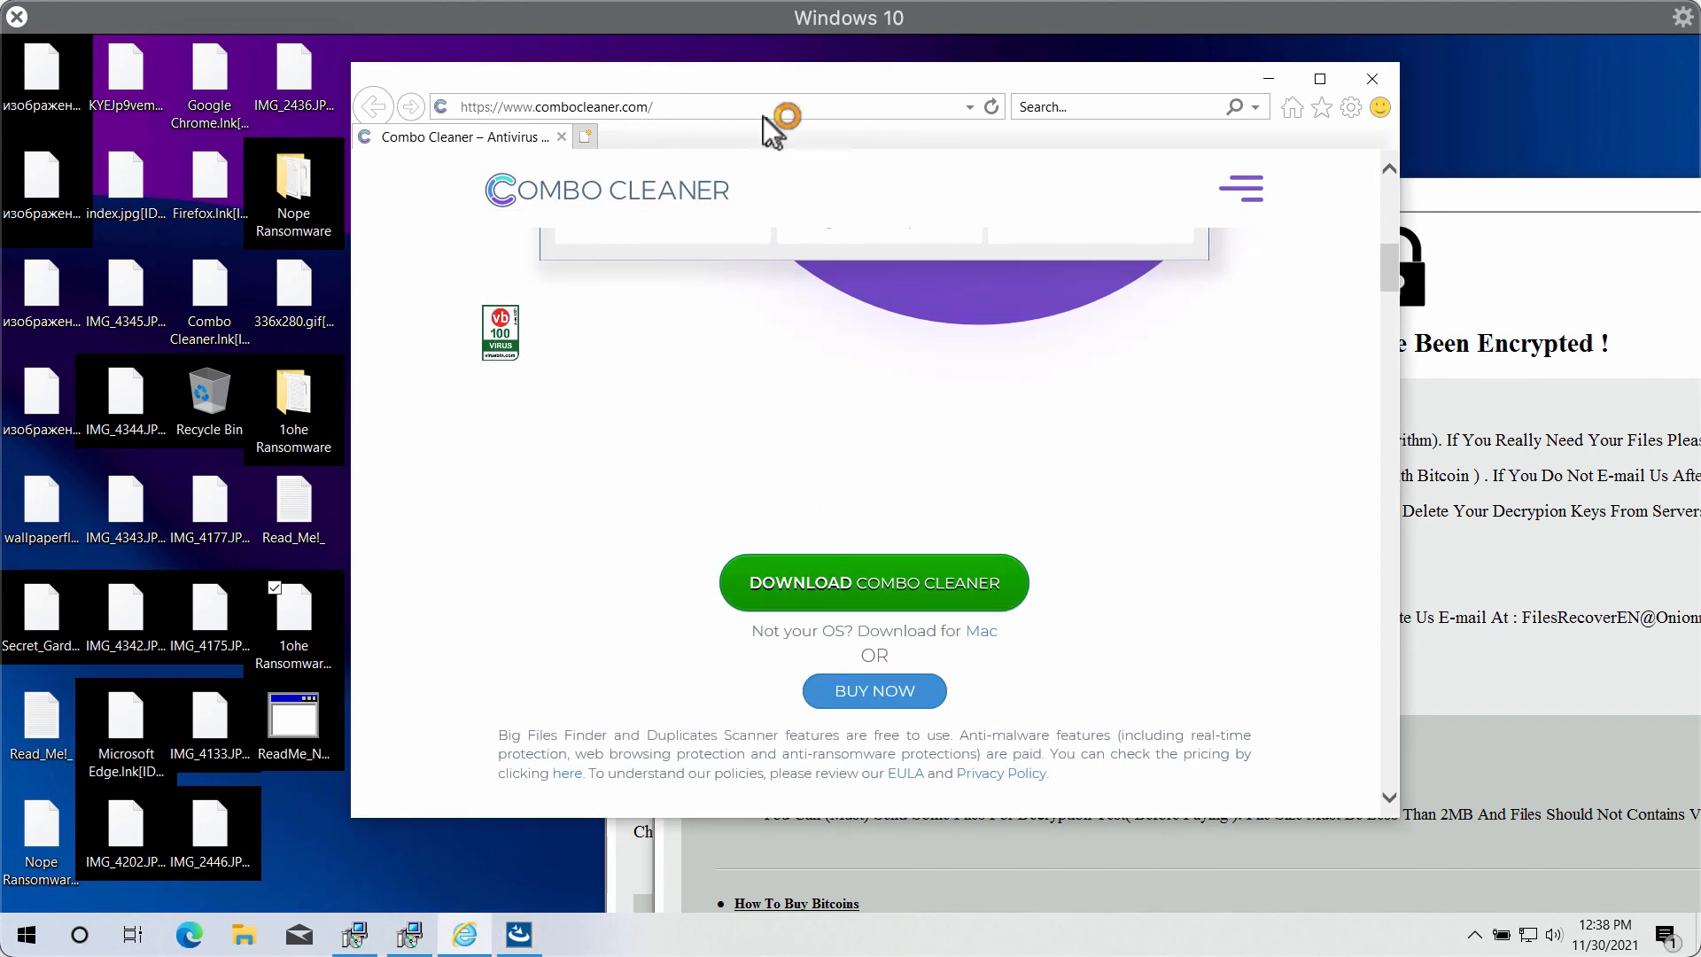